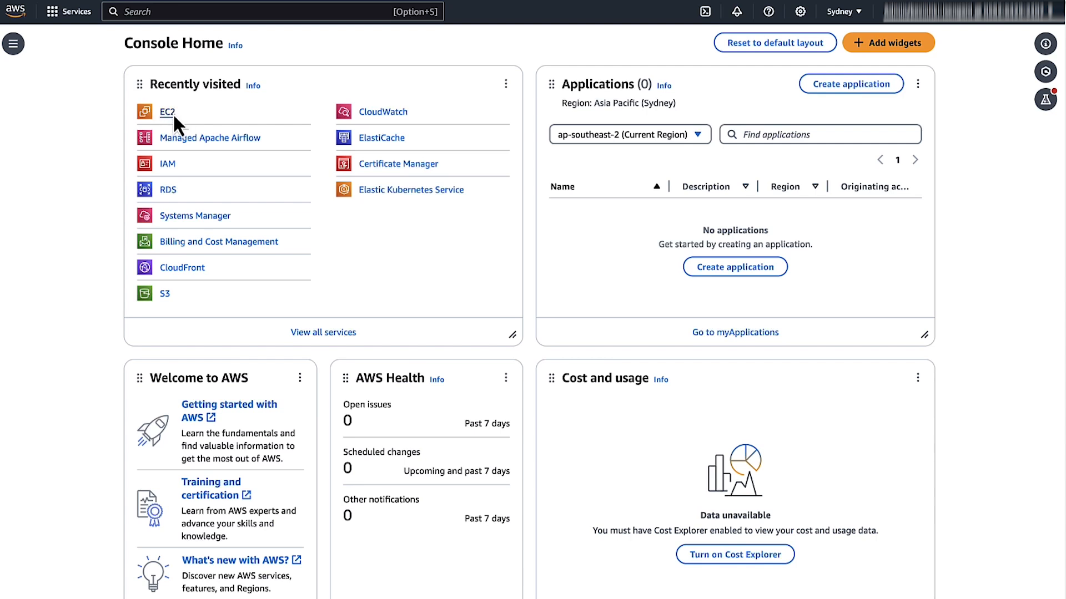
Start launching a new EC2 instance from the running Instances list and reach Network settings
{"action": "left_click", "coordinate": [167, 113]}
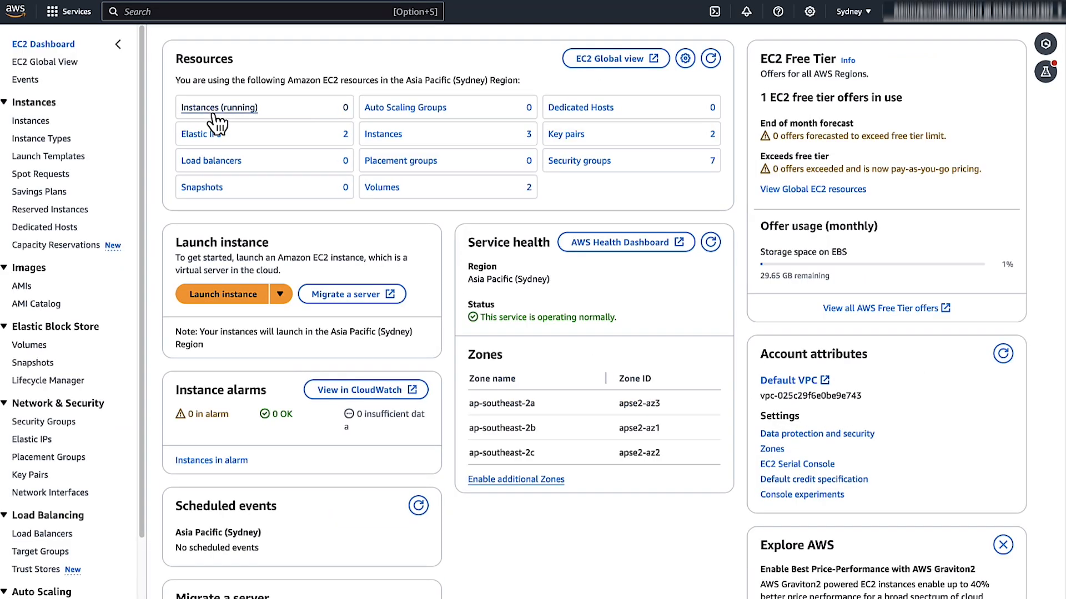
{"action": "left_click", "coordinate": [219, 107]}
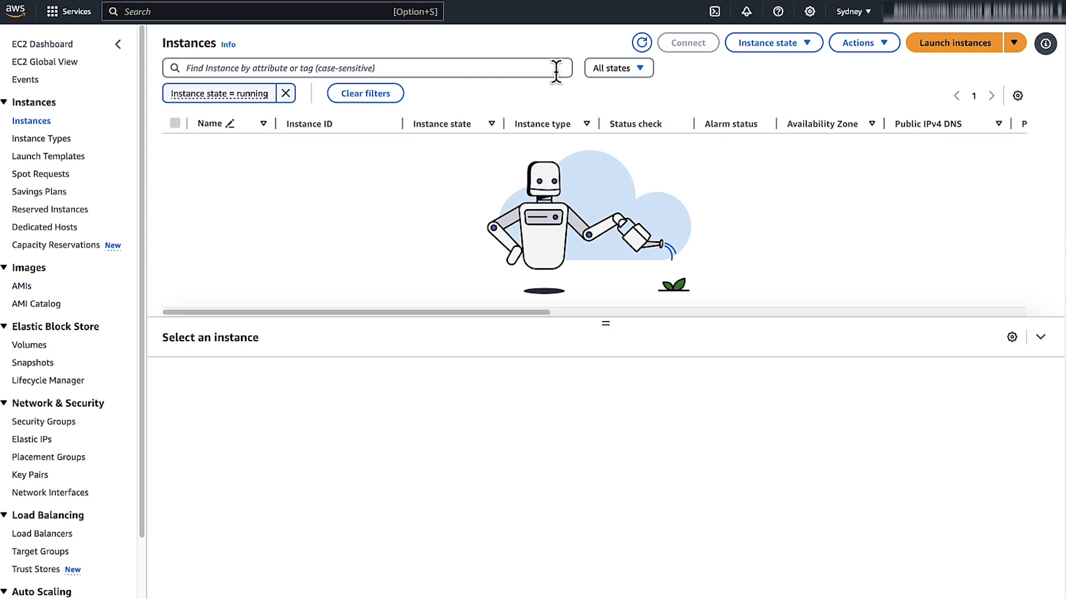
{"action": "left_click", "coordinate": [953, 42]}
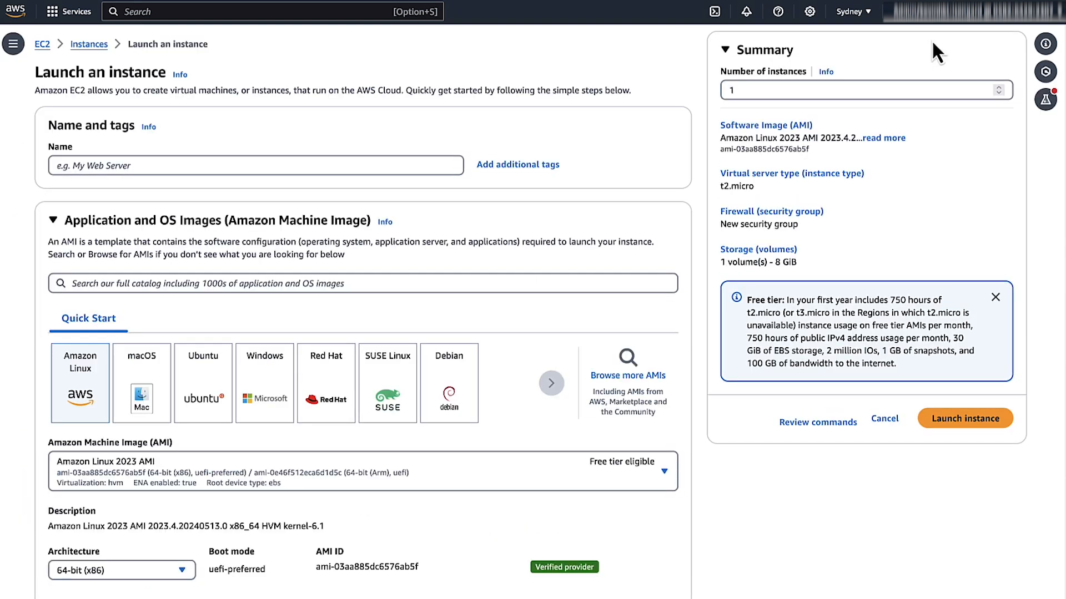
{"action": "scroll", "scroll_direction": "down", "scroll_amount": 3}
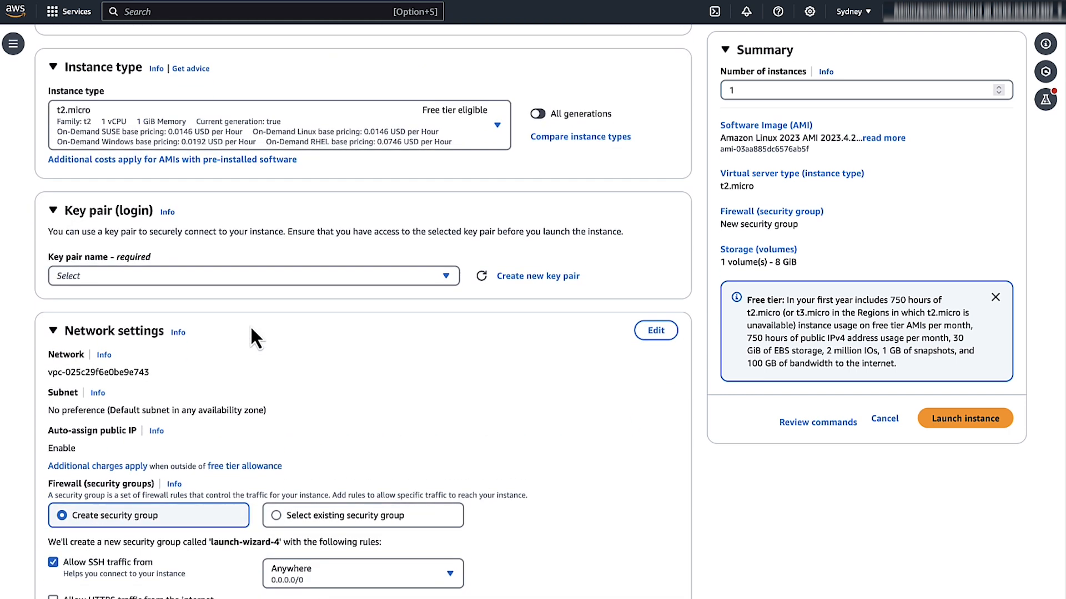
{"action": "left_click", "coordinate": [252, 275]}
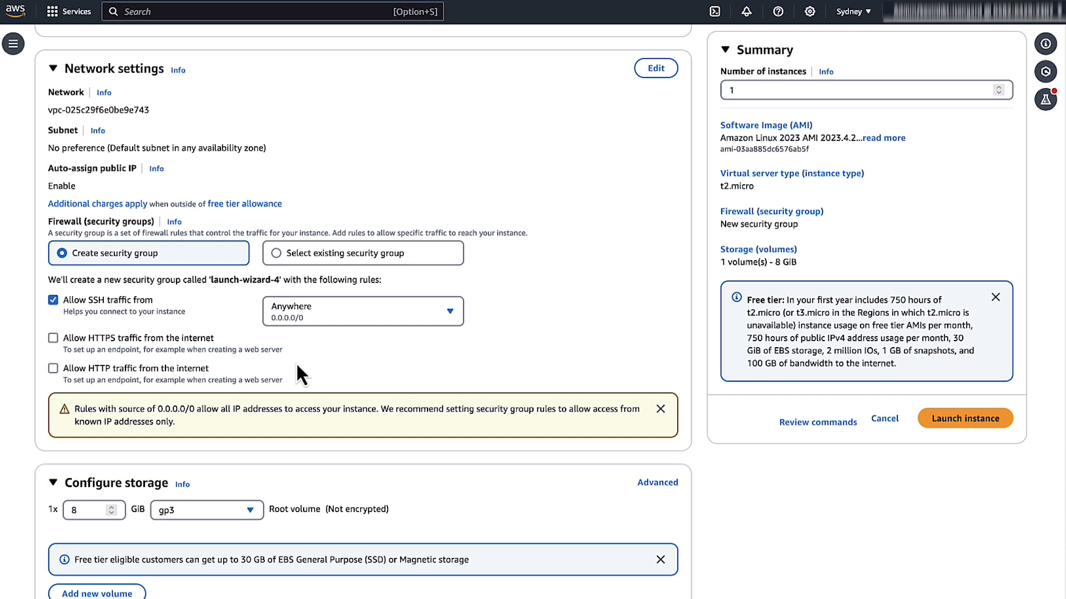
Edit network settings to use the MWAAEnvironment VPC and bring up the SSH rule's source choices
{"action": "left_click", "coordinate": [654, 67]}
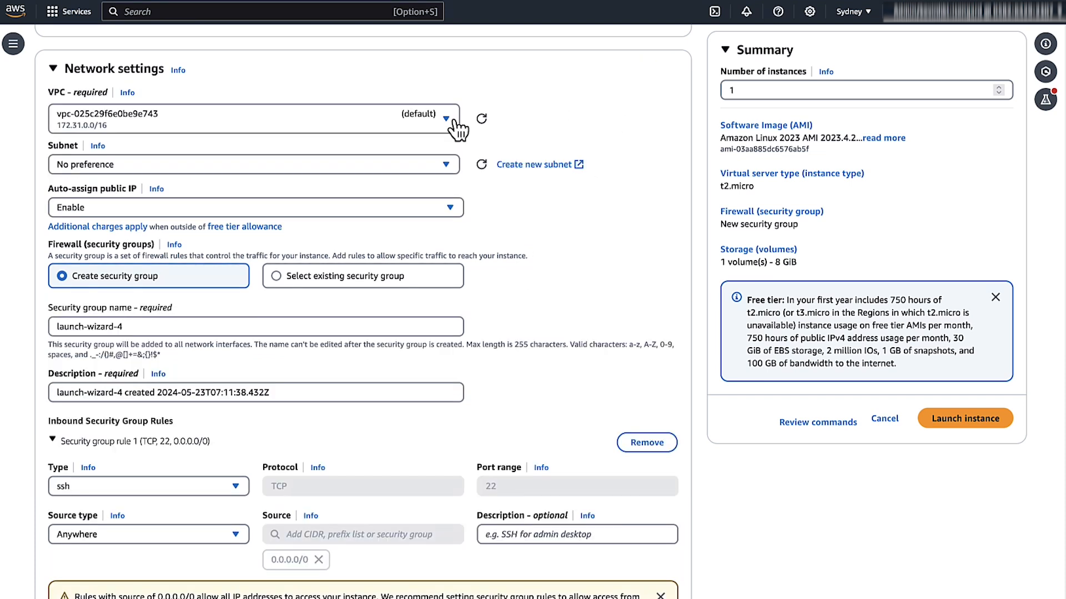
{"action": "left_click", "coordinate": [445, 118]}
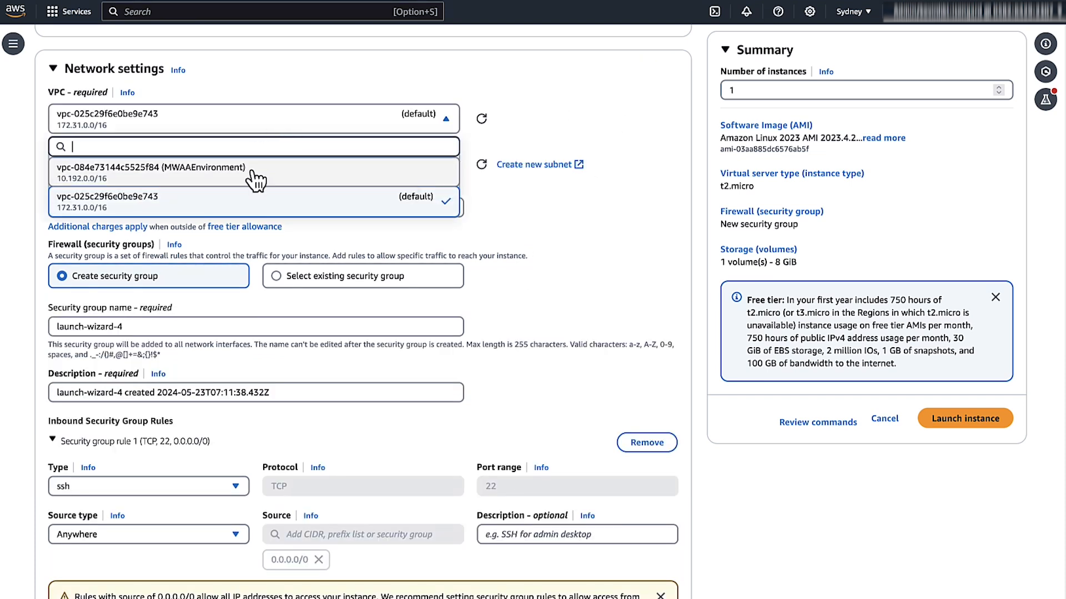
{"action": "left_click", "coordinate": [152, 167]}
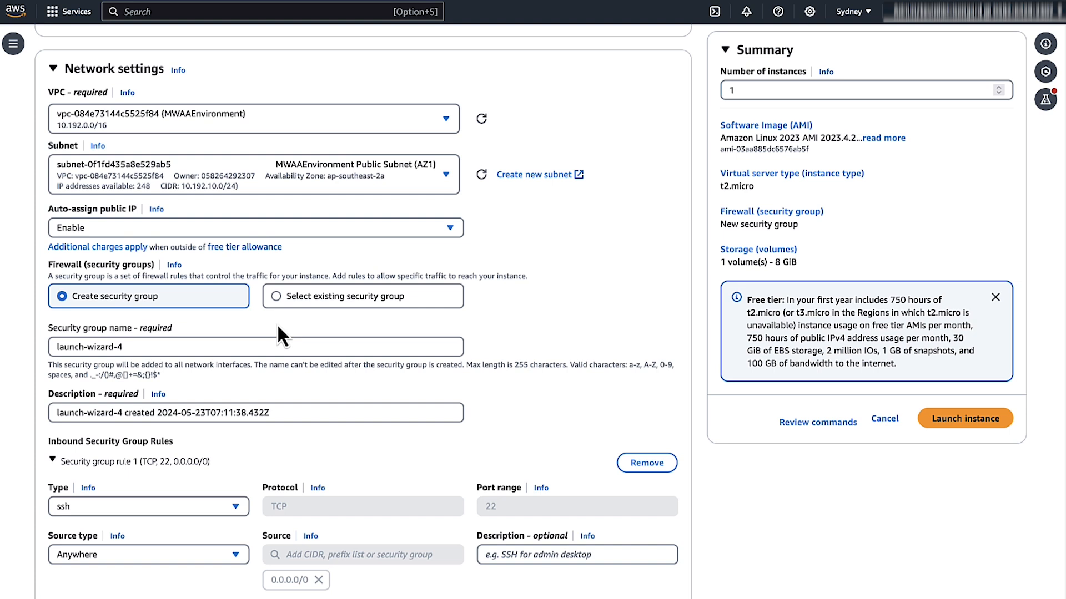
{"action": "scroll", "scroll_direction": "down", "scroll_amount": 3}
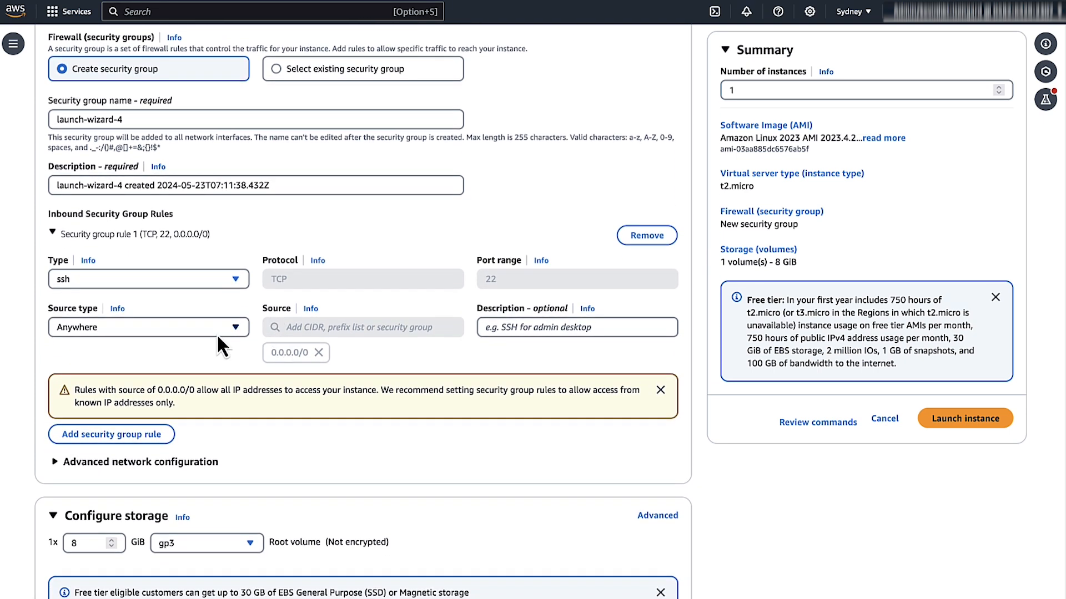
{"action": "left_click", "coordinate": [147, 327]}
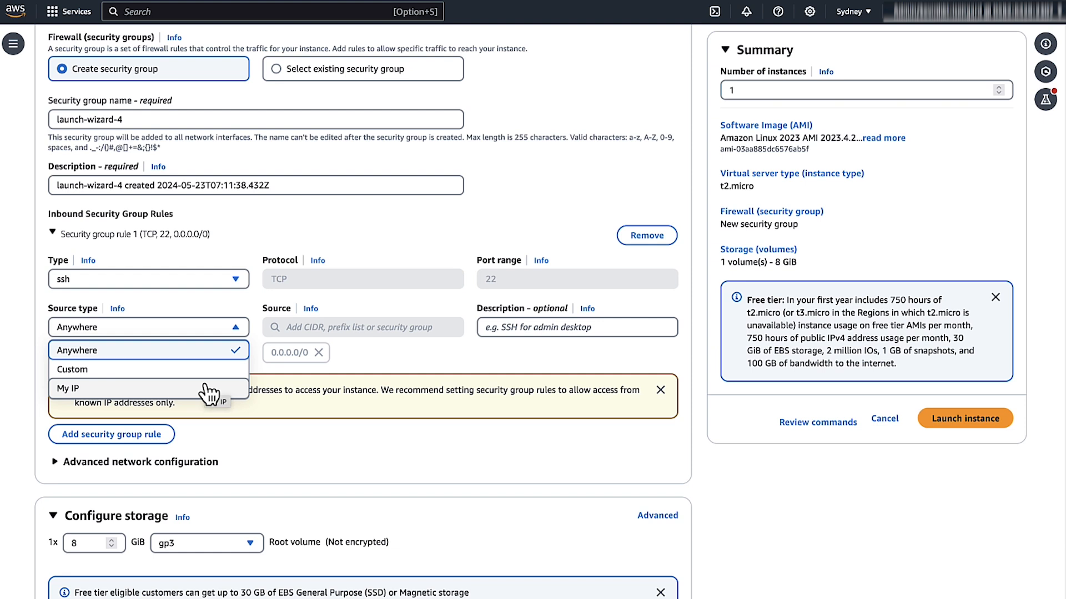
{"action": "left_click", "coordinate": [148, 327]}
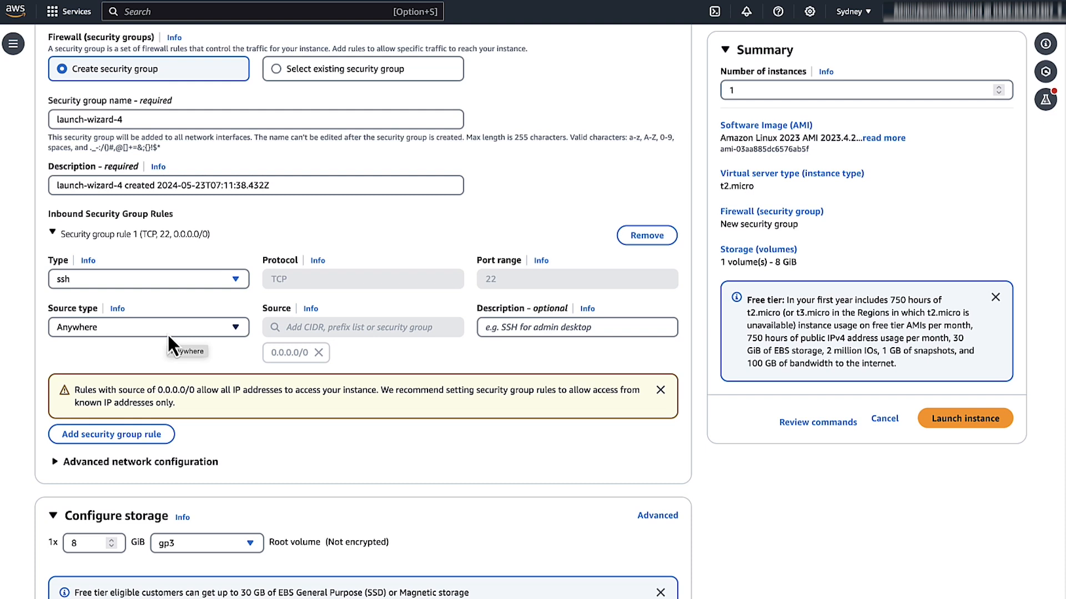
Restrict the SSH rule's source to My IP and launch the instance
{"action": "left_click", "coordinate": [149, 327]}
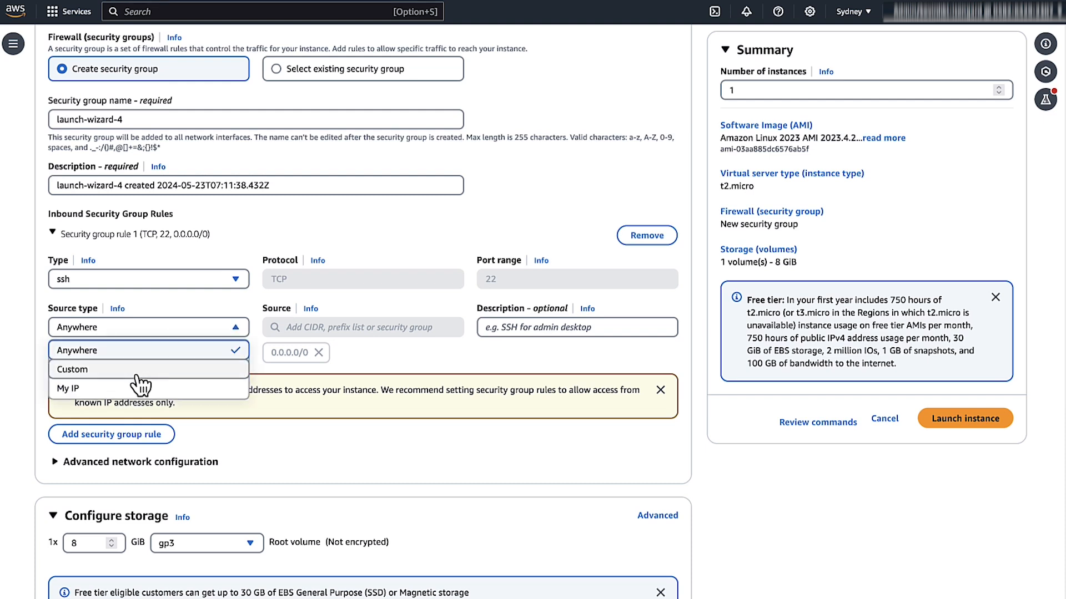
{"action": "left_click", "coordinate": [69, 388]}
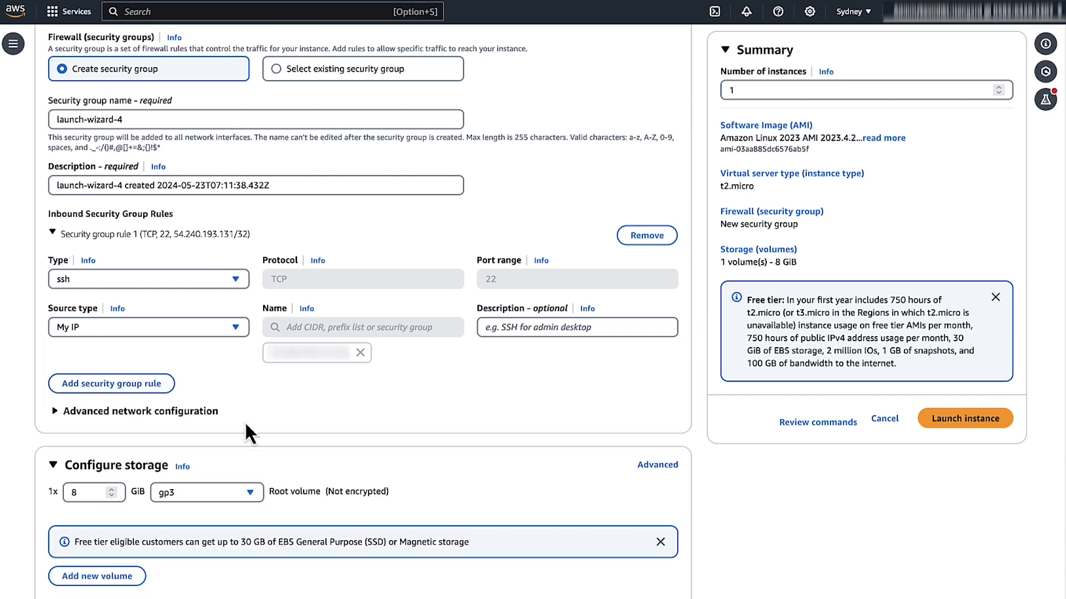
{"action": "scroll", "scroll_direction": "down", "scroll_amount": 3}
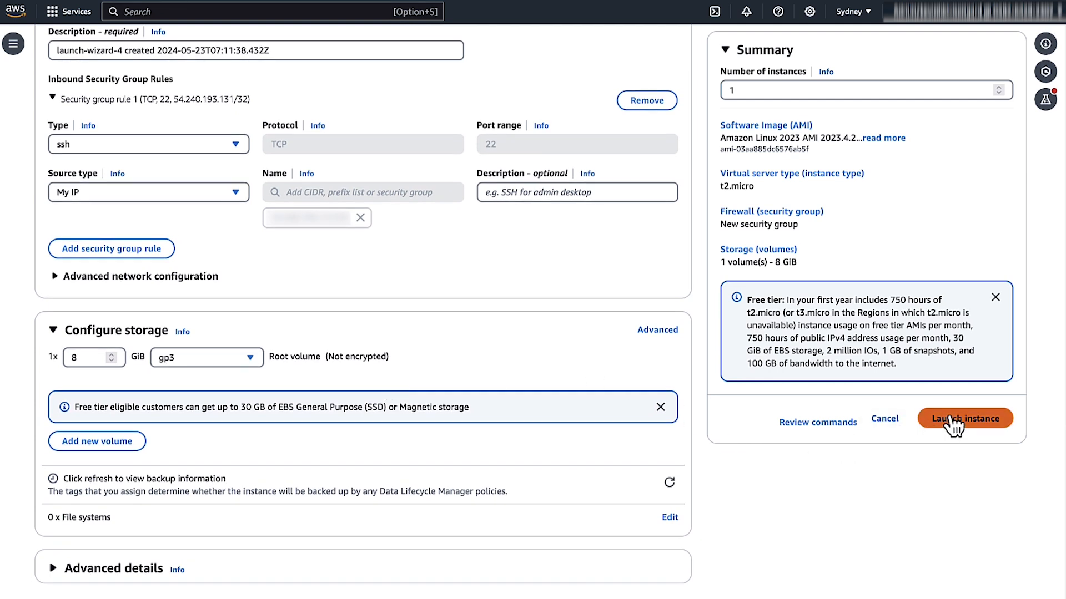
{"action": "left_click", "coordinate": [964, 419]}
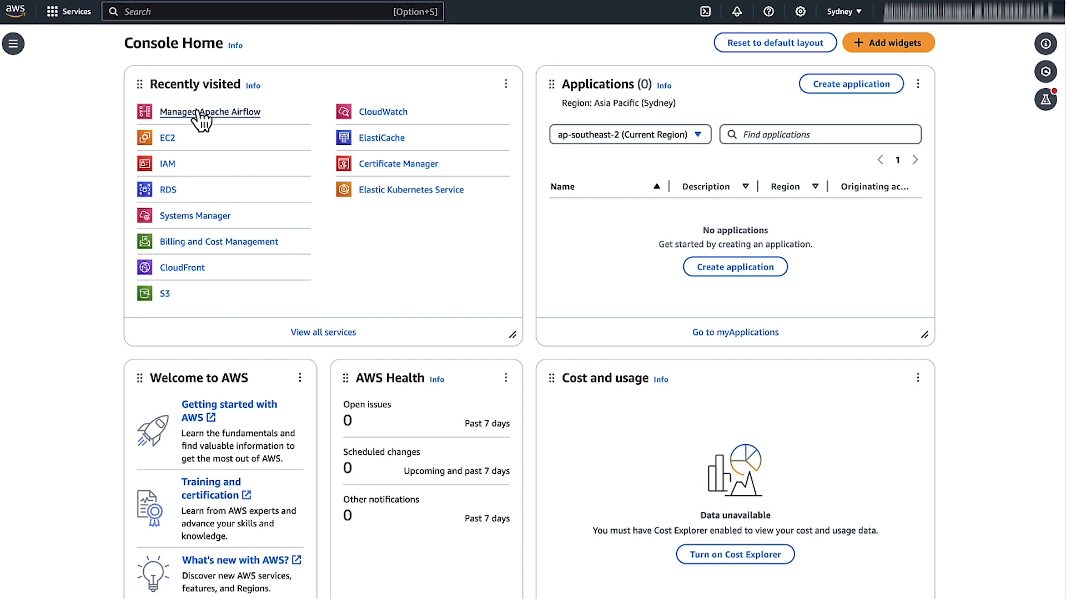
Open the security group attached to the MyAirflowEnvironment Airflow environment
{"action": "left_click", "coordinate": [210, 112]}
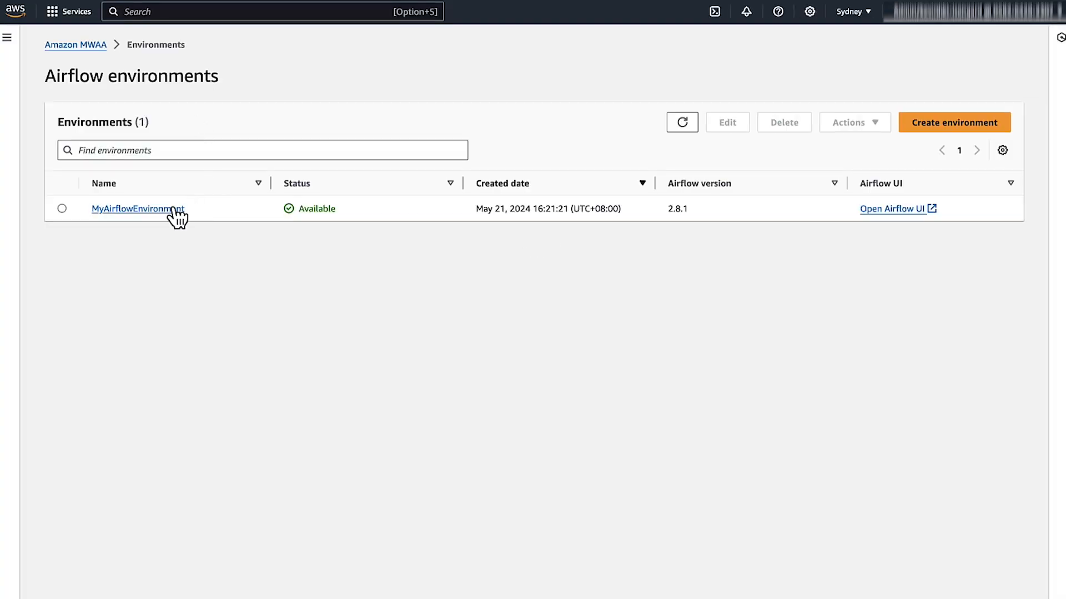
{"action": "left_click", "coordinate": [137, 209]}
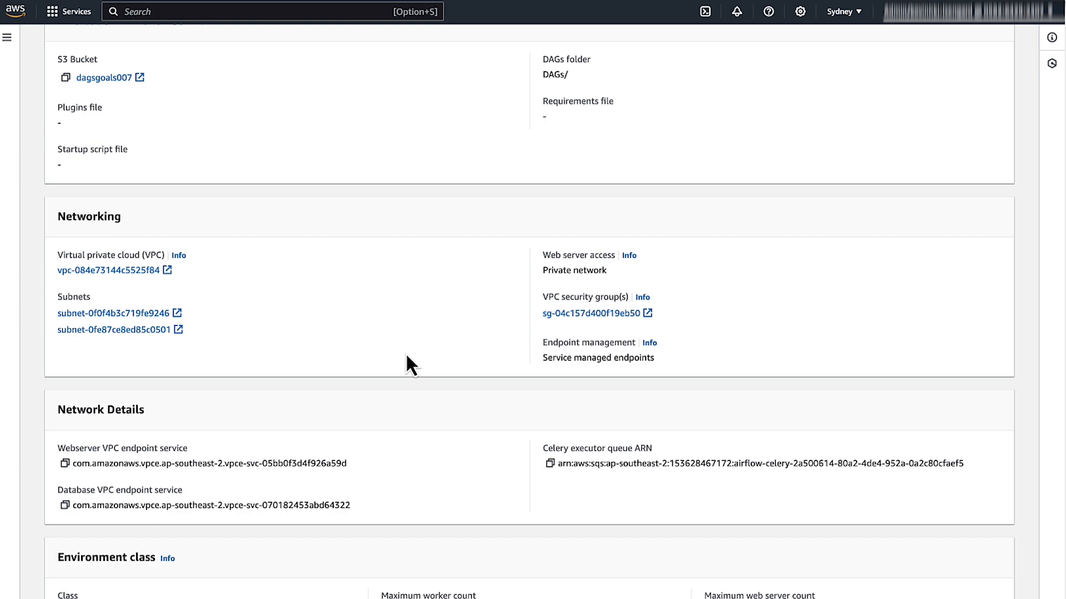
{"action": "left_click", "coordinate": [592, 313]}
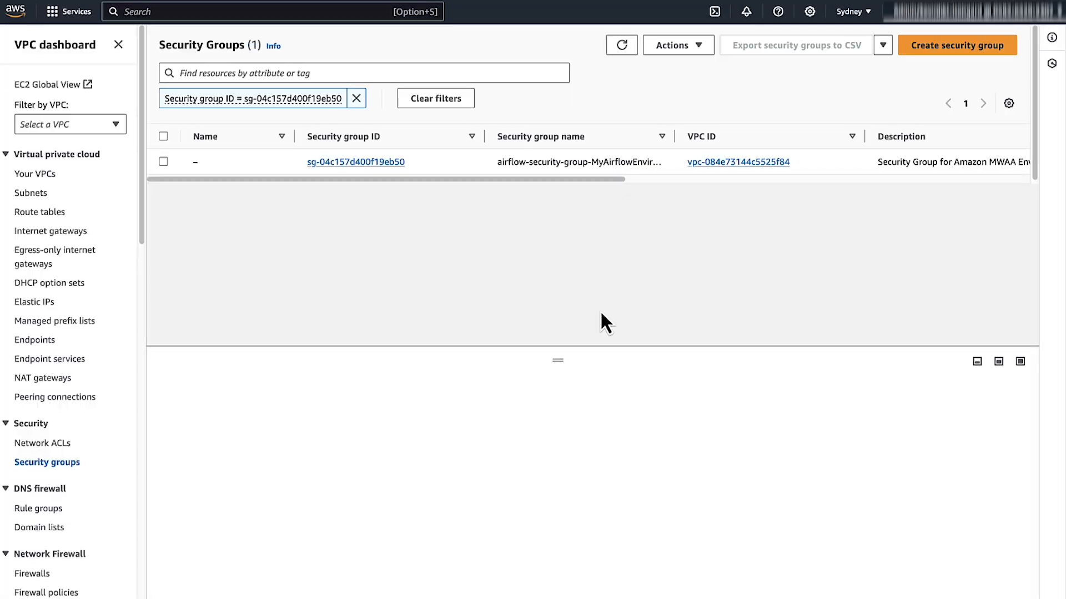
{"action": "mouse_move", "coordinate": [353, 173]}
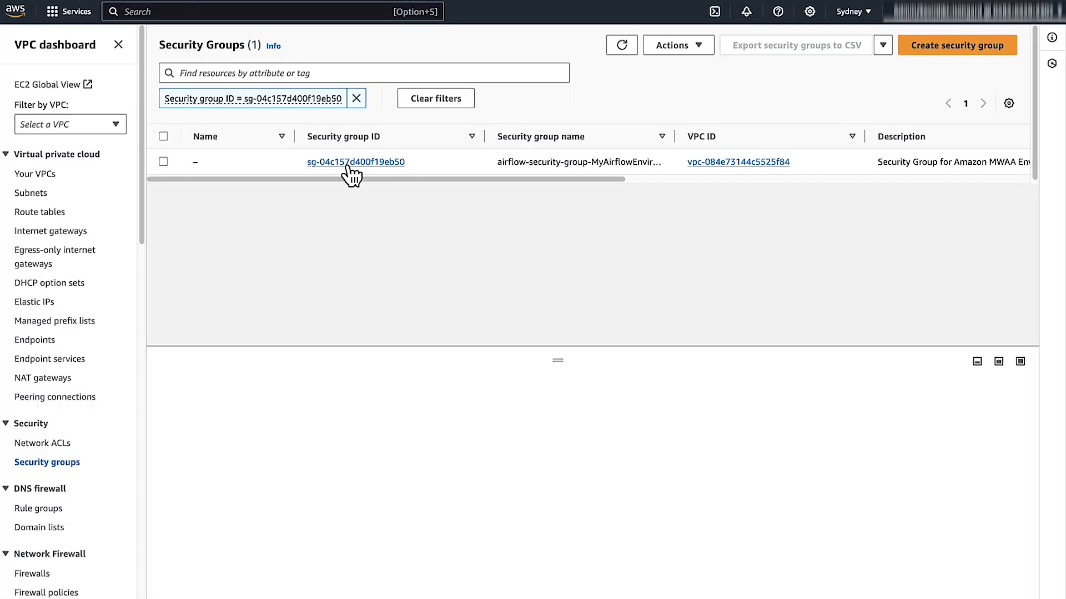
{"action": "left_click", "coordinate": [355, 162]}
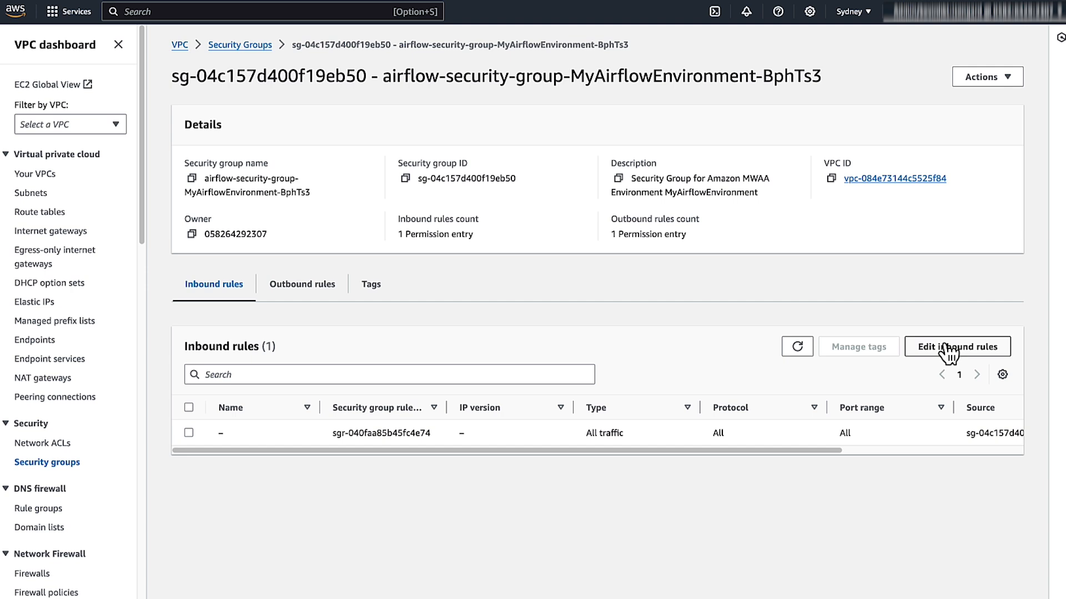
{"action": "left_click", "coordinate": [956, 346]}
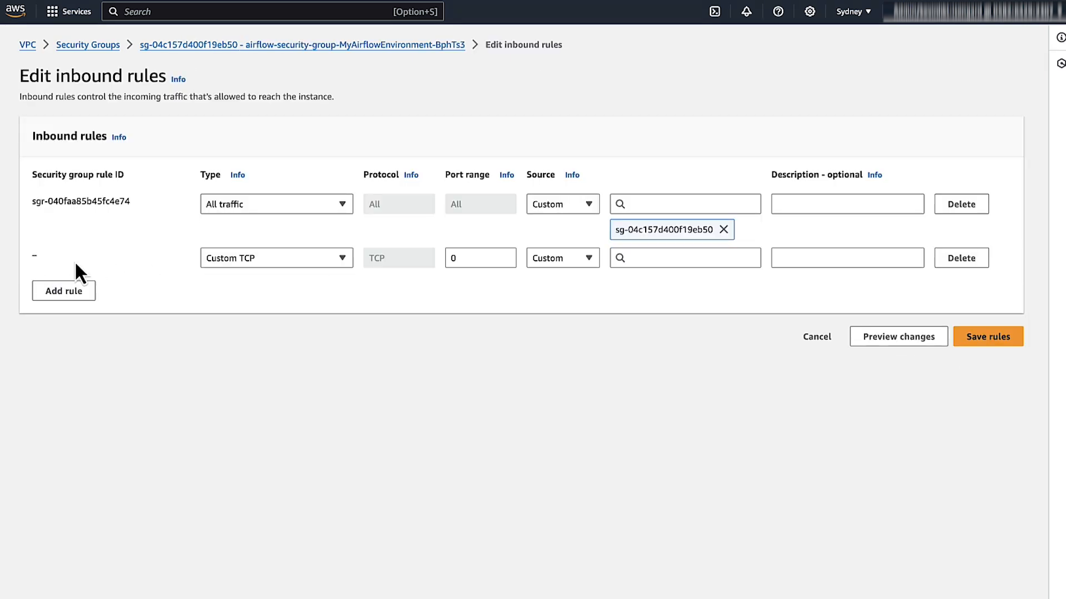
{"action": "left_click", "coordinate": [276, 258]}
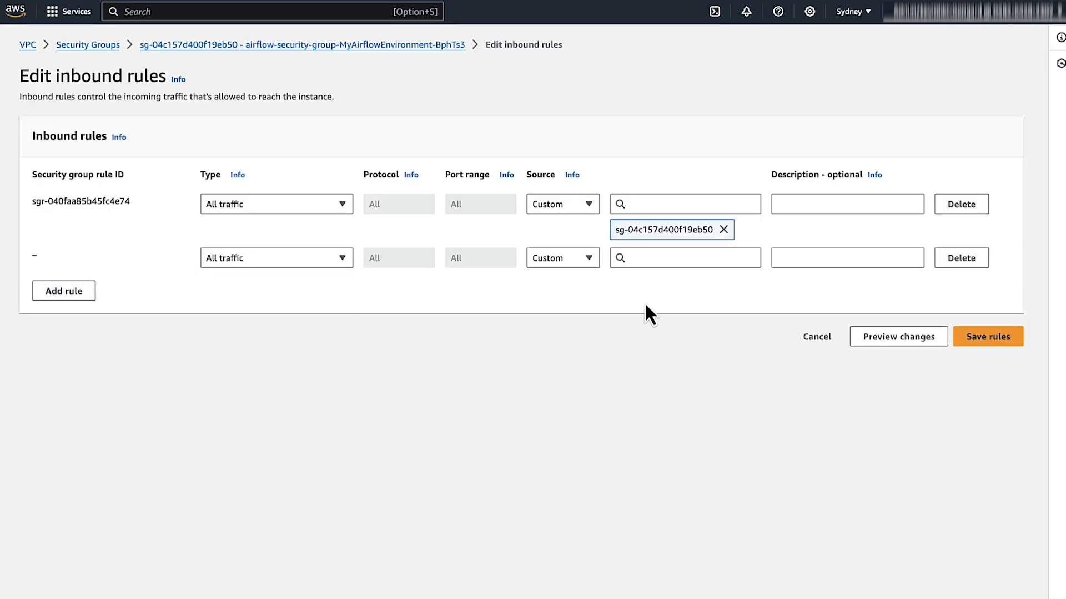
{"action": "type", "text": "sg-05756565334f2813f"}
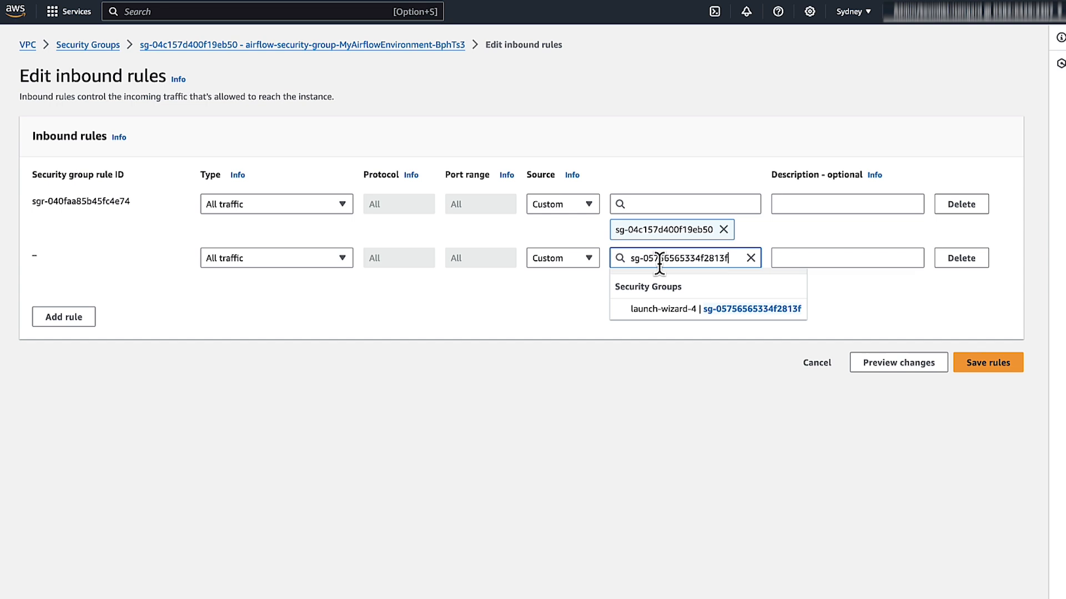
{"action": "left_click", "coordinate": [987, 362]}
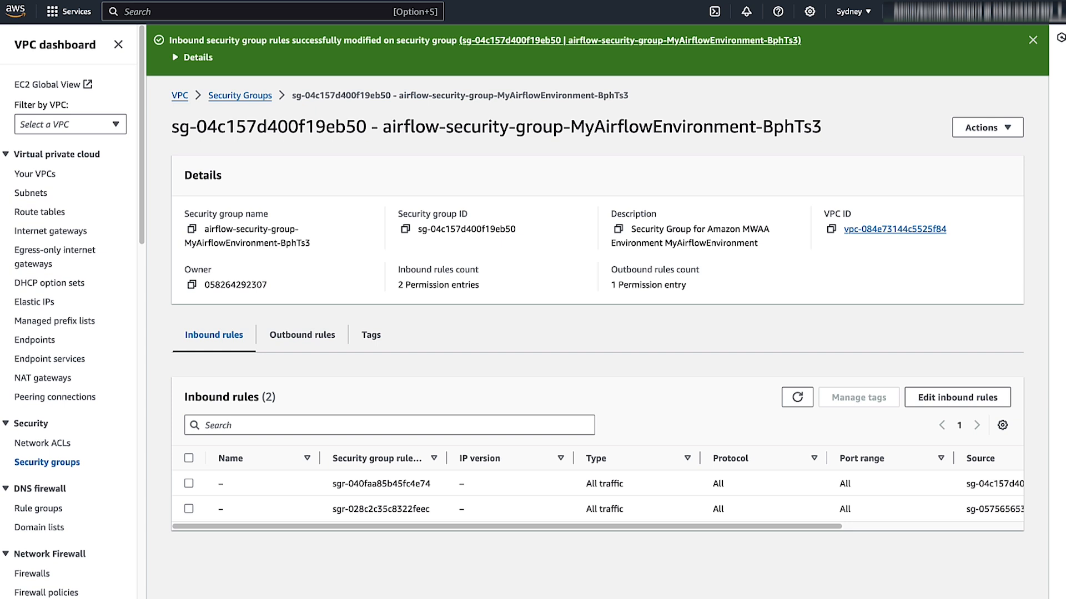
{"action": "left_click", "coordinate": [35, 339]}
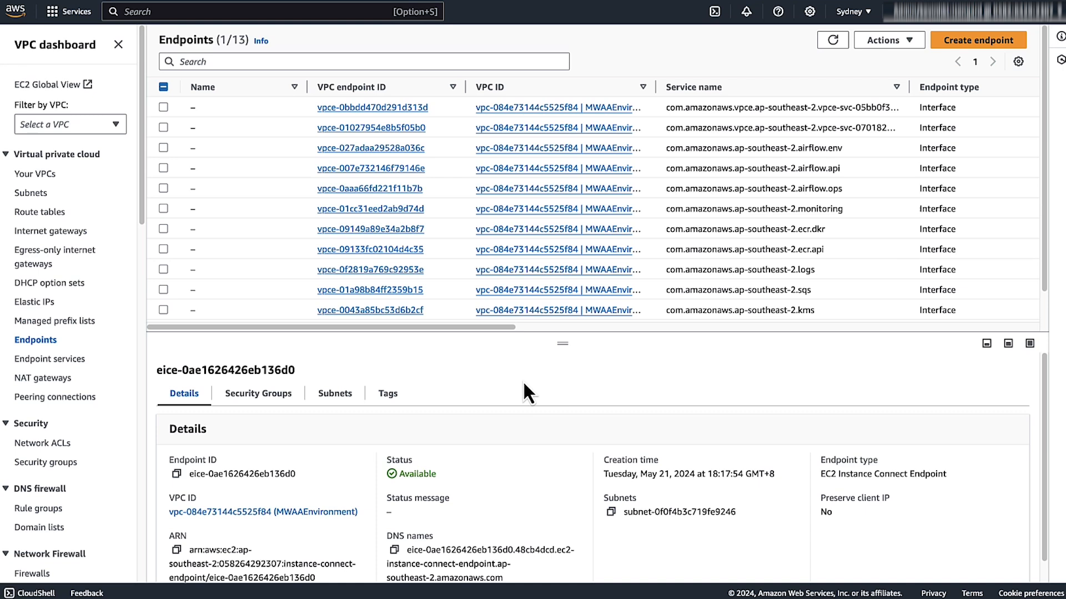
Create an EC2 Instance Connect Endpoint in the MWAAEnvironment VPC with the Airflow security group and Private Subnet (AZ2)
{"action": "left_click", "coordinate": [977, 40]}
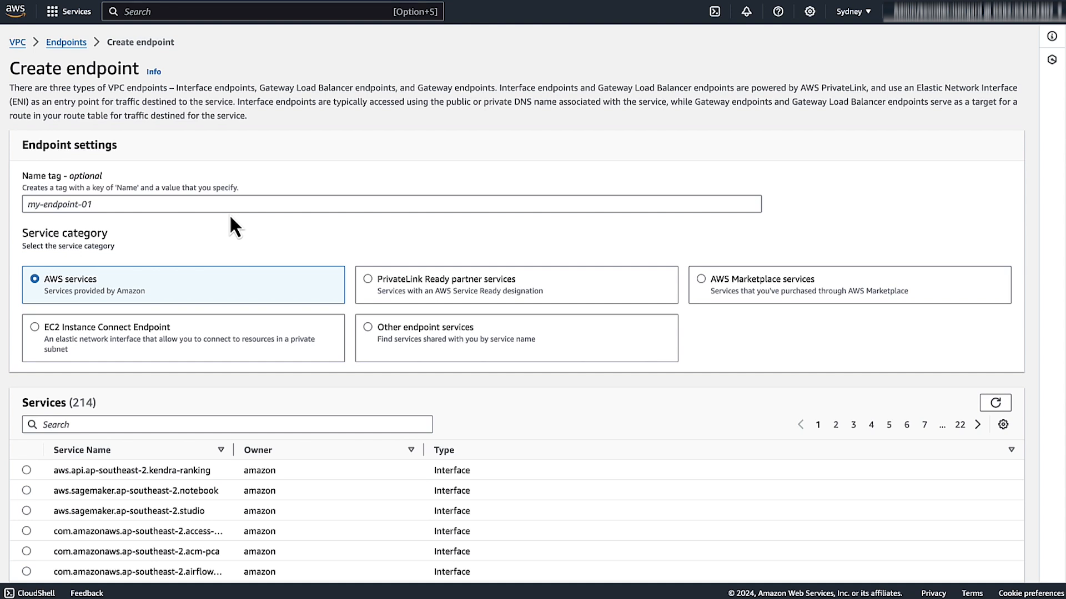
{"action": "left_click", "coordinate": [34, 327]}
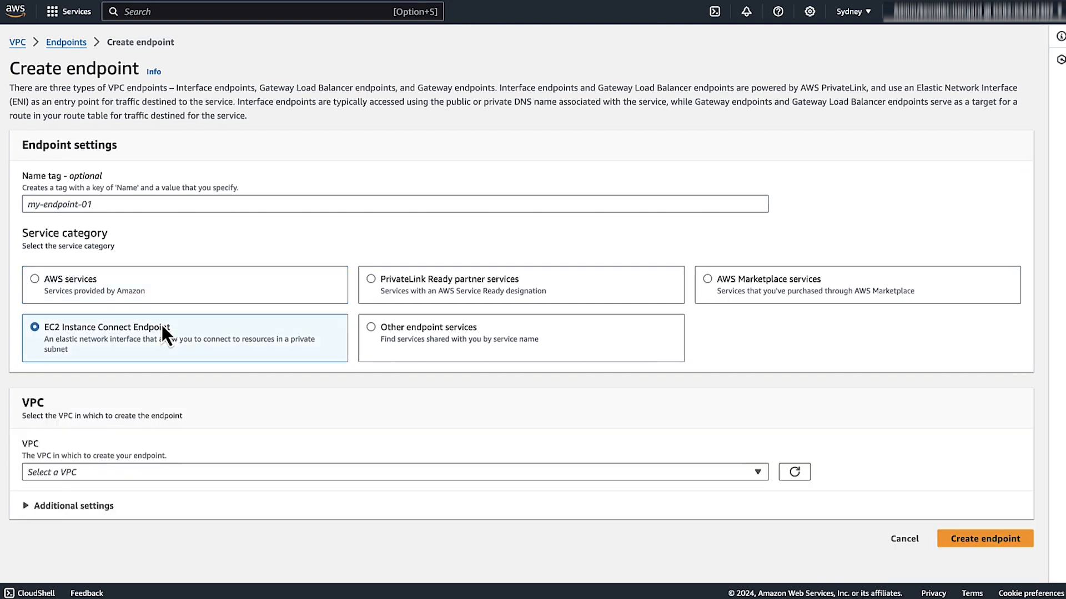
{"action": "left_click", "coordinate": [396, 472]}
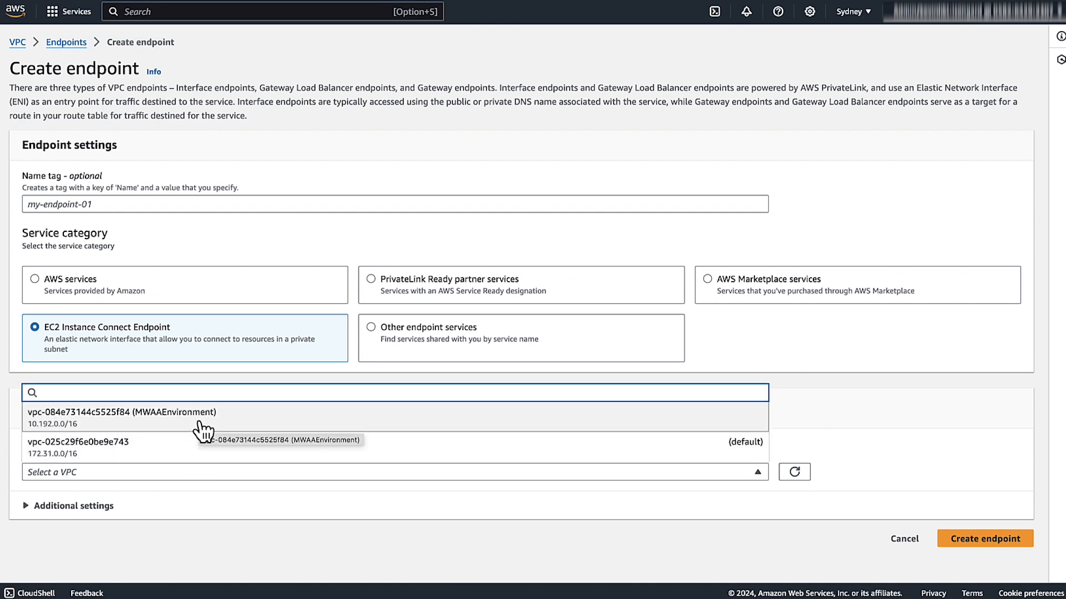
{"action": "left_click", "coordinate": [121, 418]}
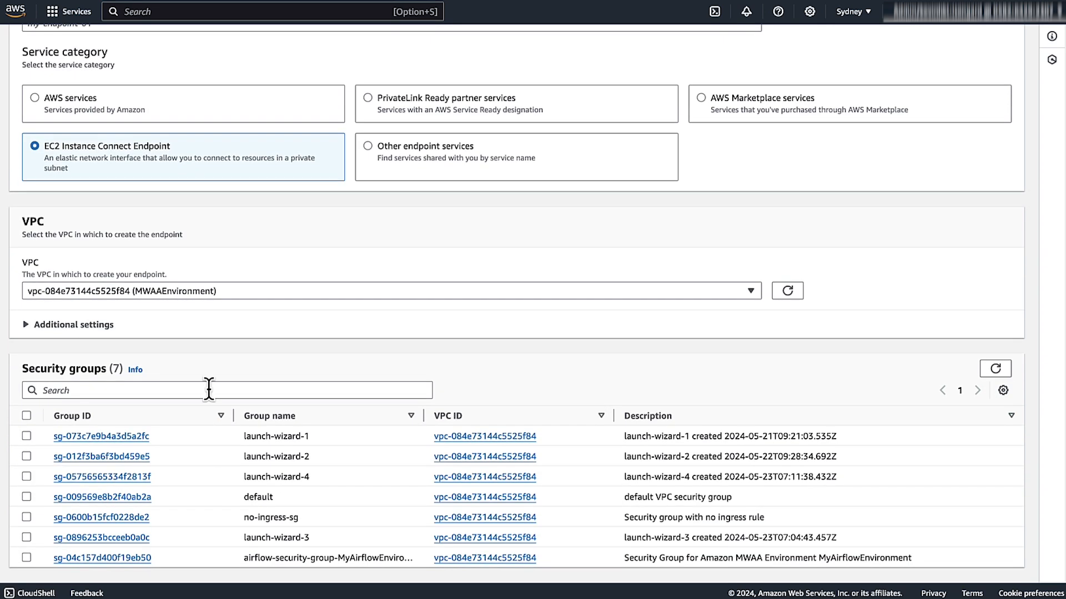
{"action": "scroll", "scroll_direction": "down", "scroll_amount": 3}
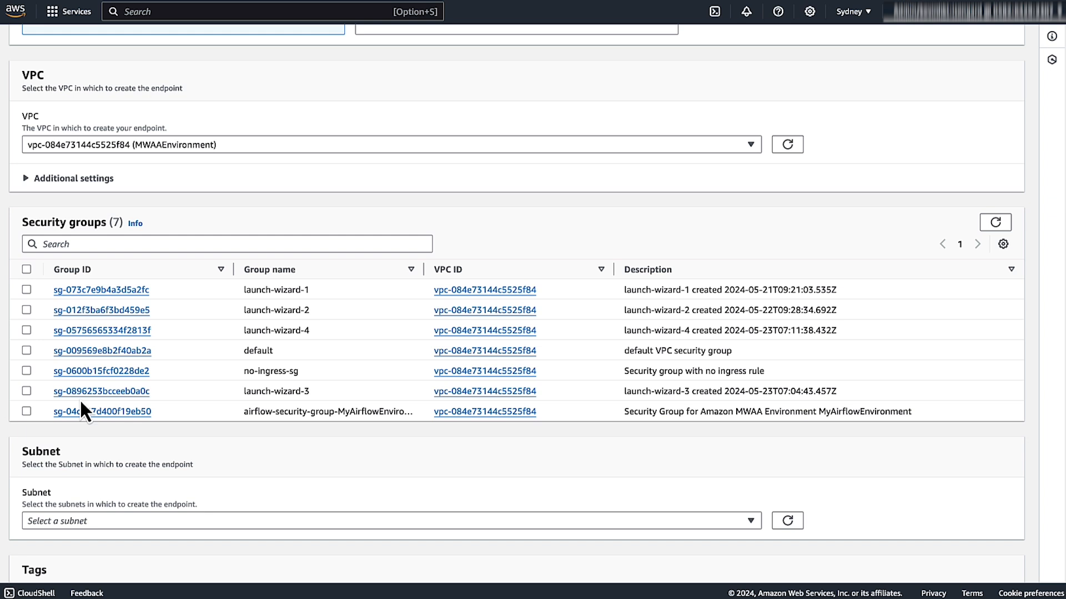
{"action": "left_click", "coordinate": [27, 411]}
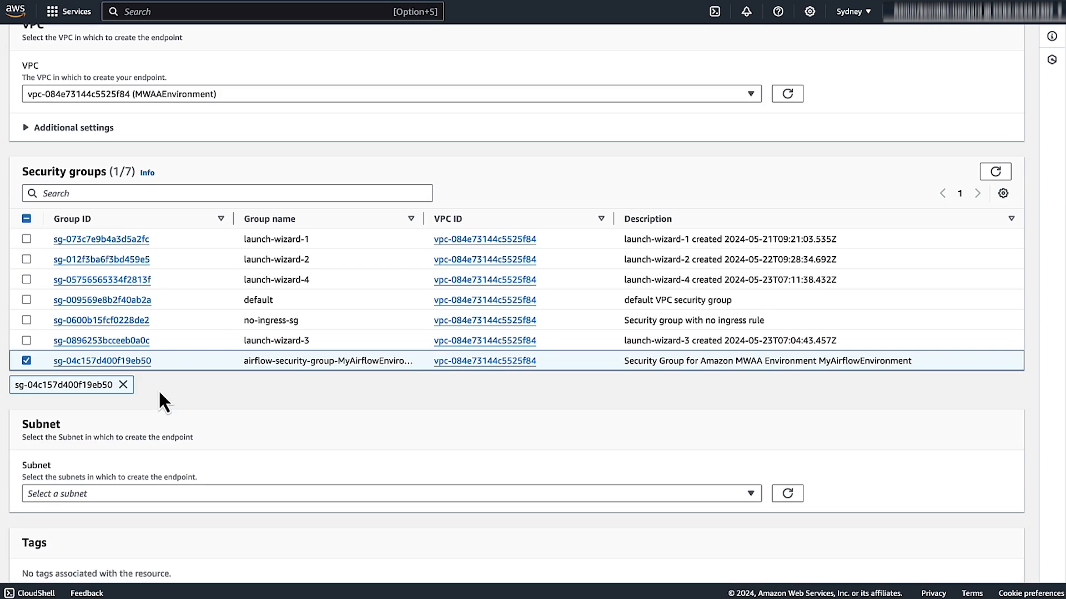
{"action": "left_click", "coordinate": [391, 493]}
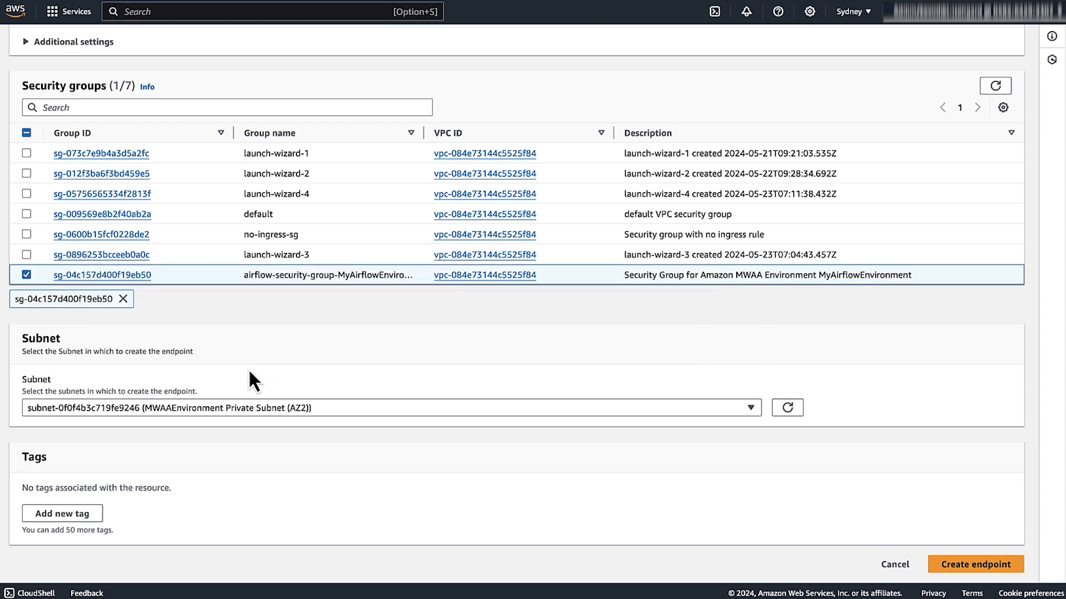
{"action": "mouse_move", "coordinate": [820, 442]}
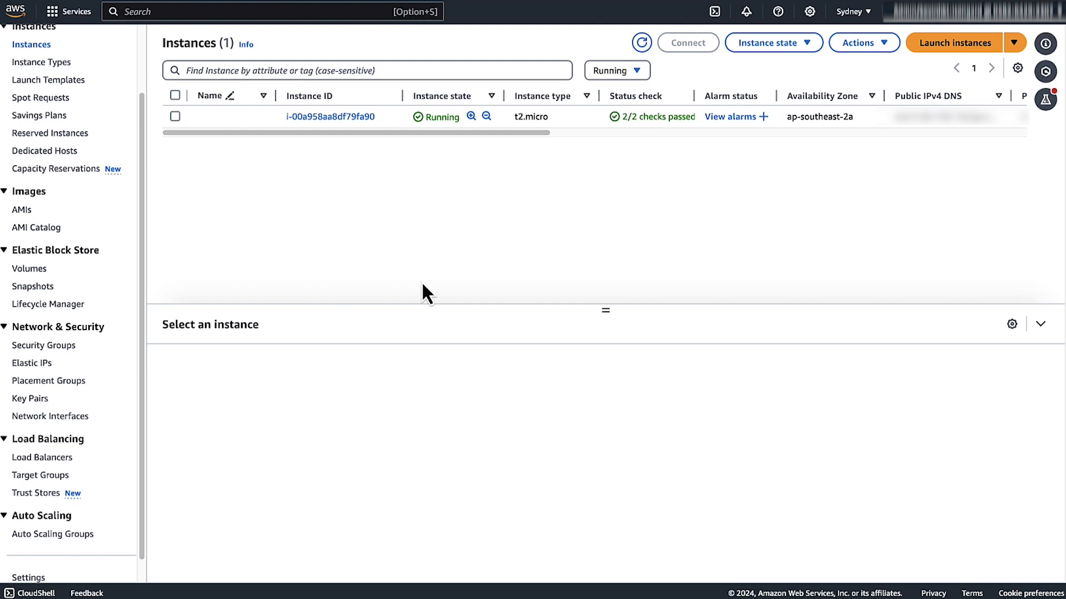
{"action": "mouse_move", "coordinate": [330, 116]}
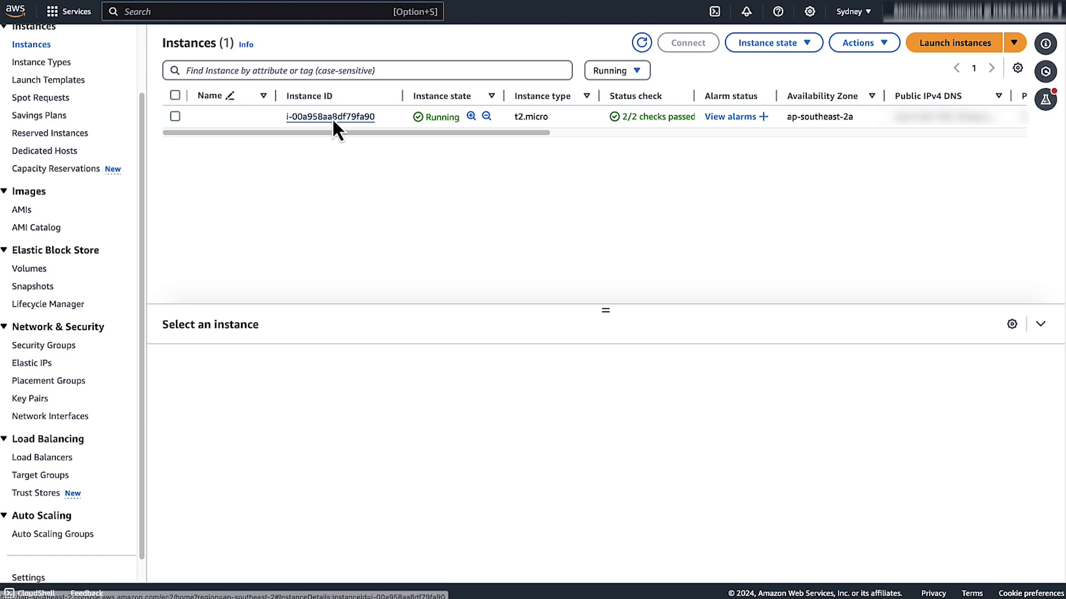
Open the running instance's details and copy its Public IPv4 DNS
{"action": "left_click", "coordinate": [330, 117]}
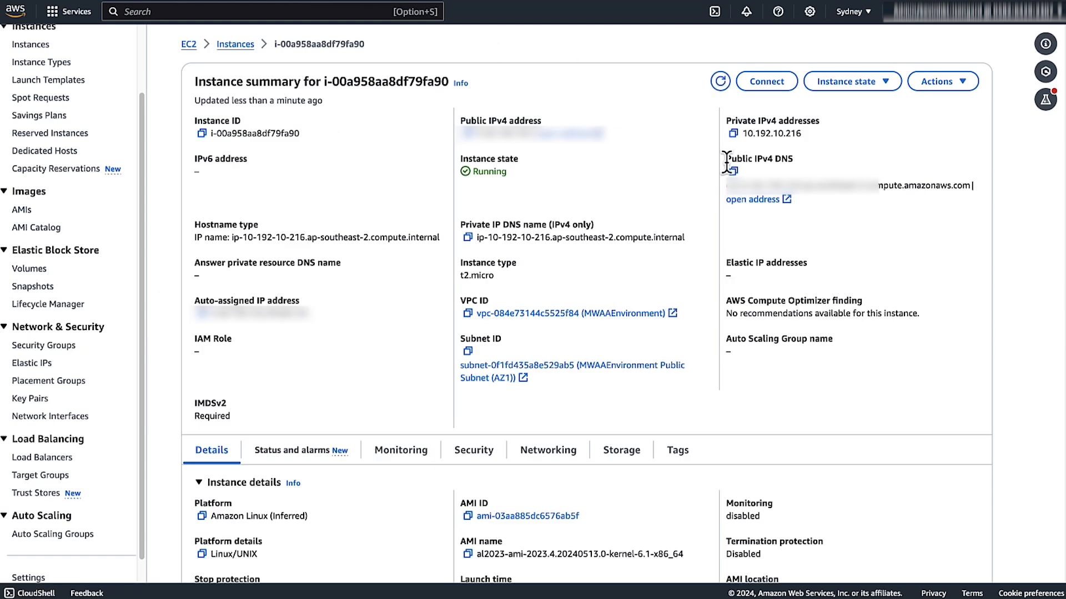
{"action": "left_click", "coordinate": [729, 175]}
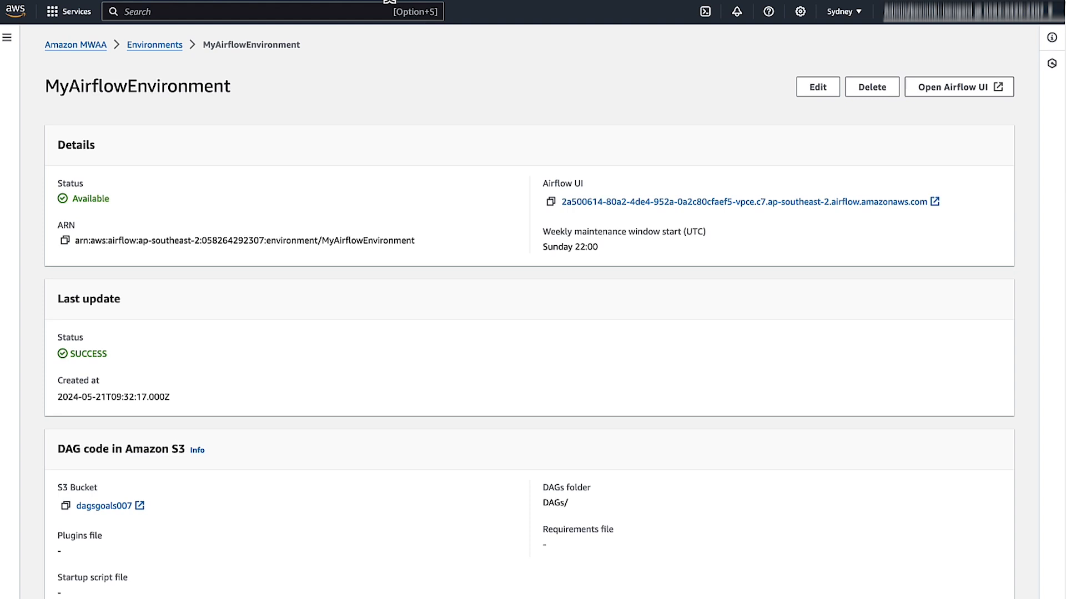
{"action": "mouse_move", "coordinate": [432, 48]}
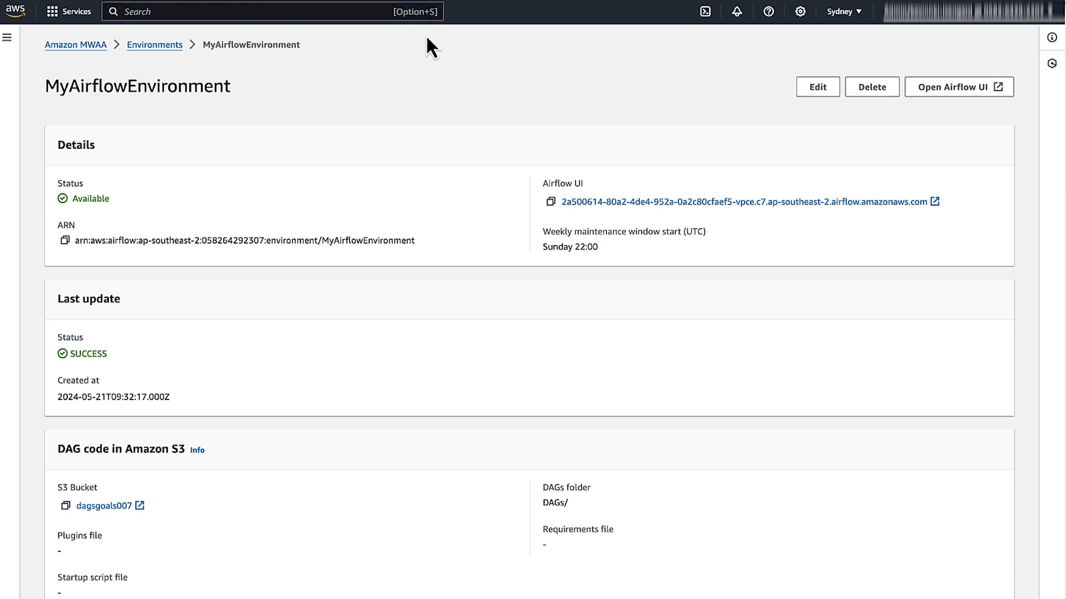
Copy MyAirflowEnvironment's Airflow UI URL and bring up the FoxyProxy toolbar menu
{"action": "left_click", "coordinate": [550, 202]}
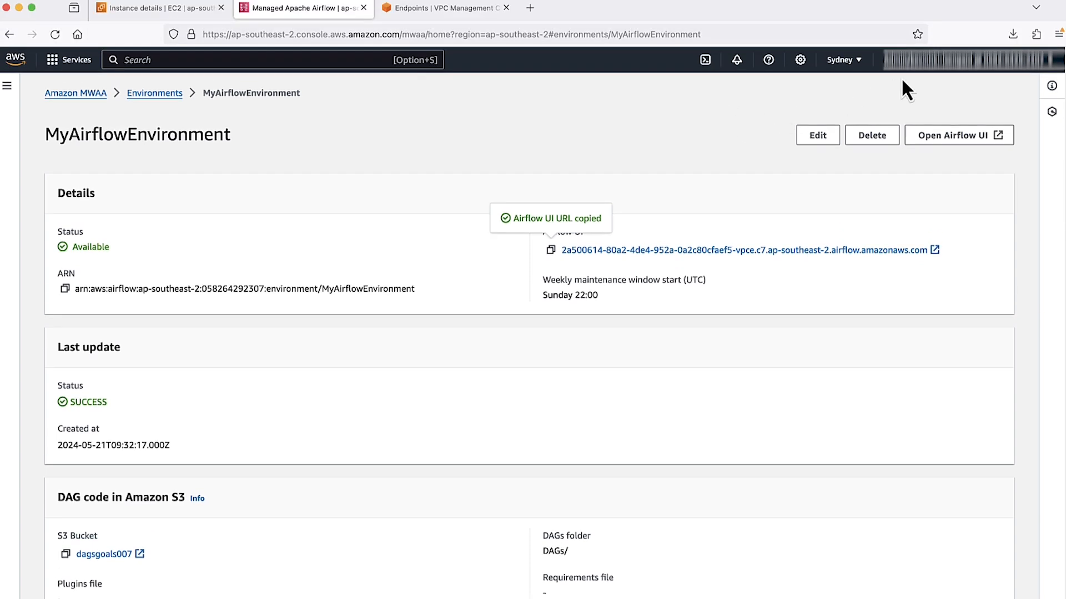
{"action": "left_click", "coordinate": [1036, 34]}
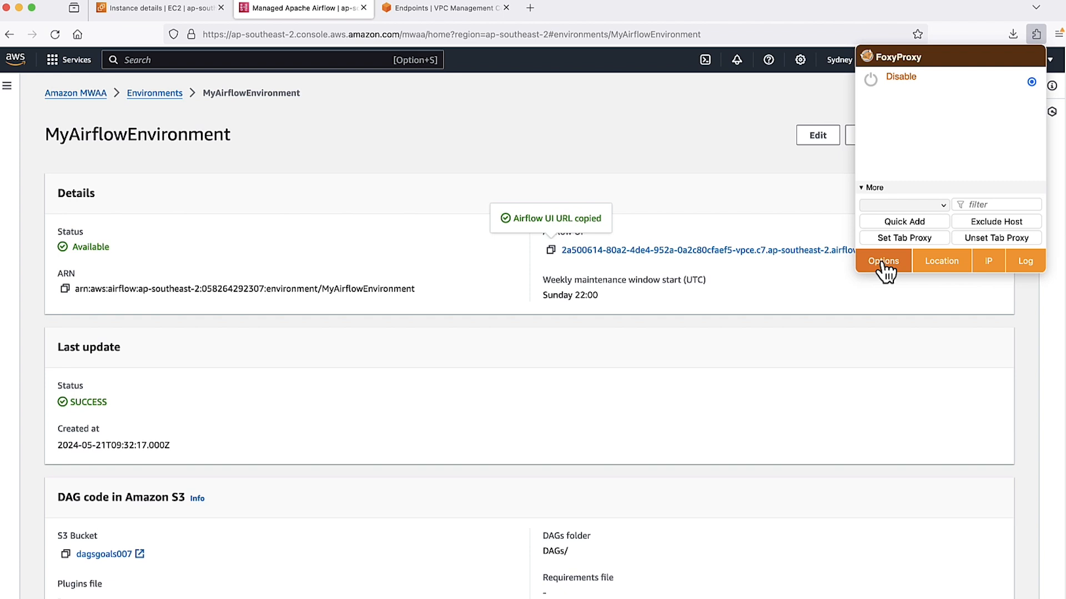
Import proxy settings from older versions in FoxyProxy's Options Import tab
{"action": "left_click", "coordinate": [882, 260]}
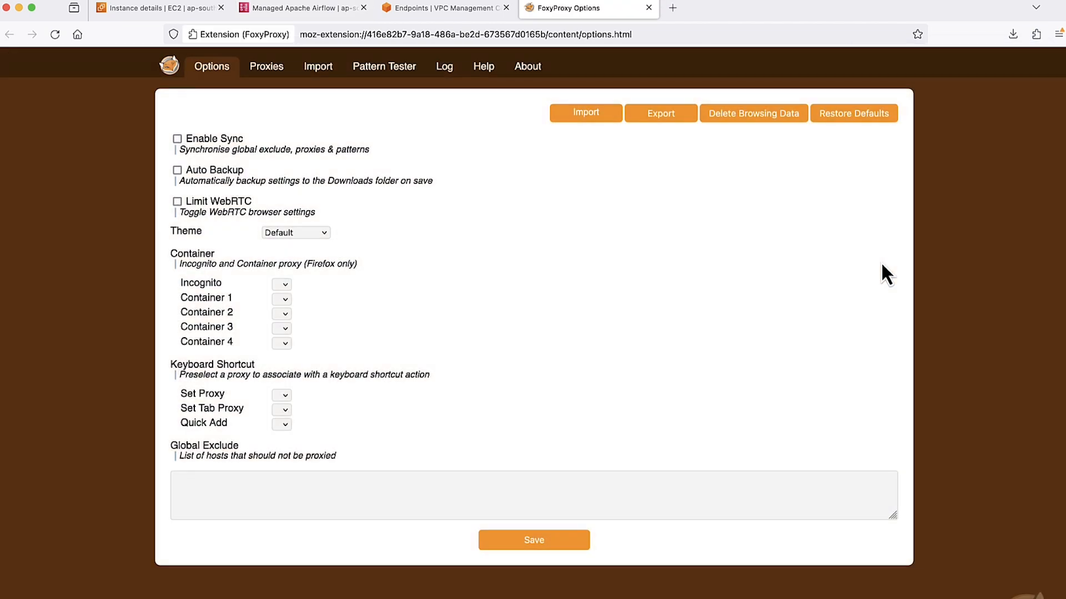
{"action": "left_click", "coordinate": [317, 67]}
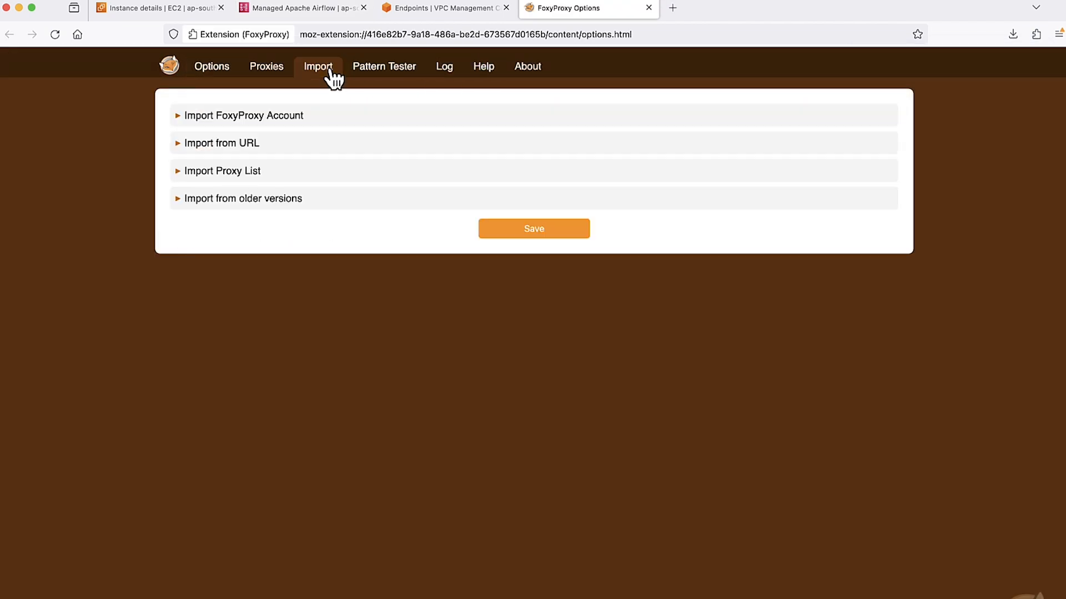
{"action": "left_click", "coordinate": [243, 197]}
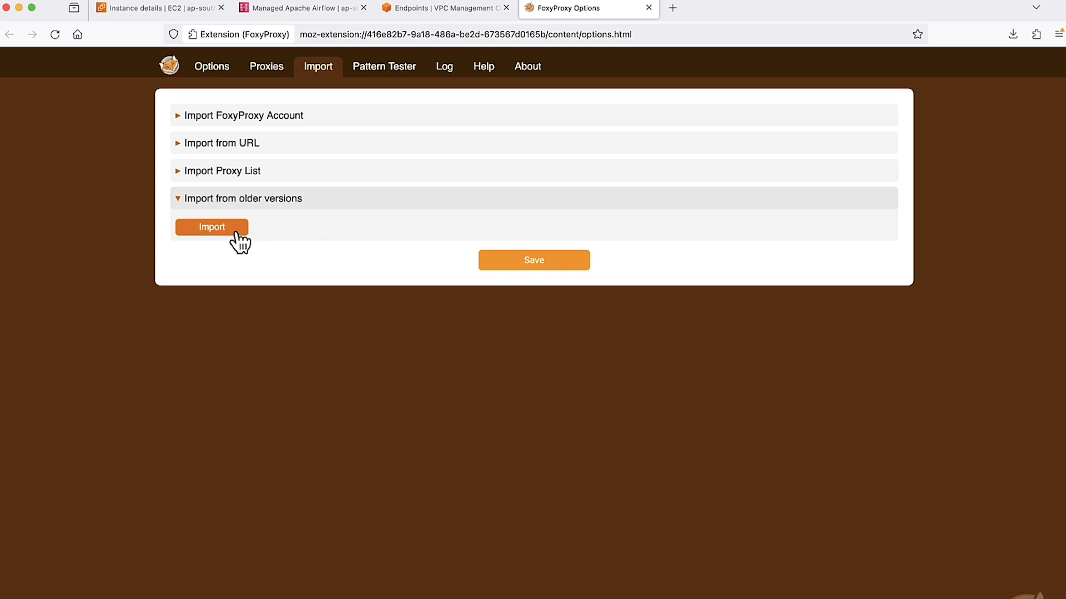
{"action": "left_click", "coordinate": [211, 227]}
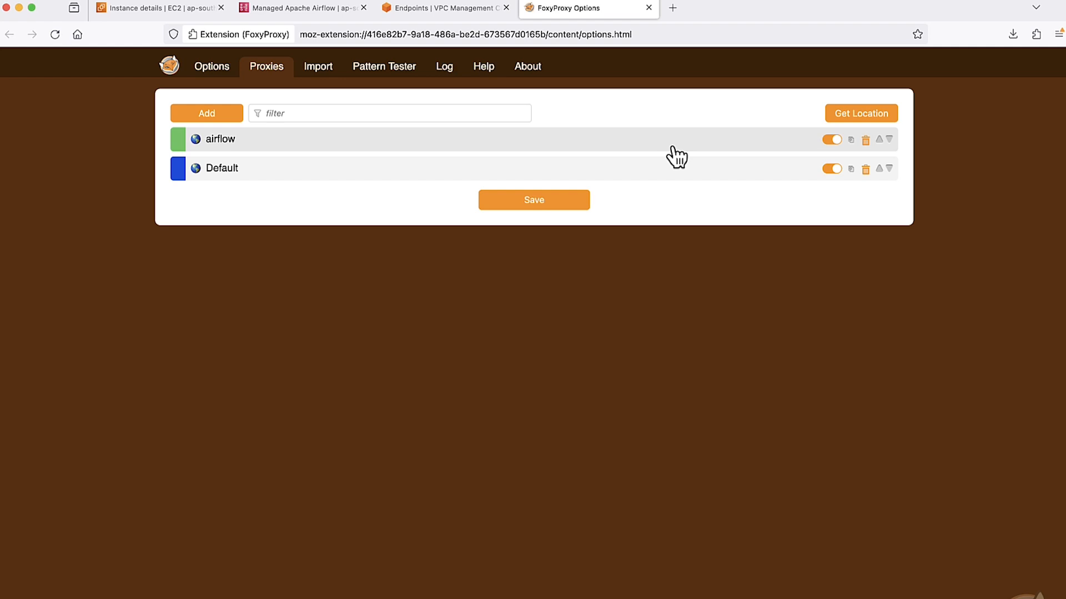
Select the airflow proxy (port 8157) from the FoxyProxy toolbar menu
{"action": "left_click", "coordinate": [1036, 34]}
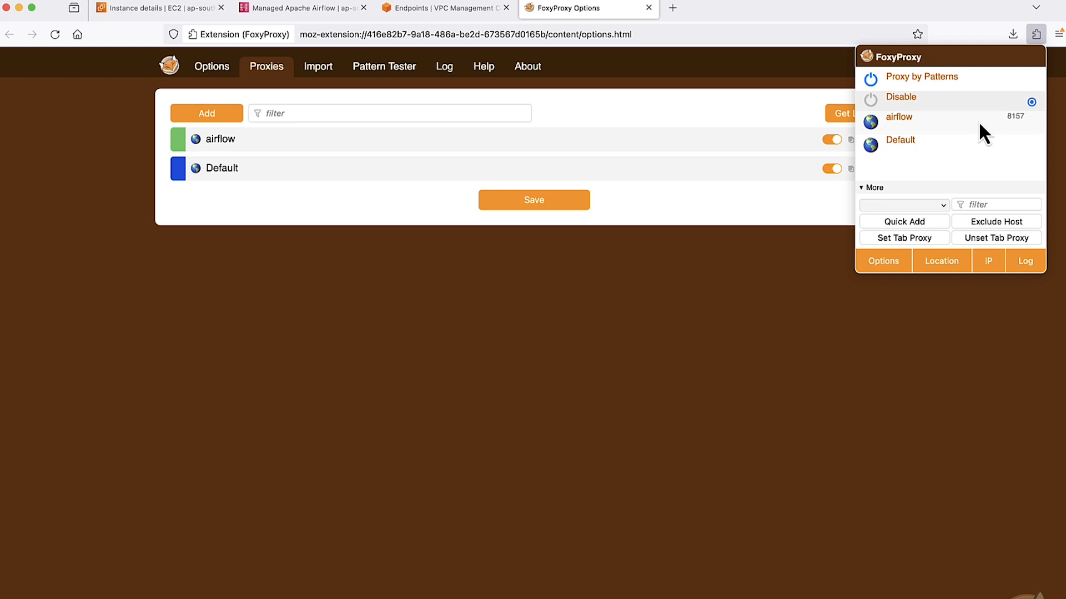
{"action": "left_click", "coordinate": [898, 116]}
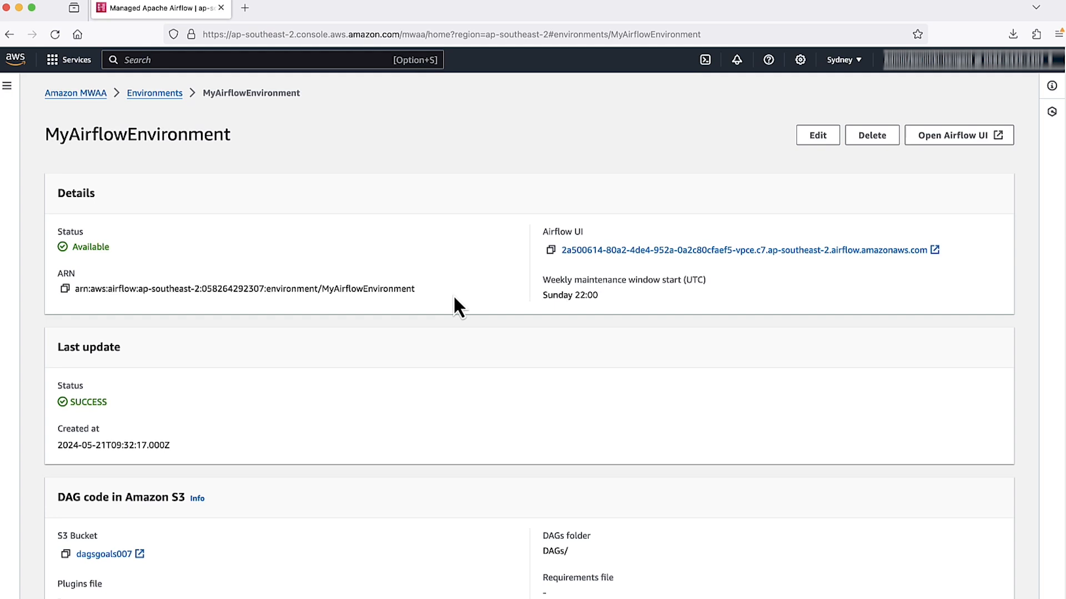
Reopen the FoxyProxy menu, then return to AWS Console Home
{"action": "left_click", "coordinate": [1036, 34]}
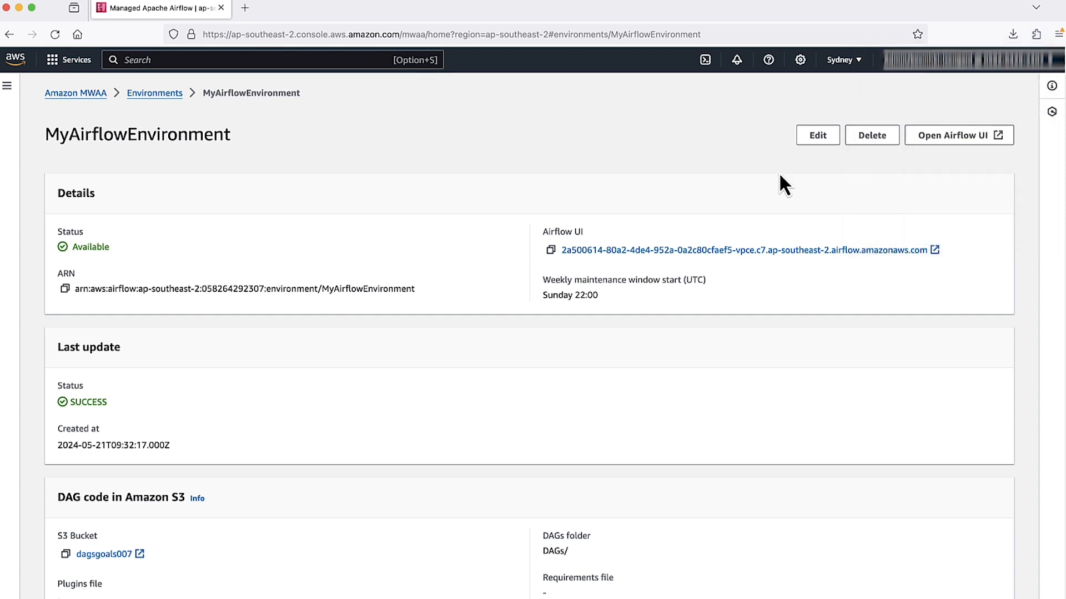
{"action": "left_click", "coordinate": [958, 134]}
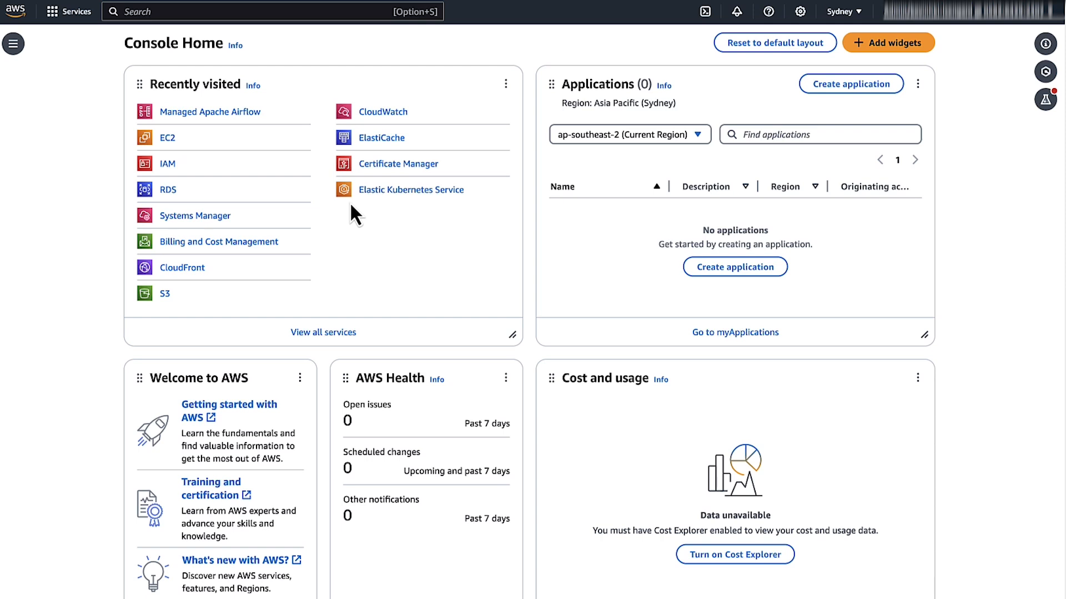
{"action": "mouse_move", "coordinate": [245, 139]}
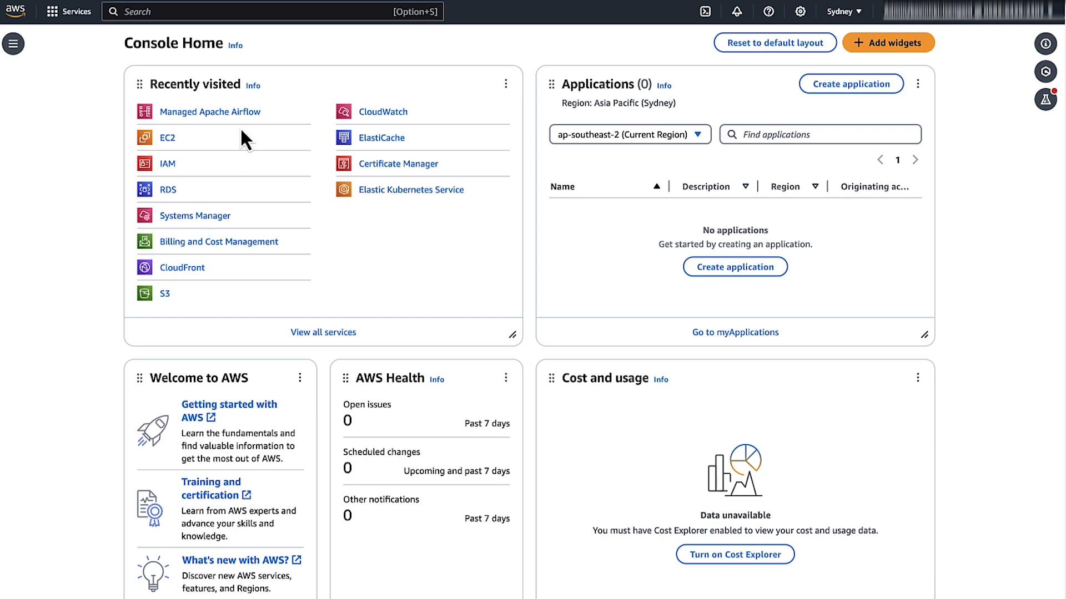
{"action": "mouse_move", "coordinate": [209, 112]}
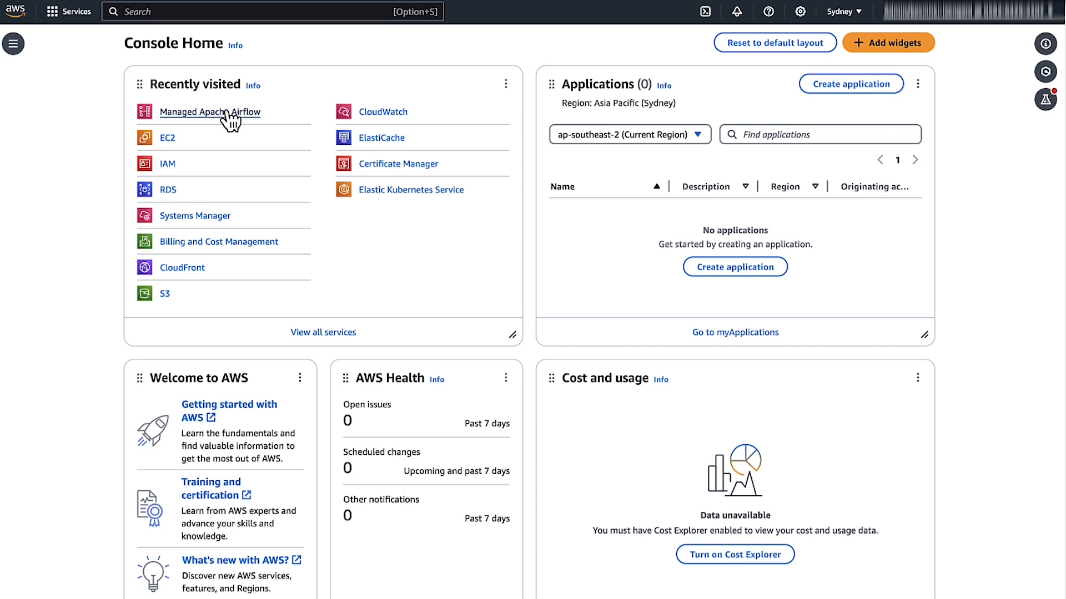
Open MyAirflowEnvironment's VPC security group details from Managed Apache Airflow
{"action": "left_click", "coordinate": [210, 112]}
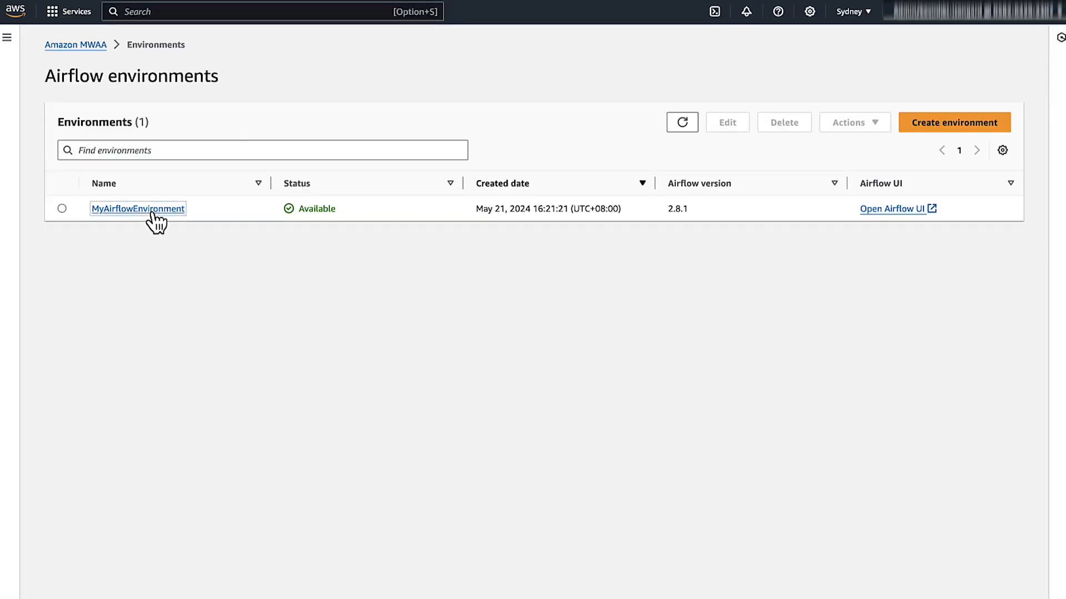
{"action": "left_click", "coordinate": [137, 209]}
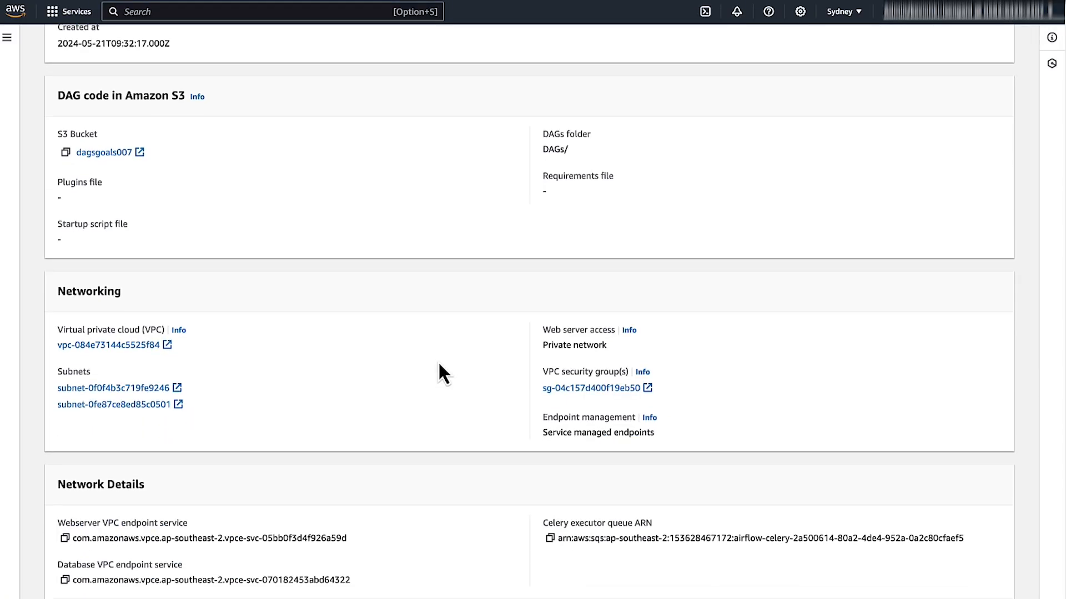
{"action": "mouse_move", "coordinate": [572, 388]}
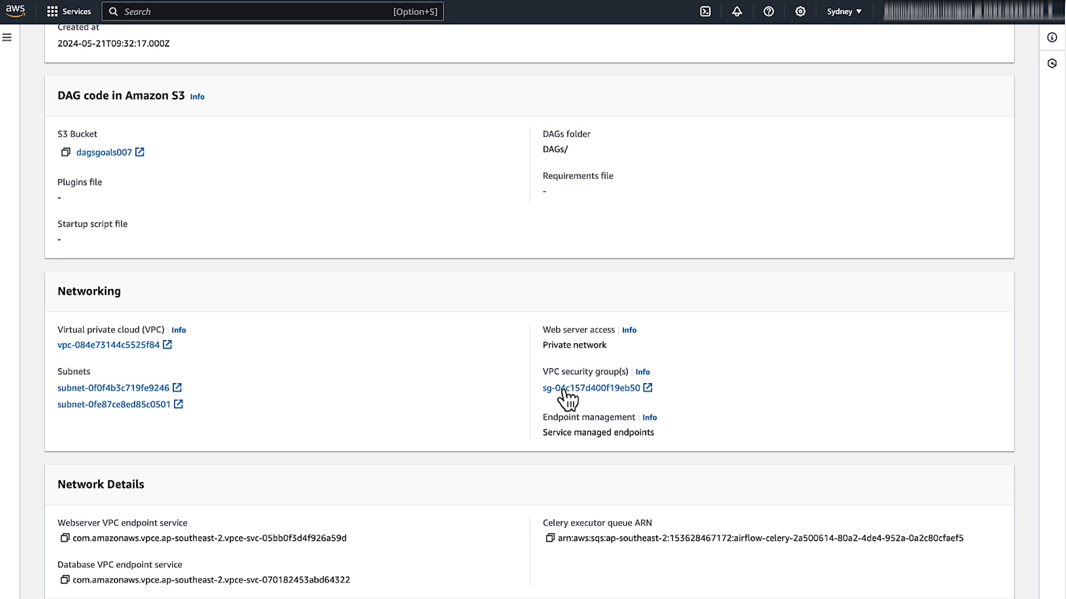
{"action": "left_click", "coordinate": [590, 388]}
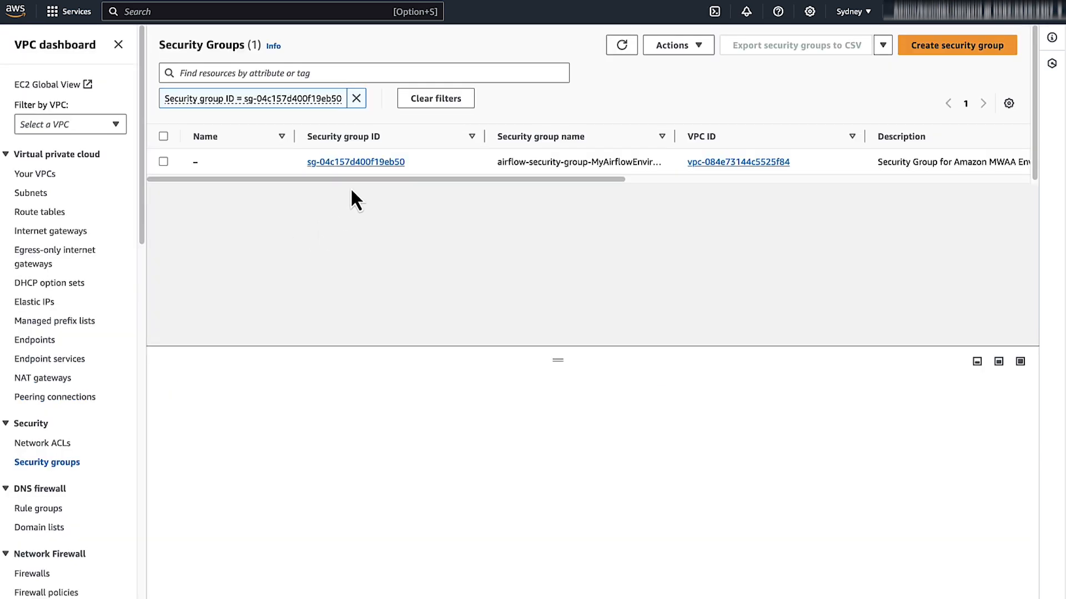
{"action": "mouse_move", "coordinate": [370, 170]}
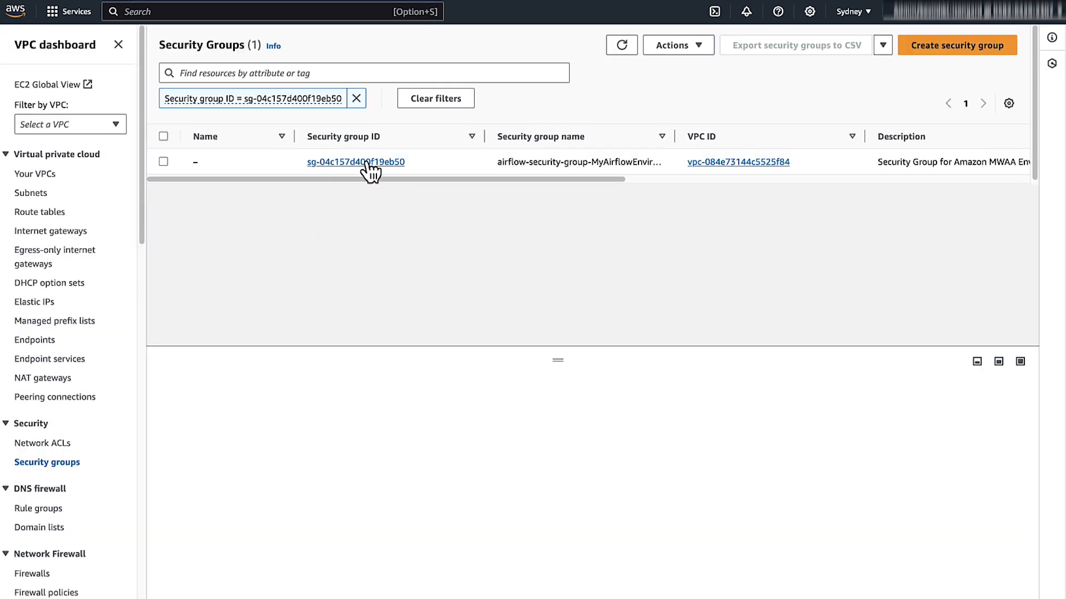
{"action": "left_click", "coordinate": [355, 161]}
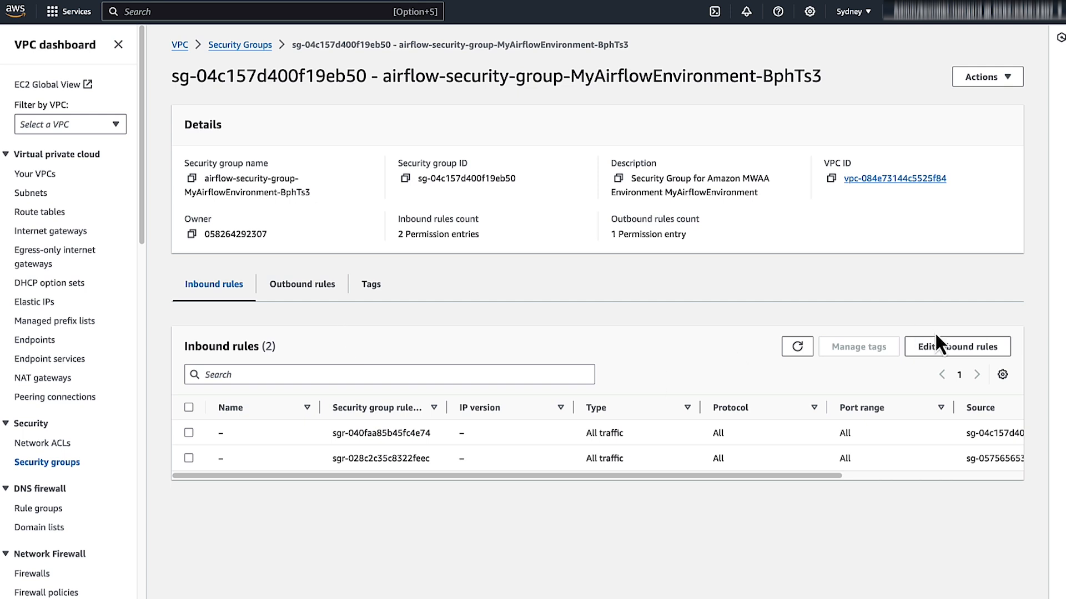
Add an inbound HTTPS rule with source set to My IP
{"action": "left_click", "coordinate": [956, 346]}
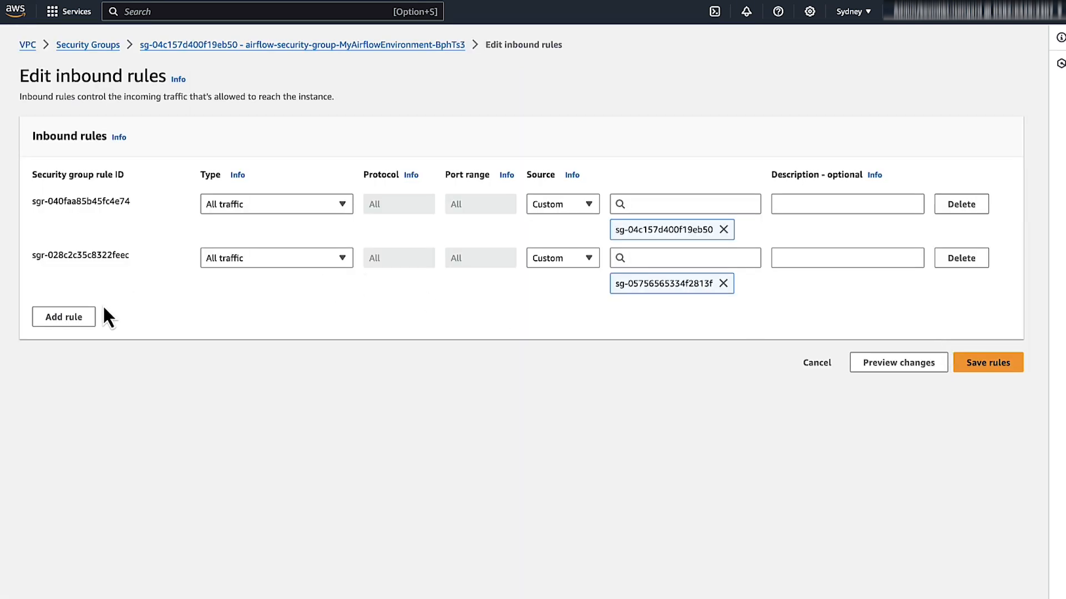
{"action": "left_click", "coordinate": [63, 315]}
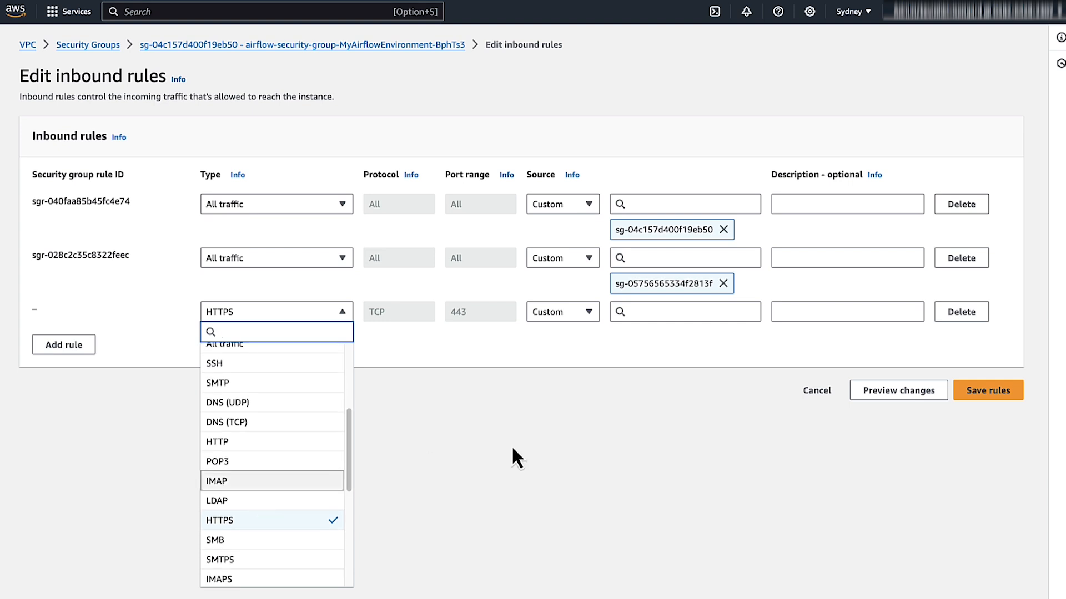
{"action": "left_click", "coordinate": [561, 311]}
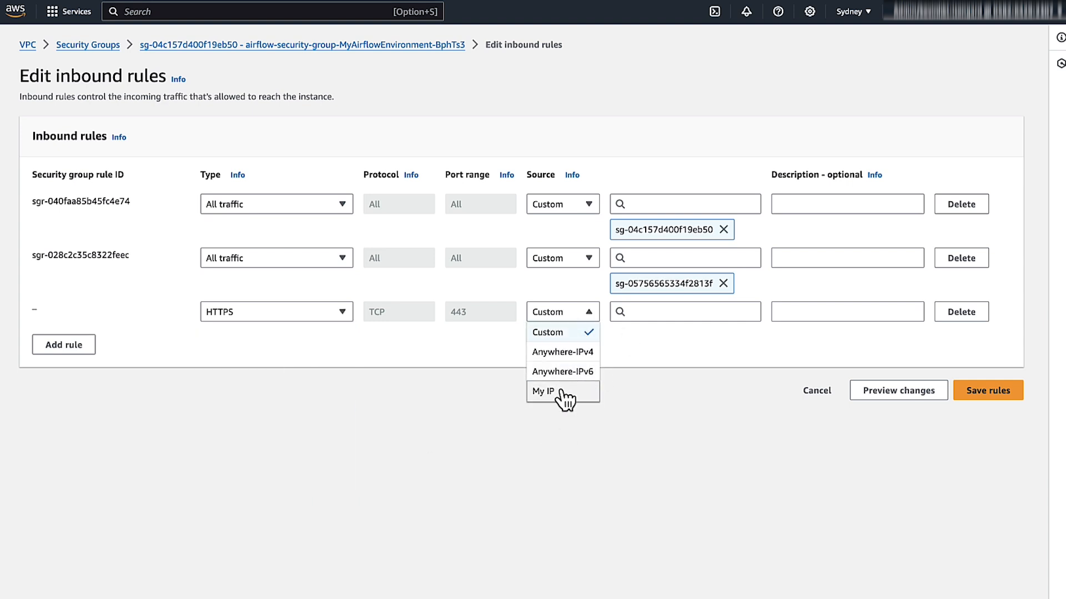
{"action": "left_click", "coordinate": [987, 390]}
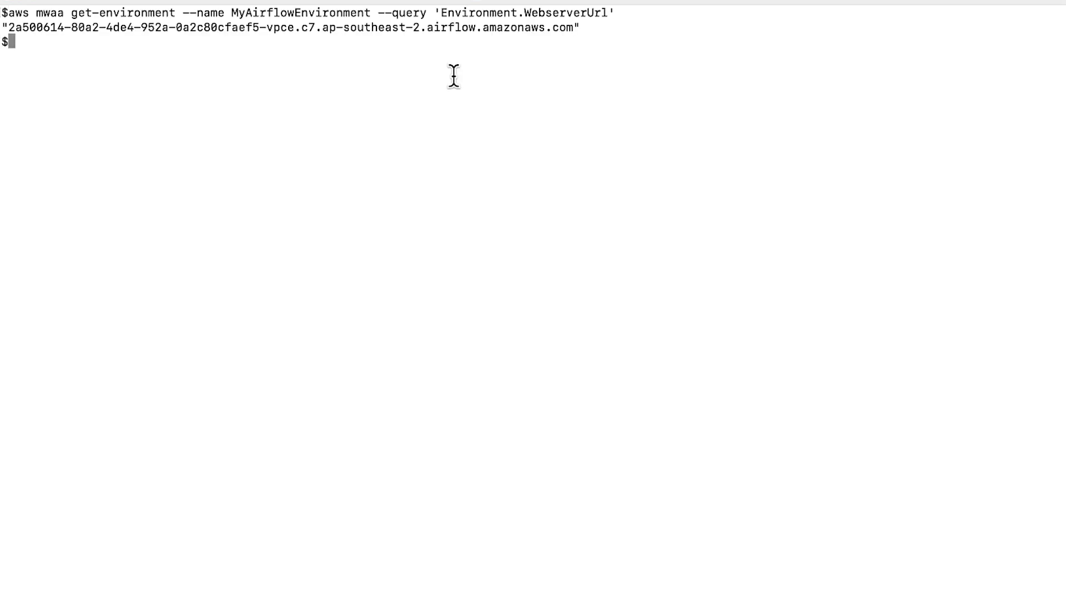
Run dig CNAME +short on the environment's VPC-endpoint webserver hostname
{"action": "type", "text": "dig CNAME +short \"2a500614-80a2-4de4-952a-0a2c80cfaef5-vpce.c7.ap-southeast-2.airflow.amazonaws.com\""}
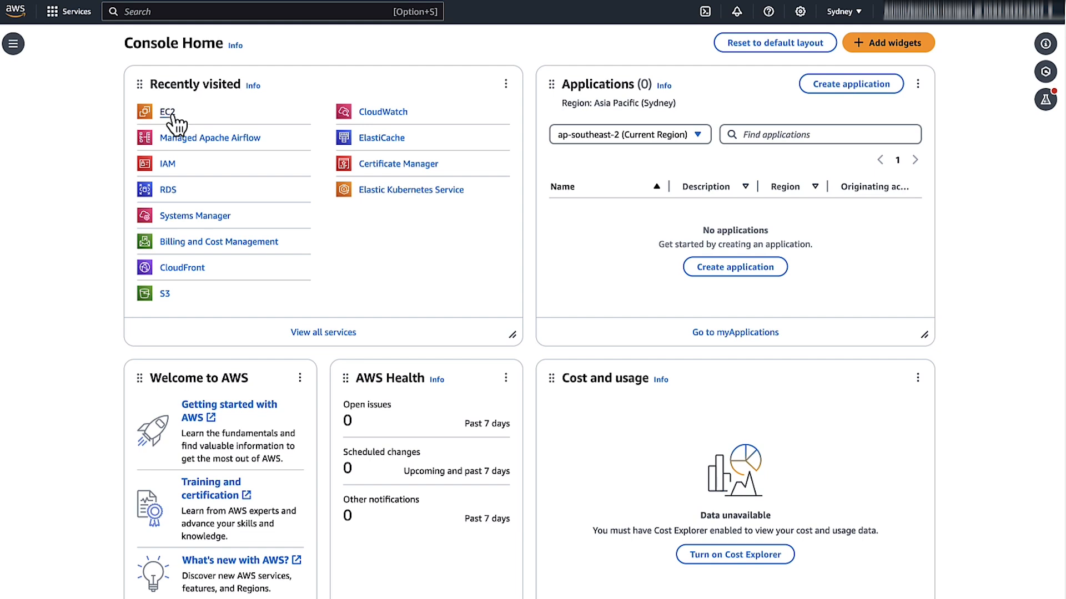
Start a new IP-address target group in EC2 named MWAA-Connect
{"action": "left_click", "coordinate": [167, 112]}
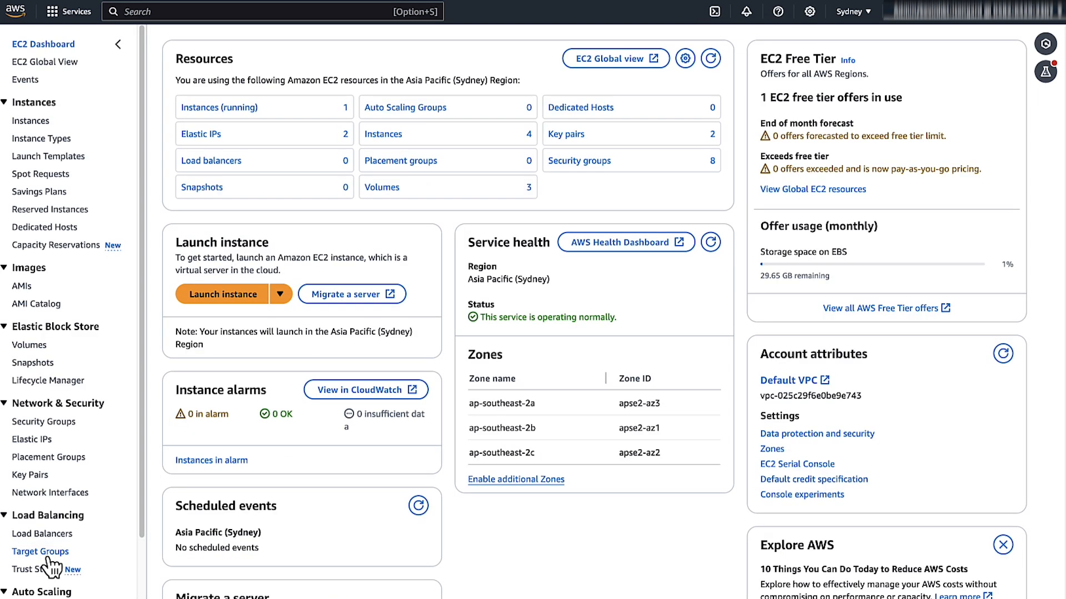
{"action": "left_click", "coordinate": [40, 551]}
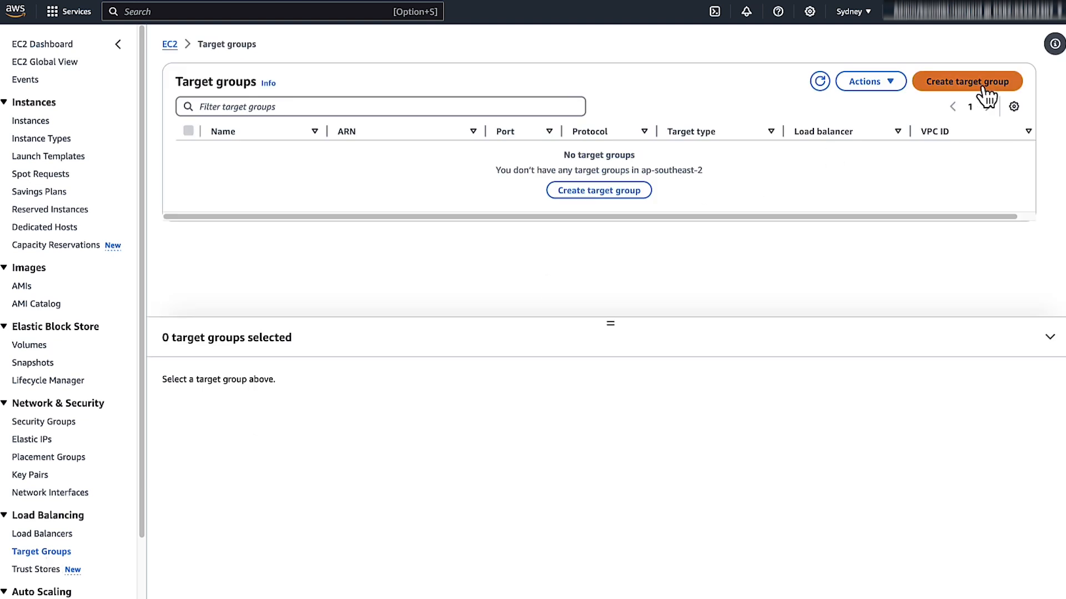
{"action": "left_click", "coordinate": [966, 81]}
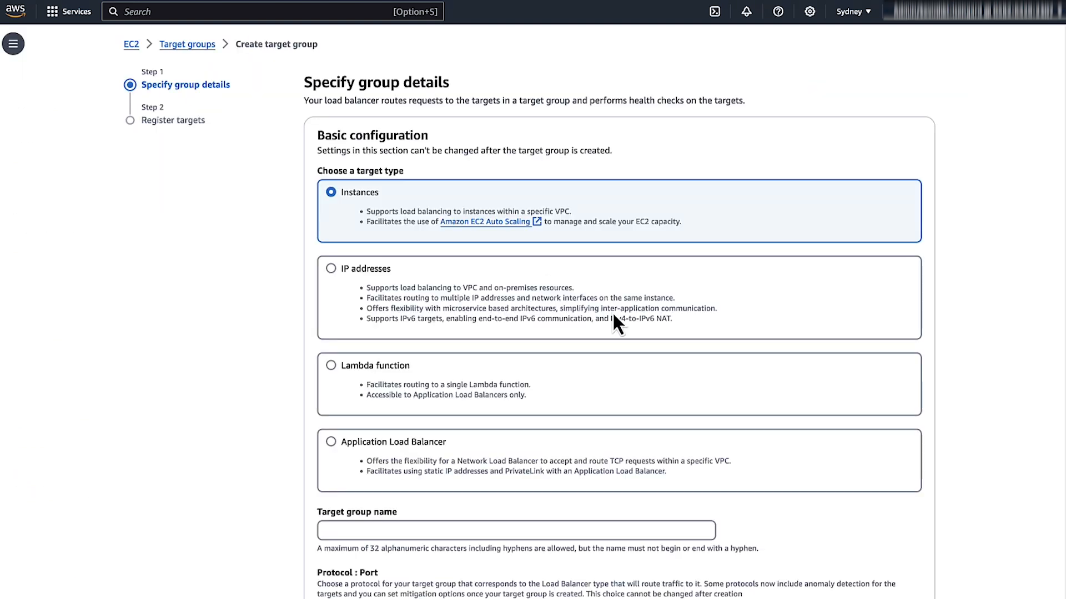
{"action": "left_click", "coordinate": [331, 269]}
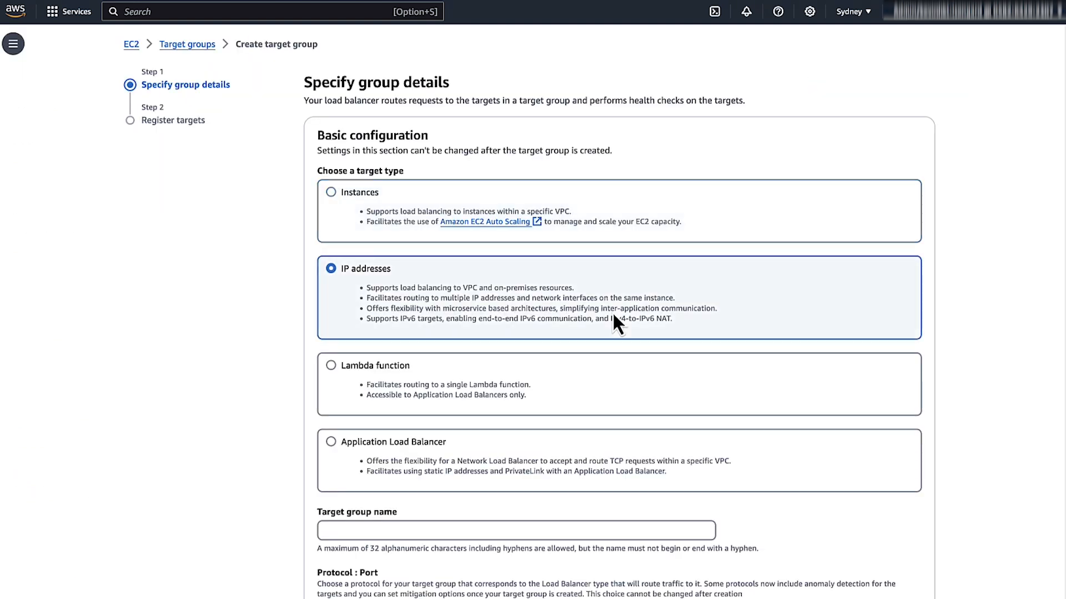
{"action": "scroll", "scroll_direction": "down", "scroll_amount": 3}
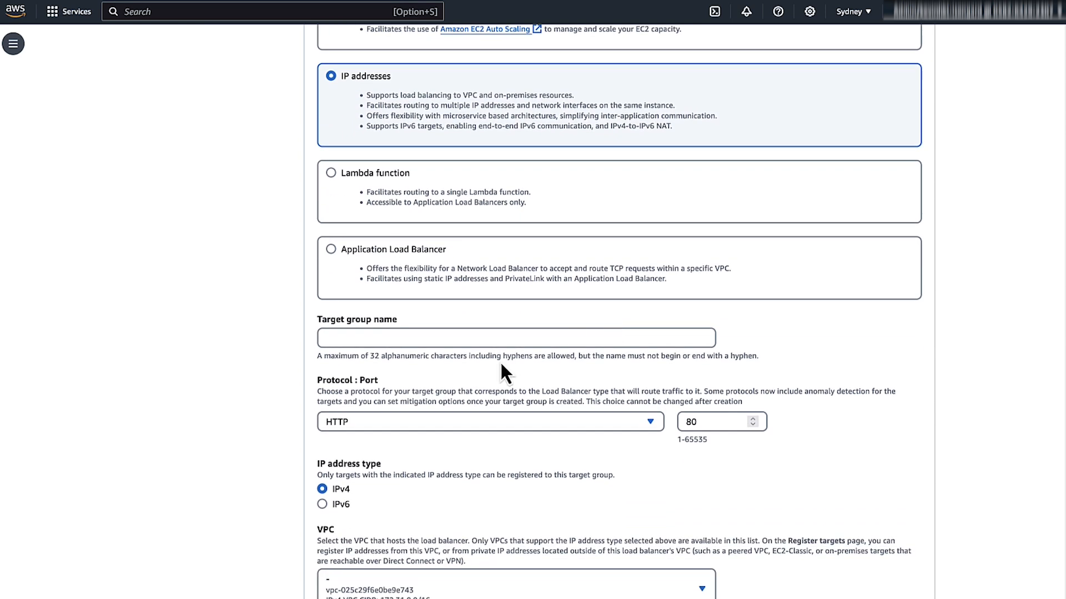
{"action": "type", "text": "MWAA-Co"}
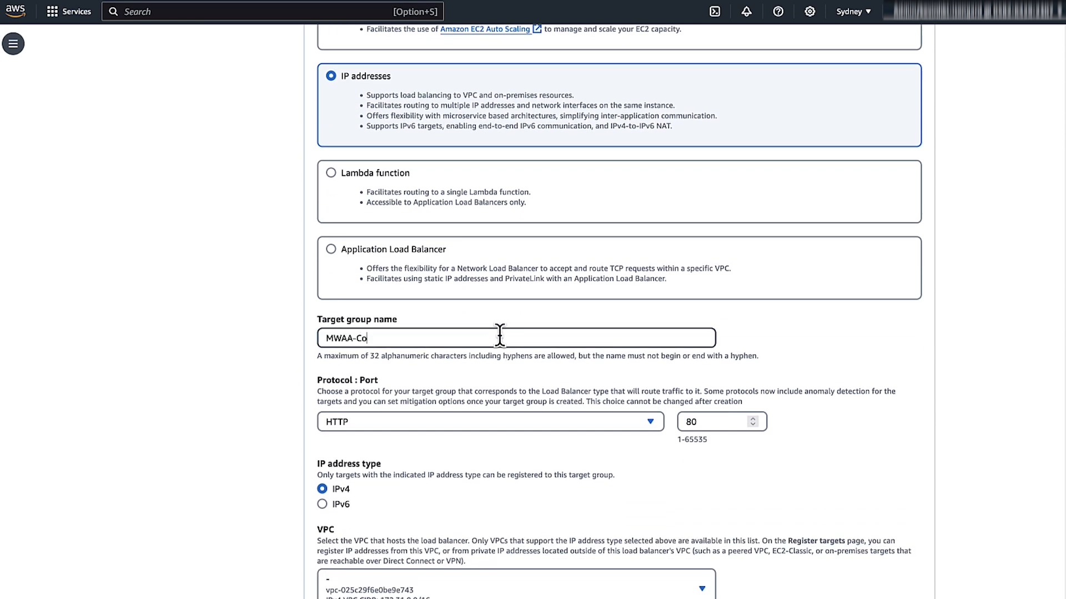
{"action": "type", "text": "nnect"}
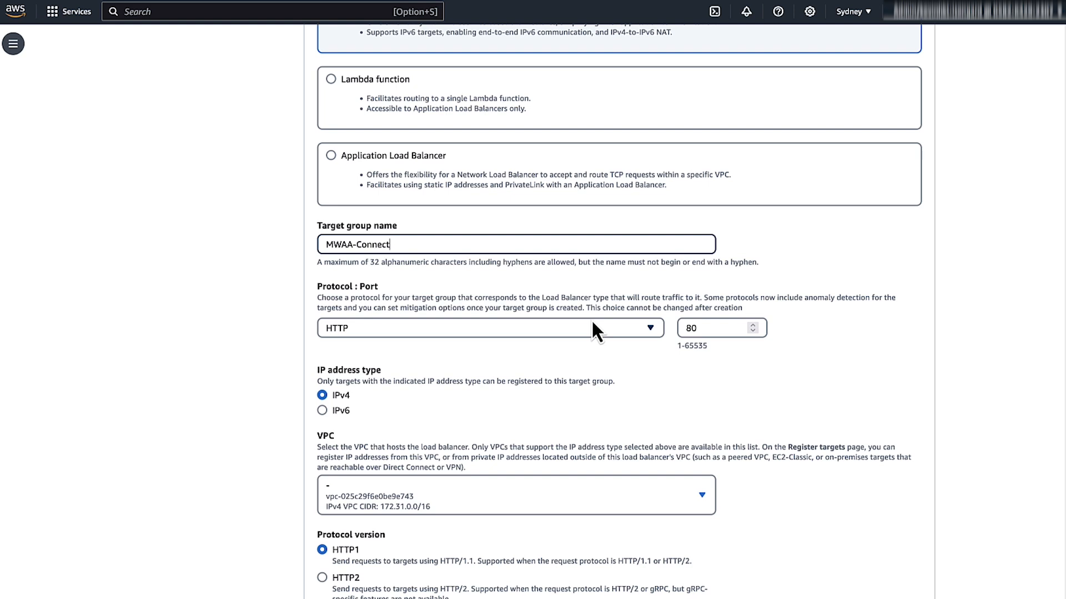
Set HTTPS protocol, register 10.192.20.246 and 10.192.21.39 as pending, and create the group
{"action": "left_click", "coordinate": [489, 328]}
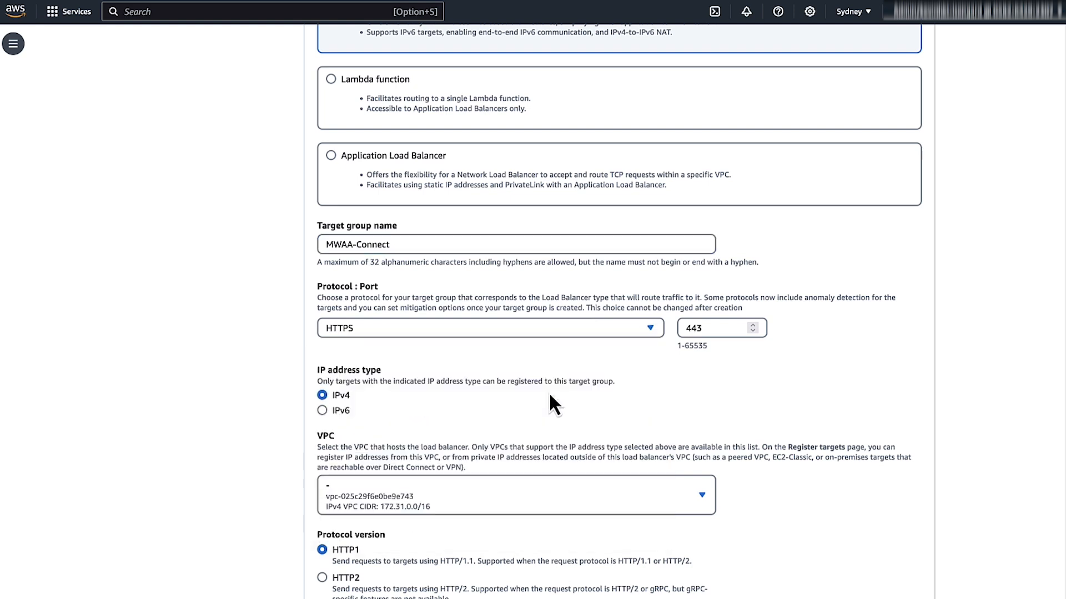
{"action": "left_click", "coordinate": [515, 494]}
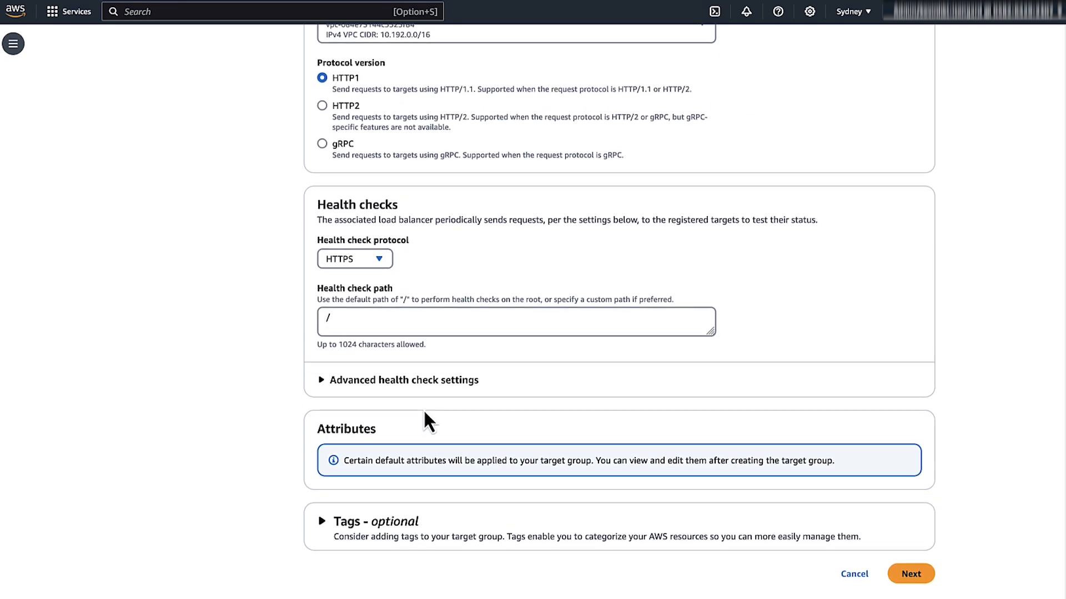
{"action": "mouse_move", "coordinate": [403, 379]}
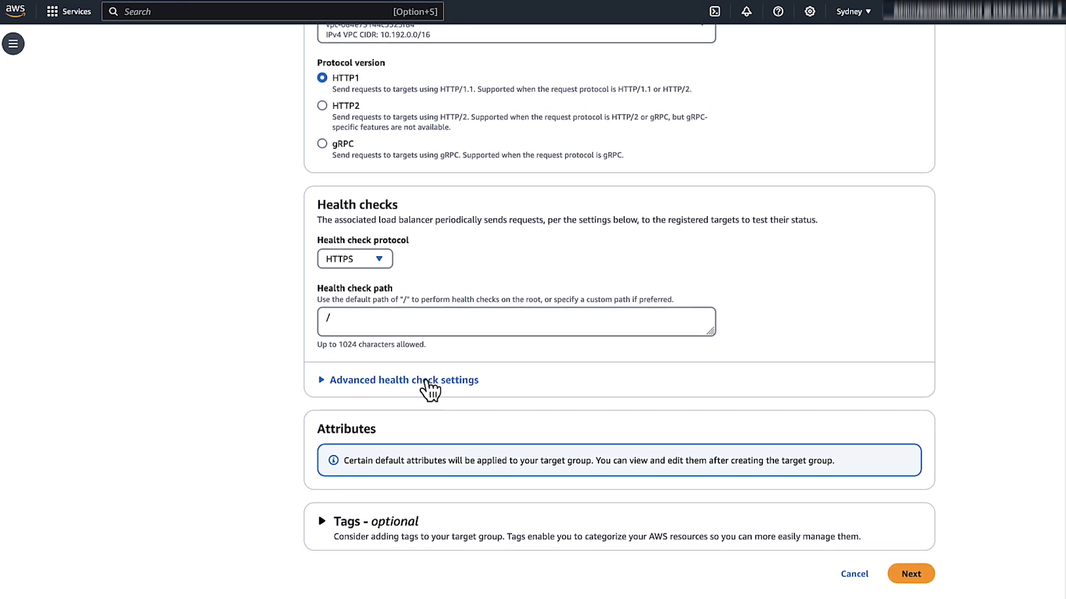
{"action": "left_click", "coordinate": [403, 379]}
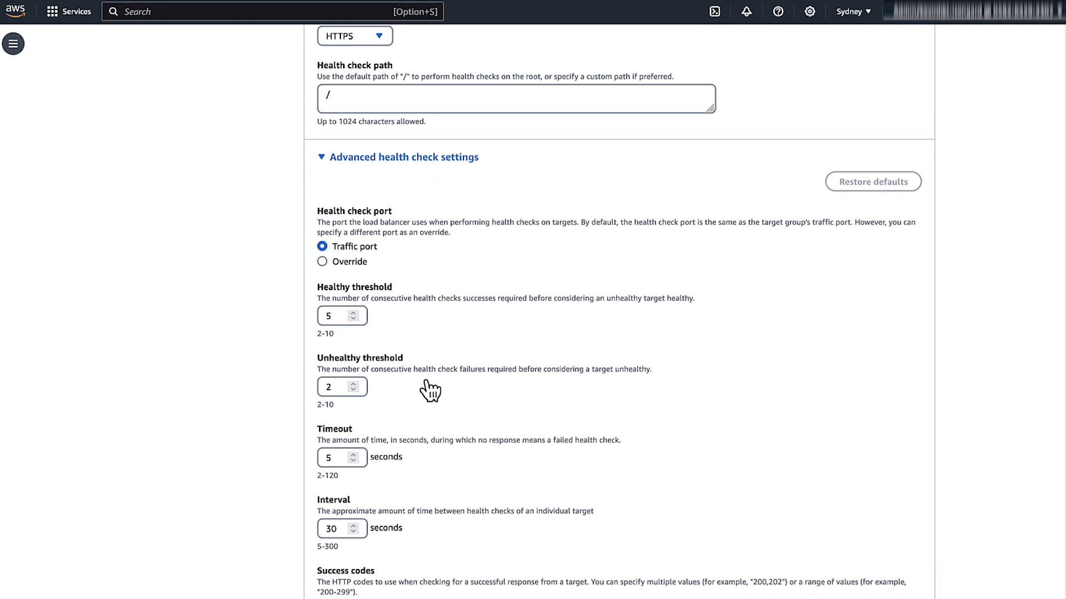
{"action": "scroll", "scroll_direction": "down", "scroll_amount": 3}
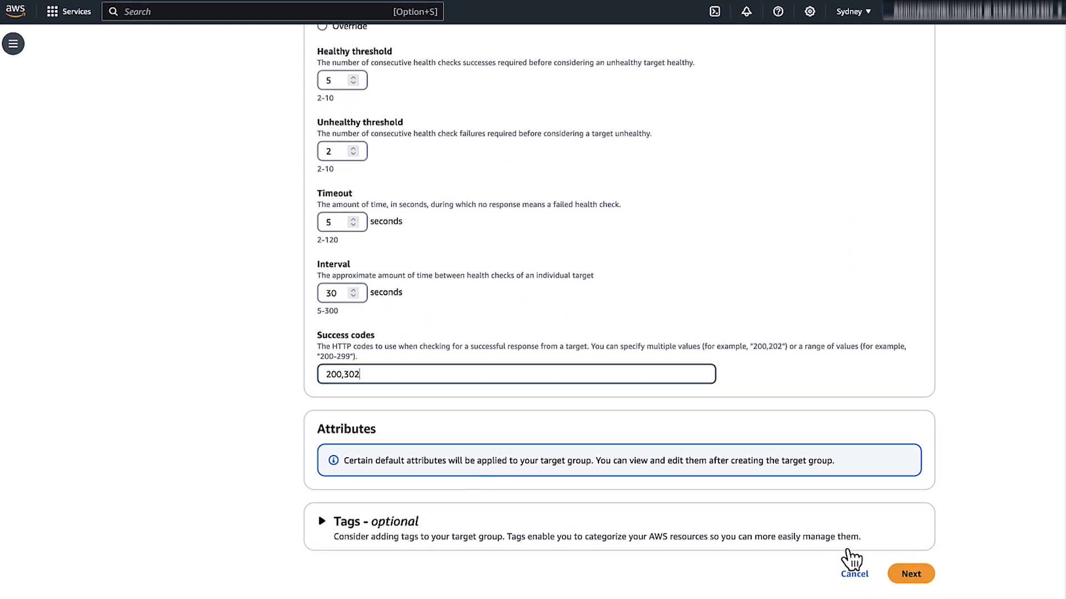
{"action": "left_click", "coordinate": [910, 573]}
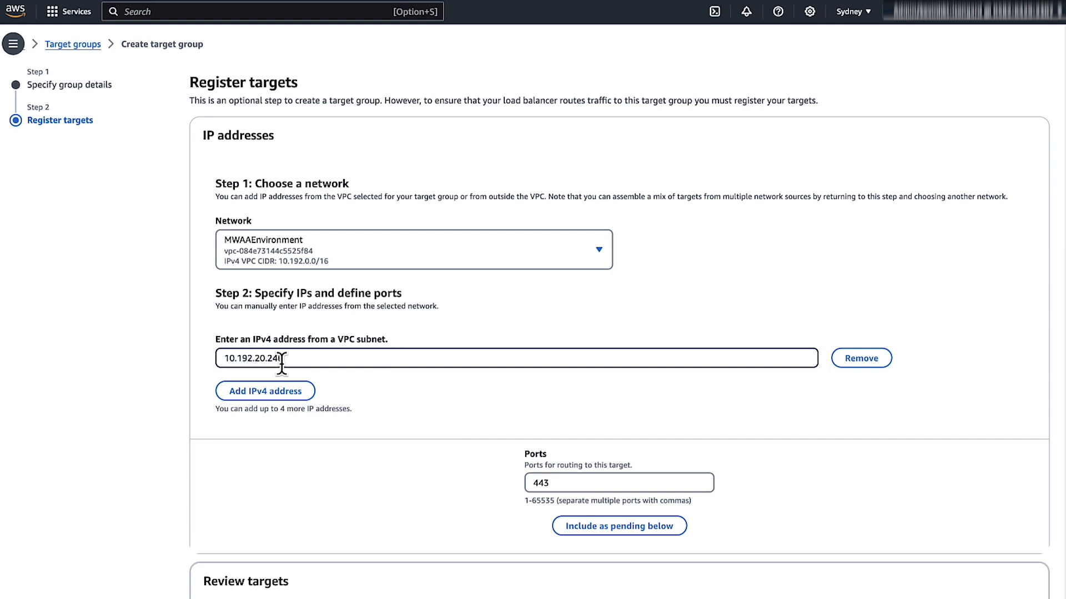
{"action": "left_click", "coordinate": [264, 391]}
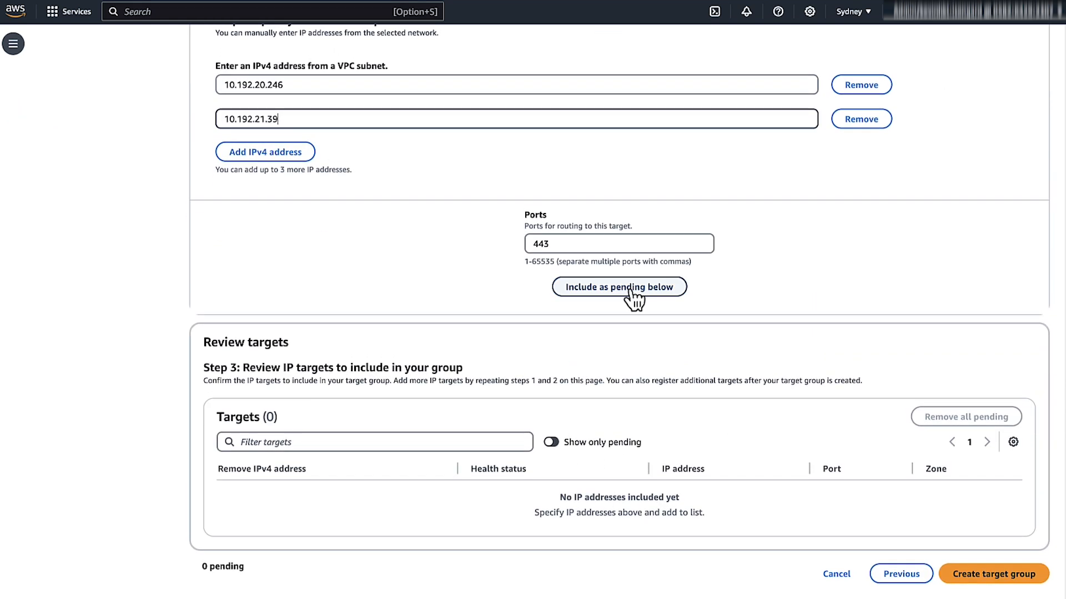
{"action": "left_click", "coordinate": [619, 286]}
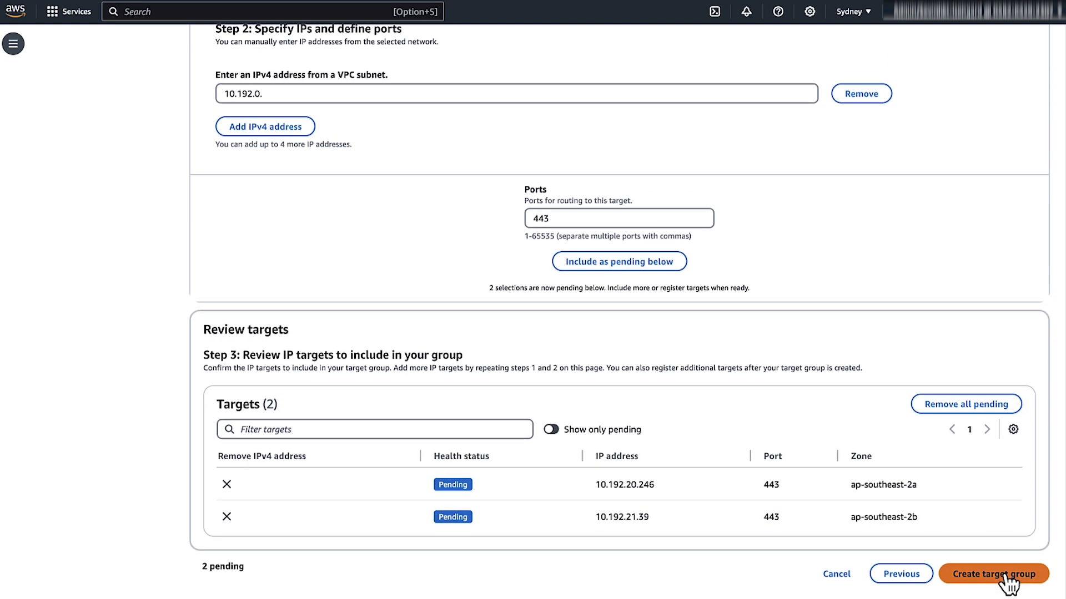
{"action": "left_click", "coordinate": [993, 573]}
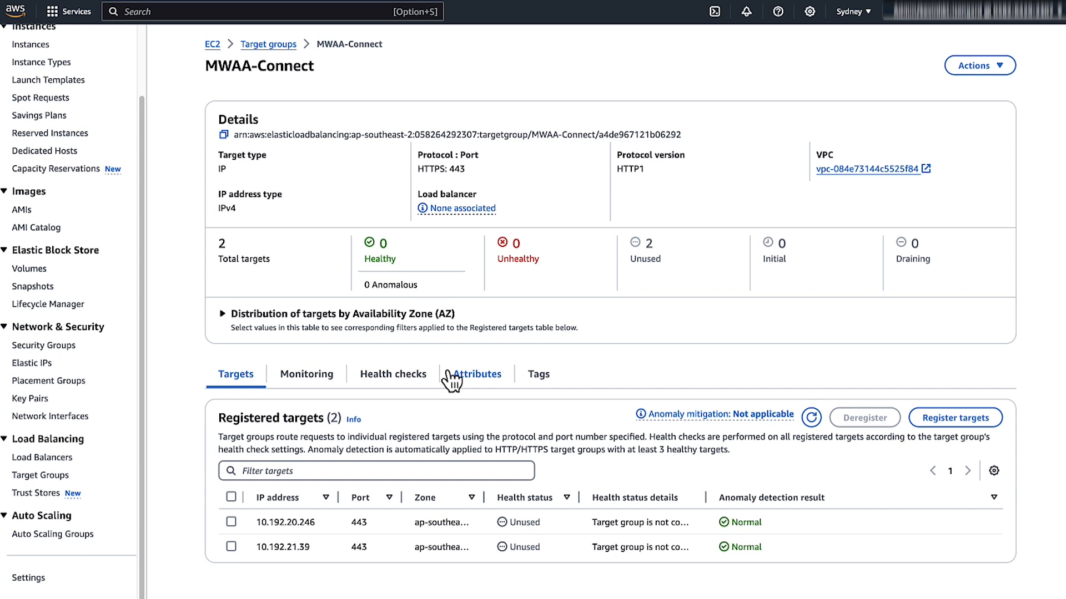
Choose Create for an Application Load Balancer under EC2 Load Balancers
{"action": "left_click", "coordinate": [42, 457]}
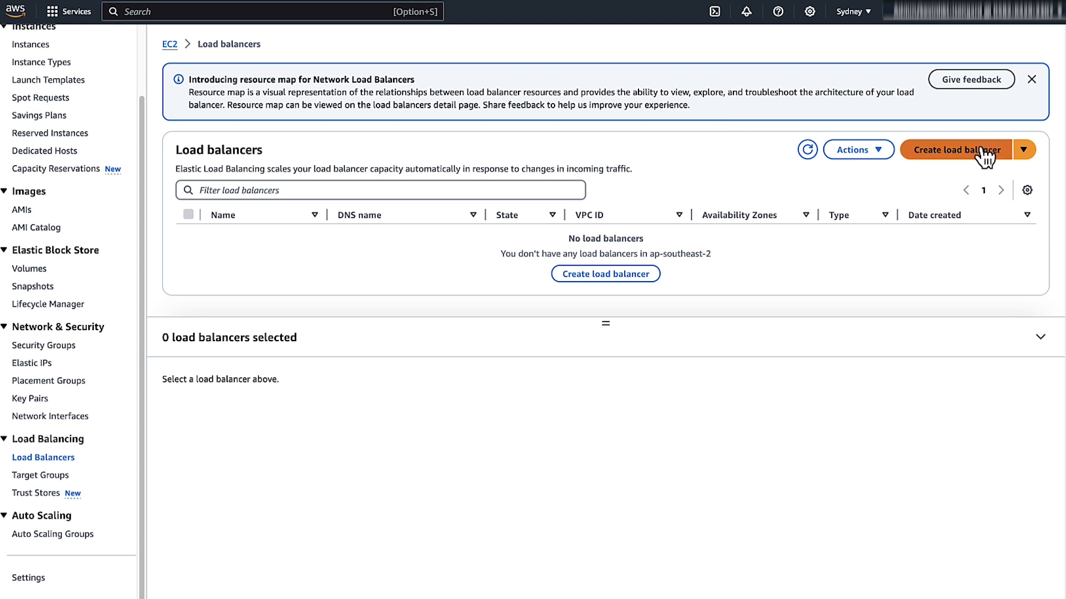
{"action": "left_click", "coordinate": [960, 150]}
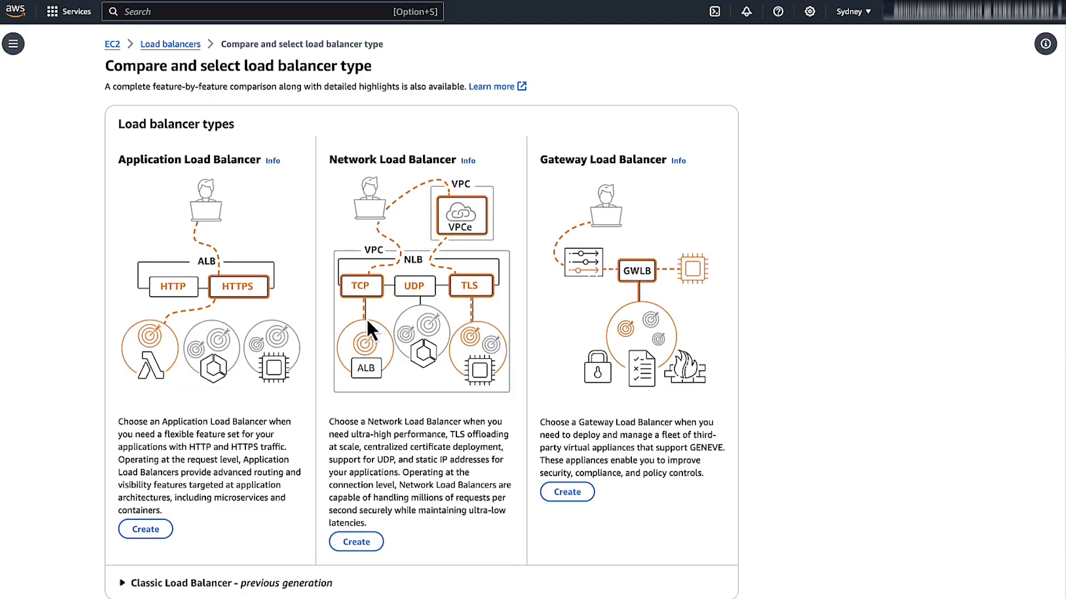
{"action": "scroll", "scroll_direction": "down", "scroll_amount": 3}
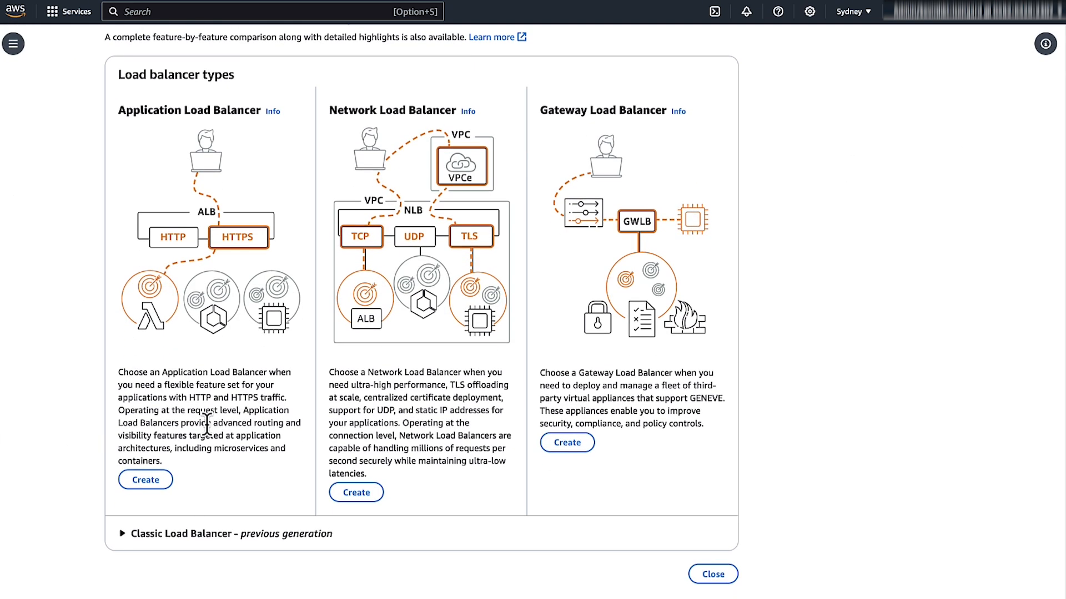
{"action": "left_click", "coordinate": [145, 479]}
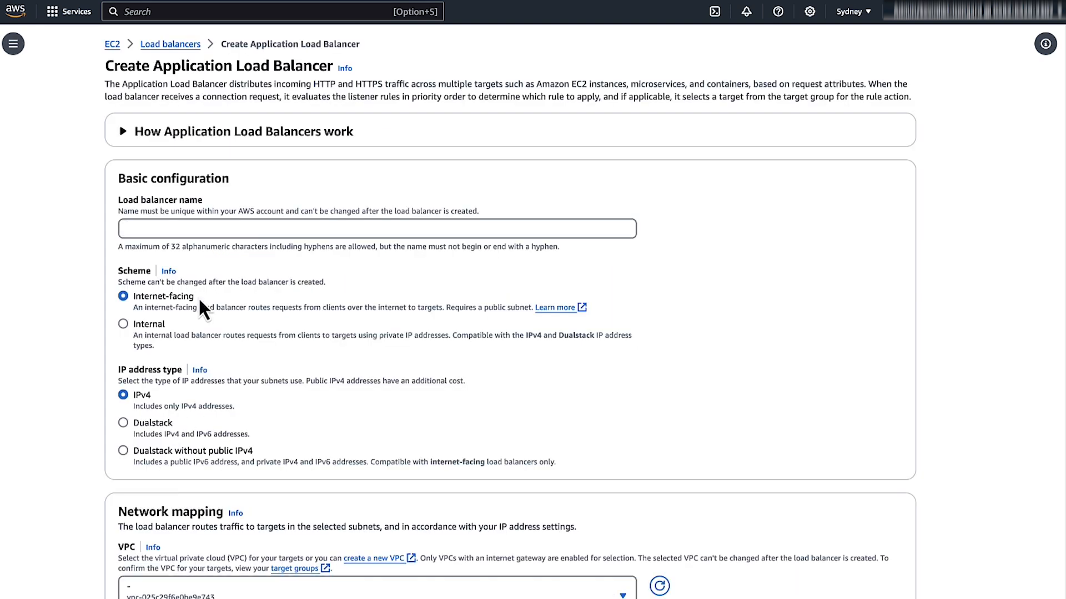
Name the load balancer Mwaa-Connect
{"action": "left_click", "coordinate": [376, 228]}
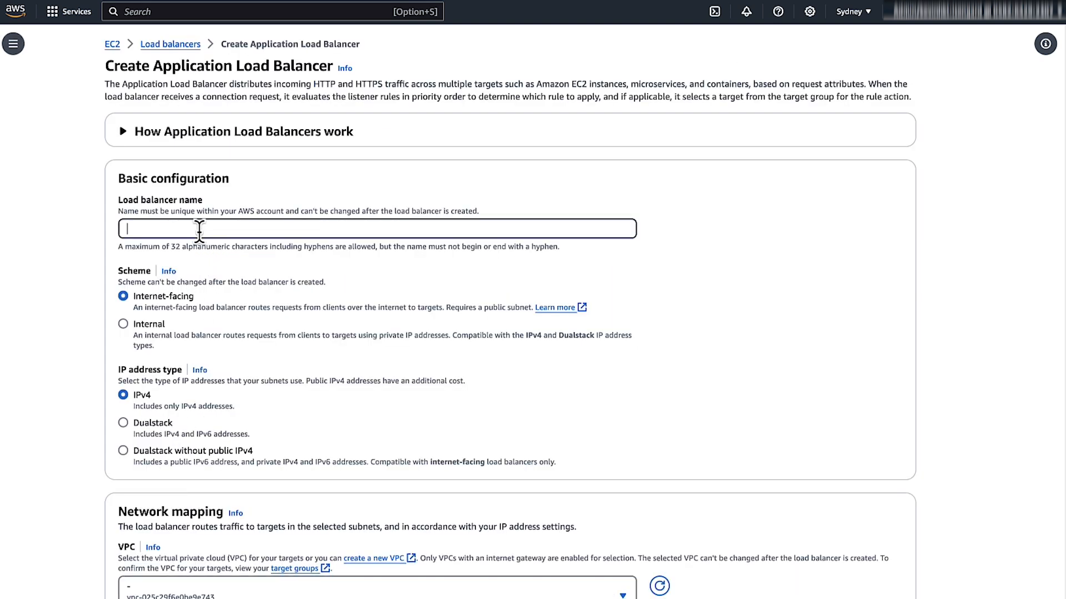
{"action": "type", "text": "Mwaa-Connect"}
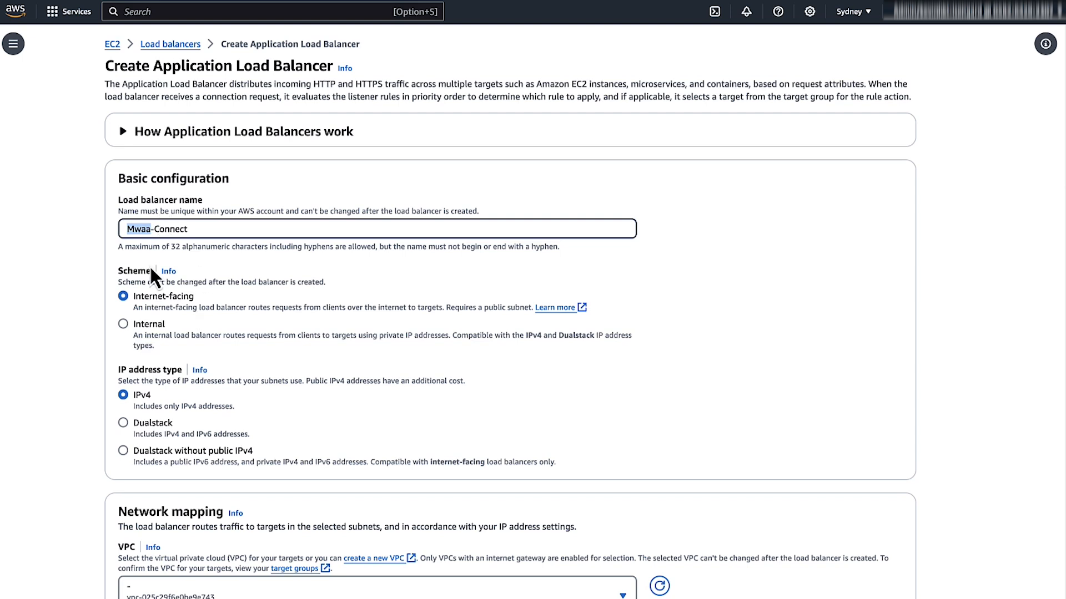
{"action": "scroll", "scroll_direction": "down", "scroll_amount": 3}
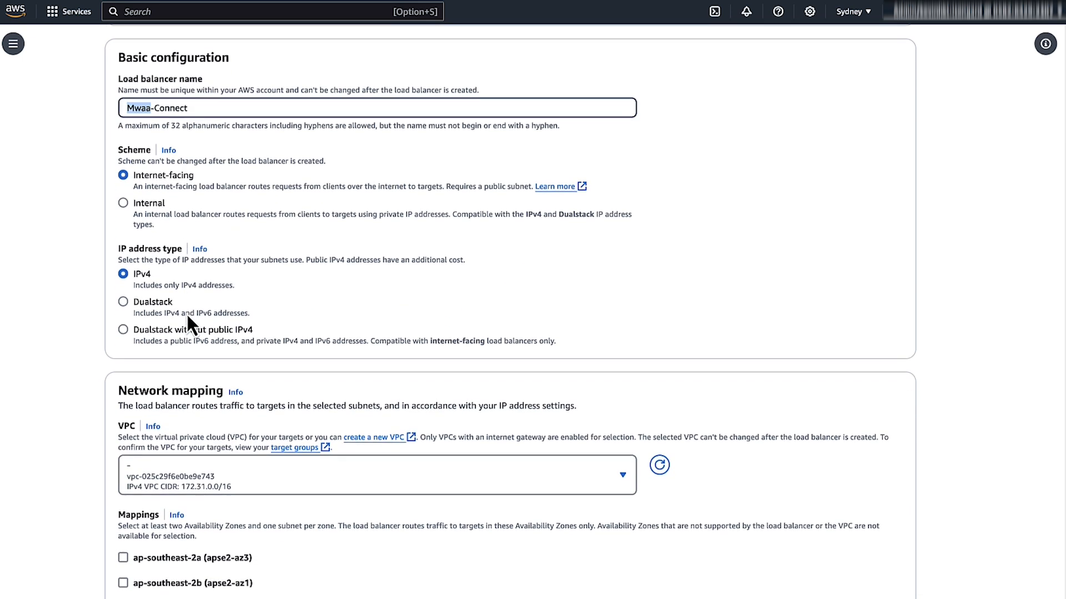
{"action": "scroll", "scroll_direction": "down", "scroll_amount": 3}
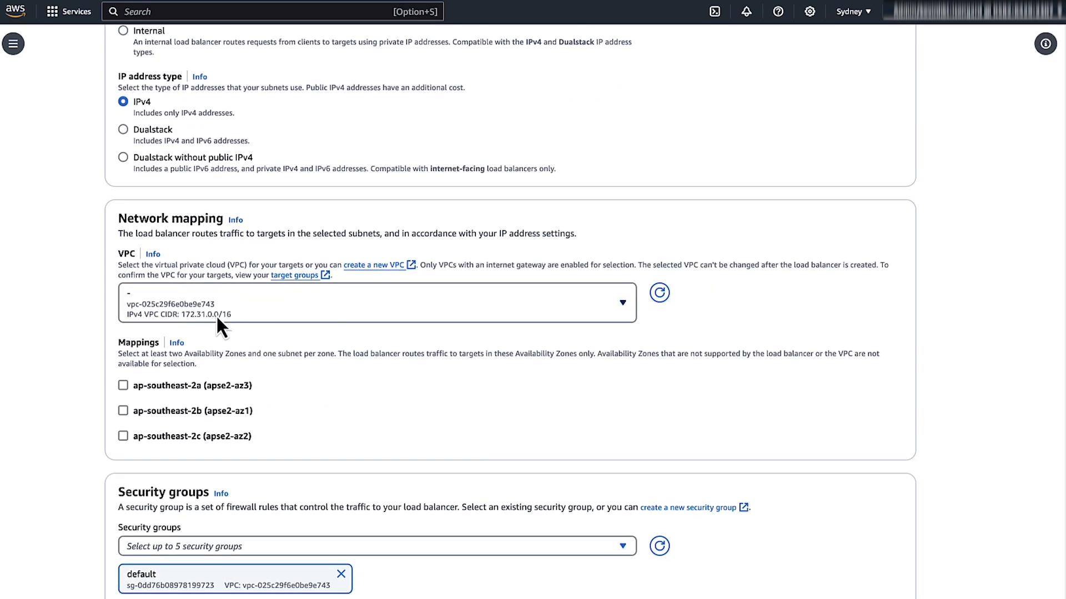
{"action": "mouse_move", "coordinate": [209, 297]}
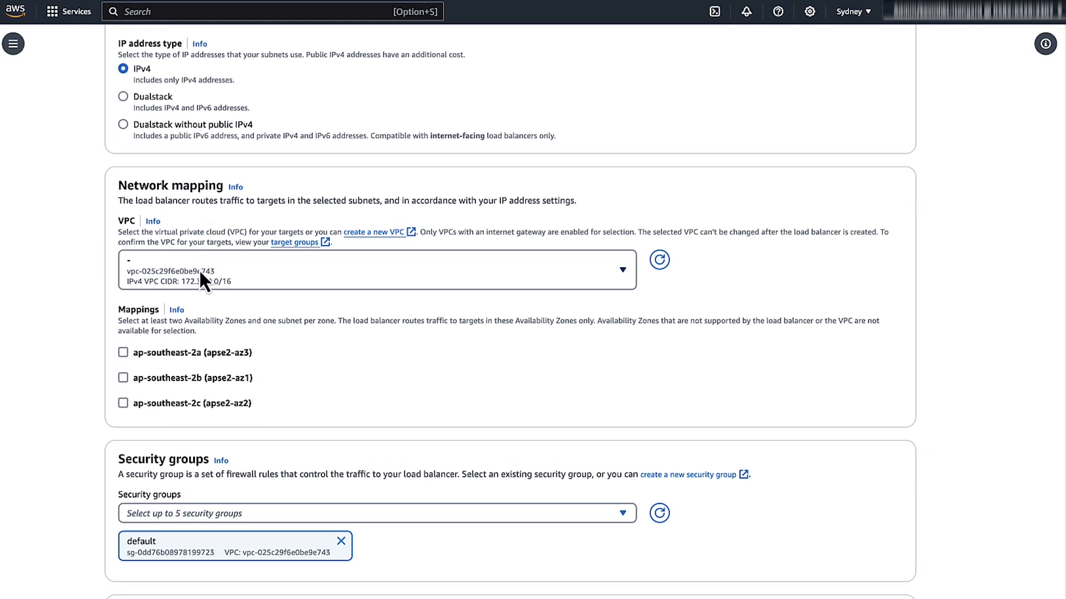
Select the MWAAEnvironment VPC with ap-southeast-2a and ap-southeast-2b private subnets
{"action": "left_click", "coordinate": [373, 270]}
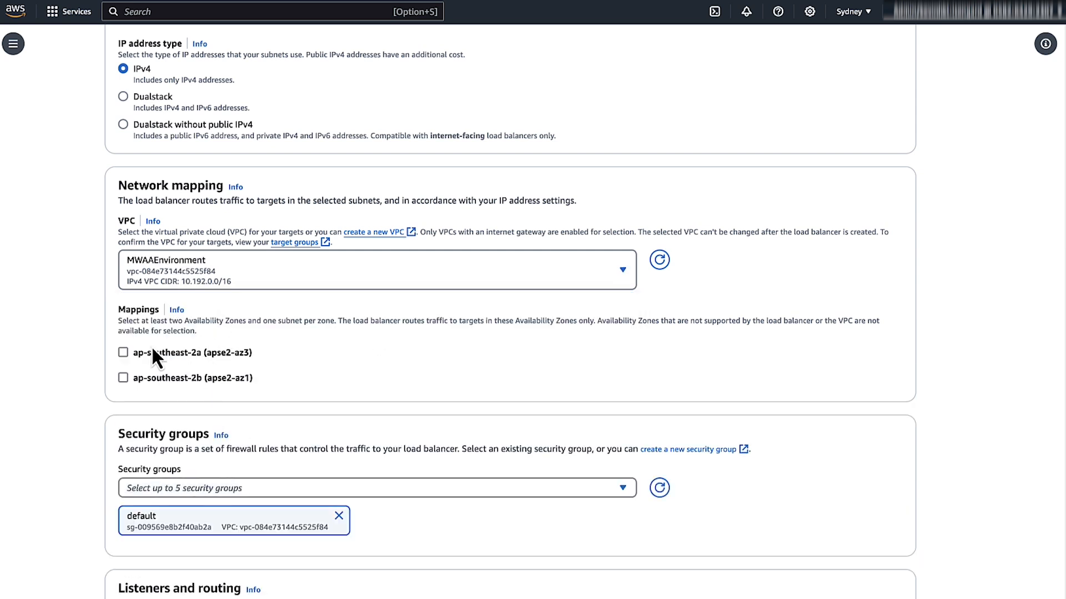
{"action": "left_click", "coordinate": [124, 352]}
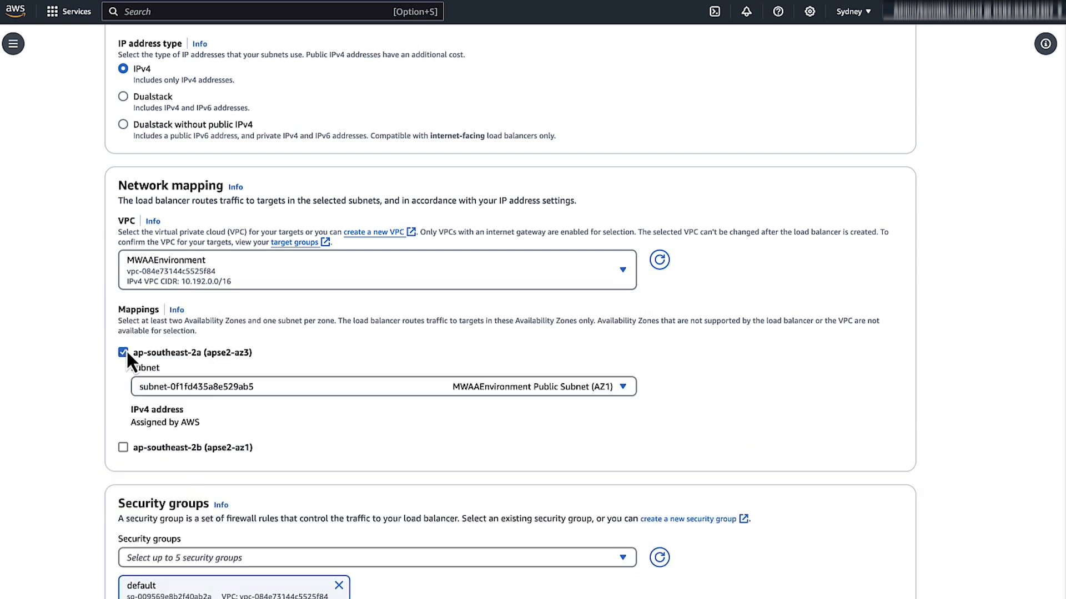
{"action": "left_click", "coordinate": [124, 447]}
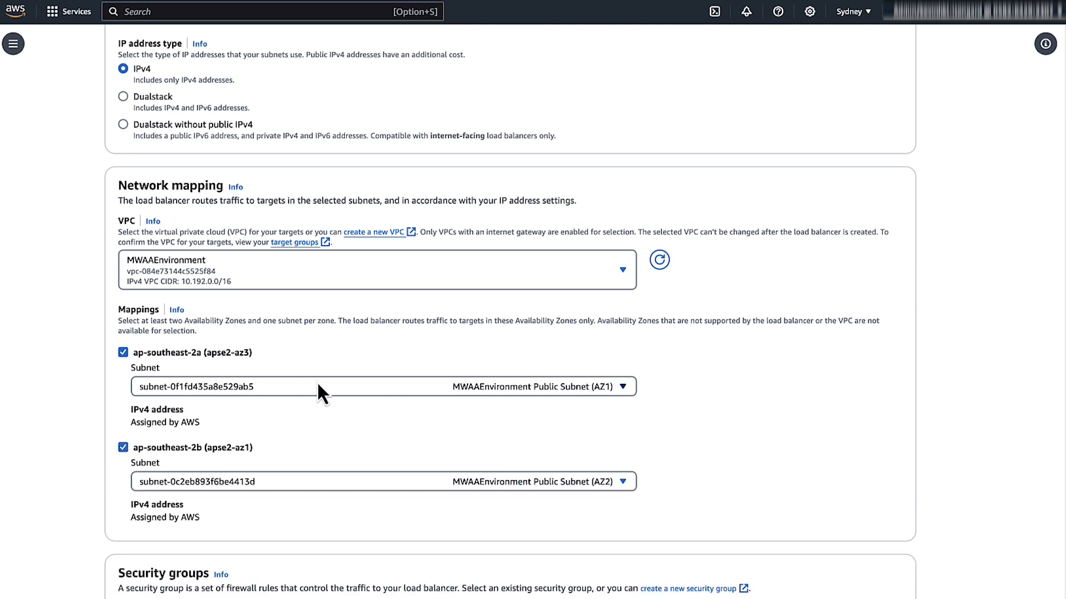
{"action": "left_click", "coordinate": [384, 387]}
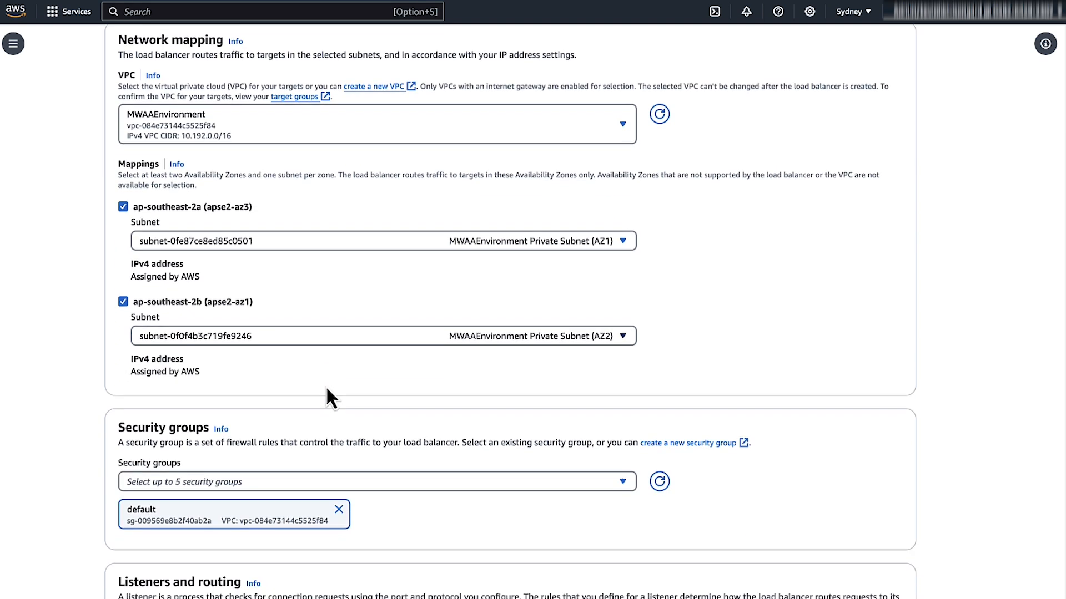
{"action": "left_click", "coordinate": [373, 481]}
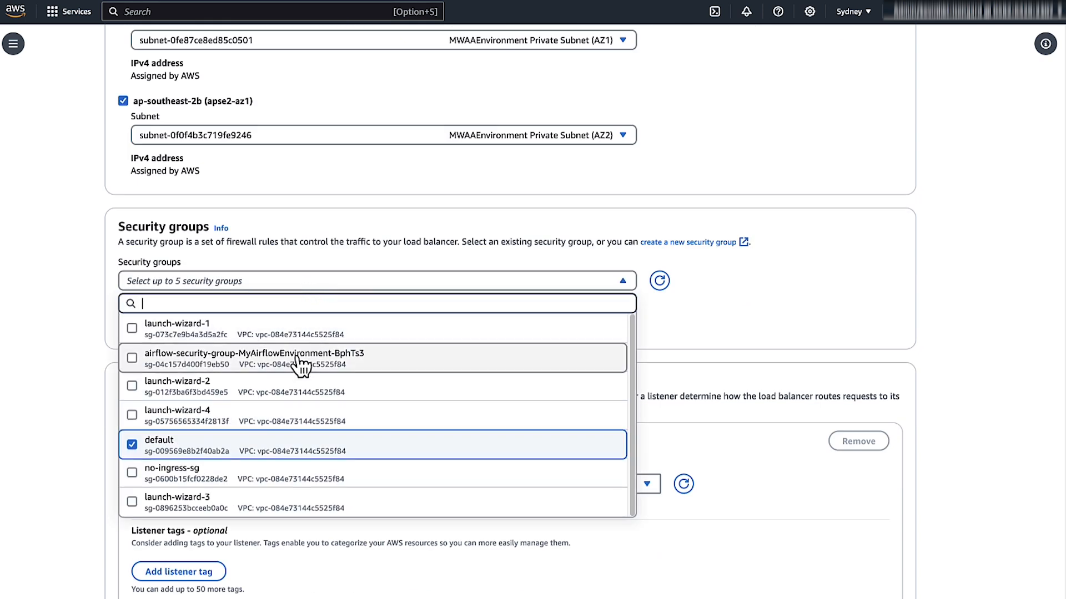
{"action": "mouse_move", "coordinate": [299, 363]}
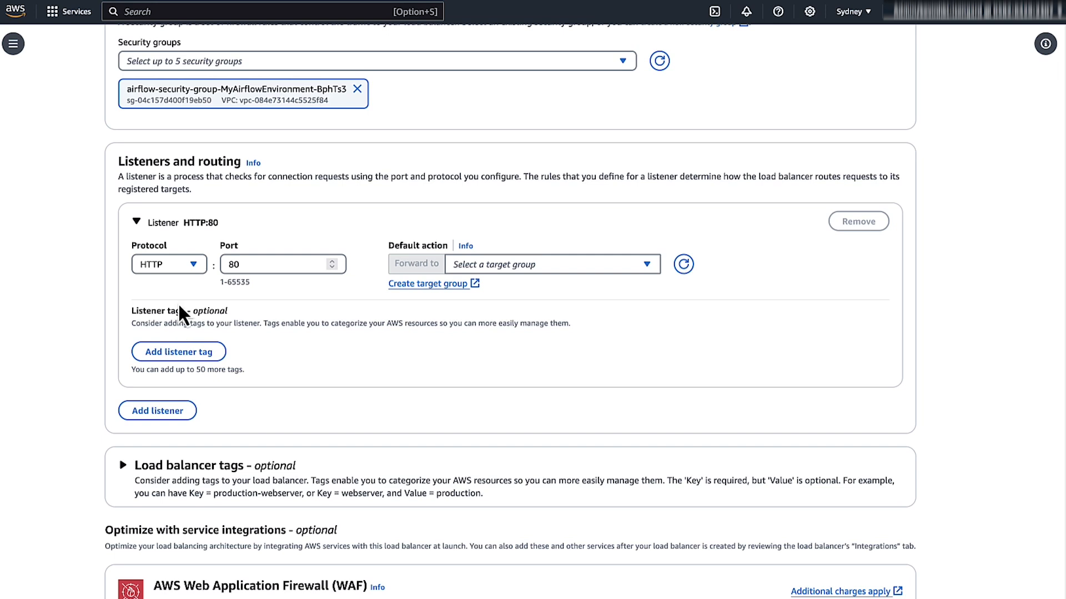
Set the listener to HTTPS 443 forwarding to the MWAA-Connect target group
{"action": "left_click", "coordinate": [168, 263]}
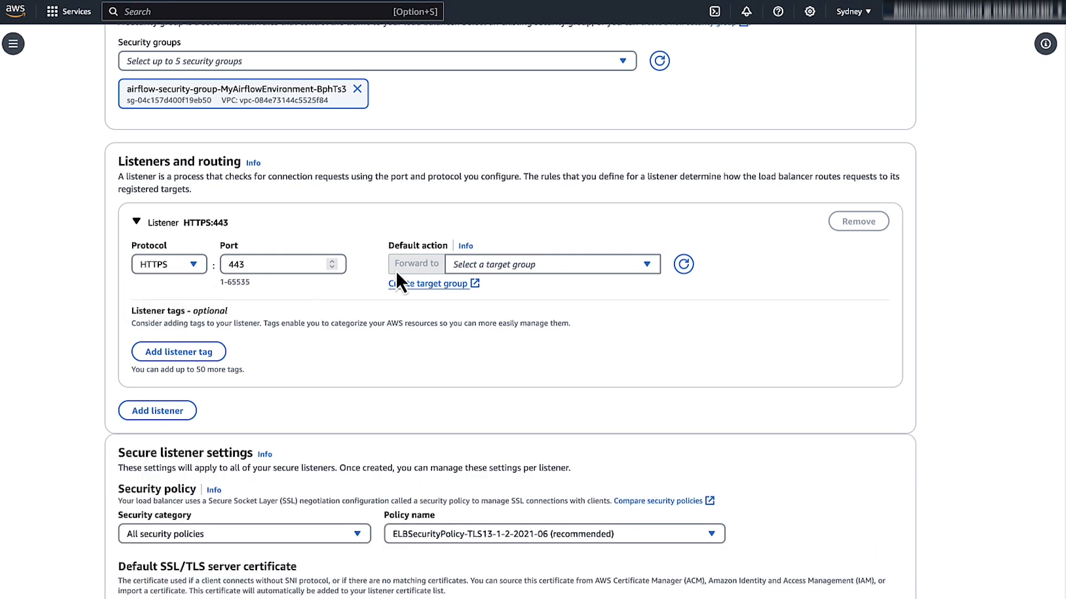
{"action": "left_click", "coordinate": [551, 264]}
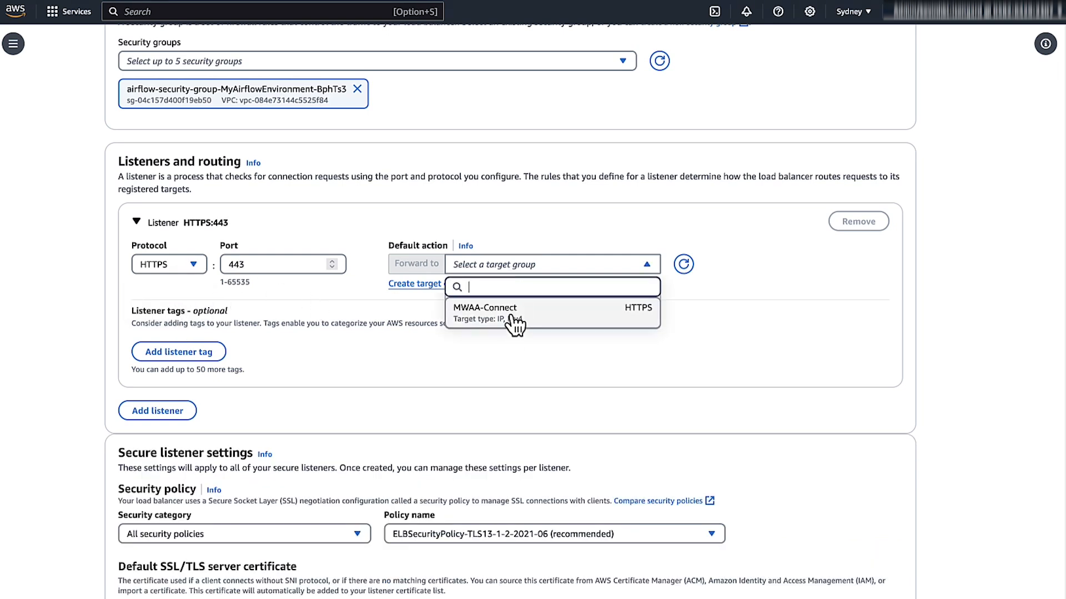
{"action": "left_click", "coordinate": [486, 313]}
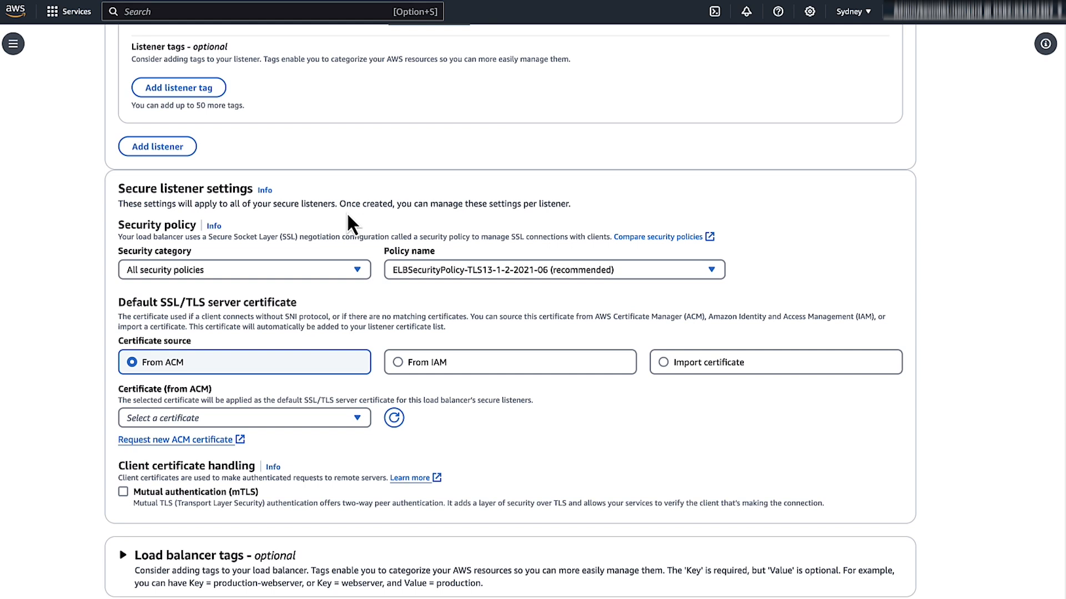
{"action": "mouse_move", "coordinate": [415, 367]}
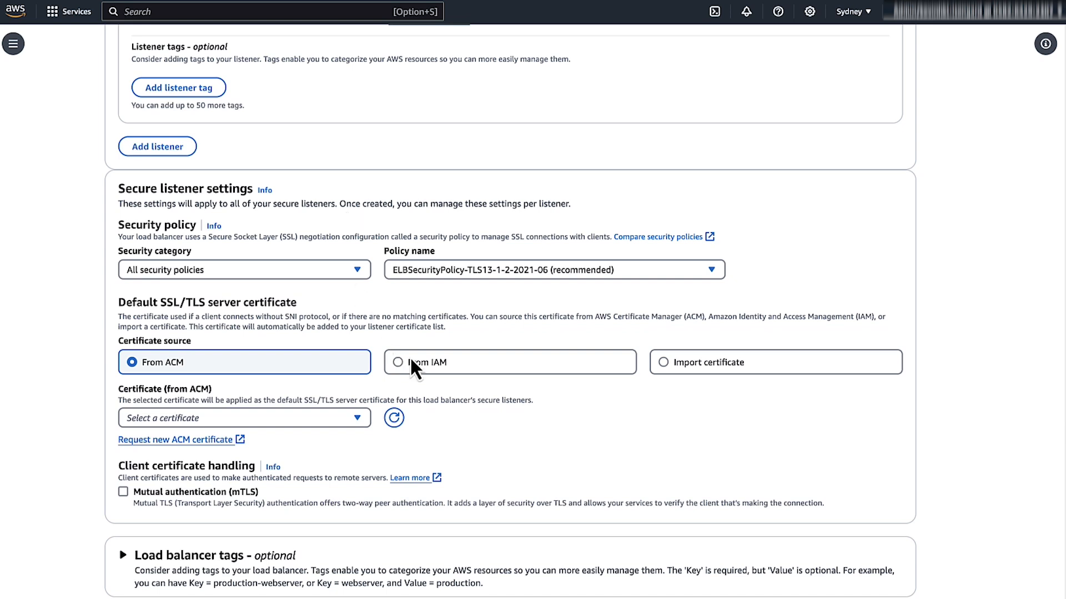
Use the IAM certificate exampleCert and create the Mwaa-Connect load balancer
{"action": "left_click", "coordinate": [397, 362]}
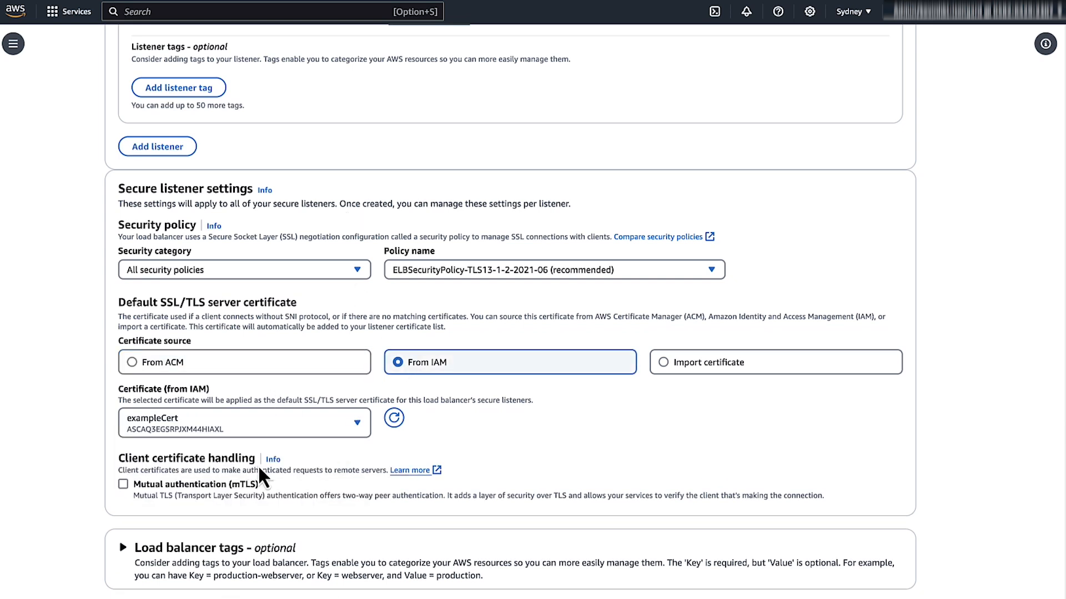
{"action": "scroll", "scroll_direction": "down", "scroll_amount": 3}
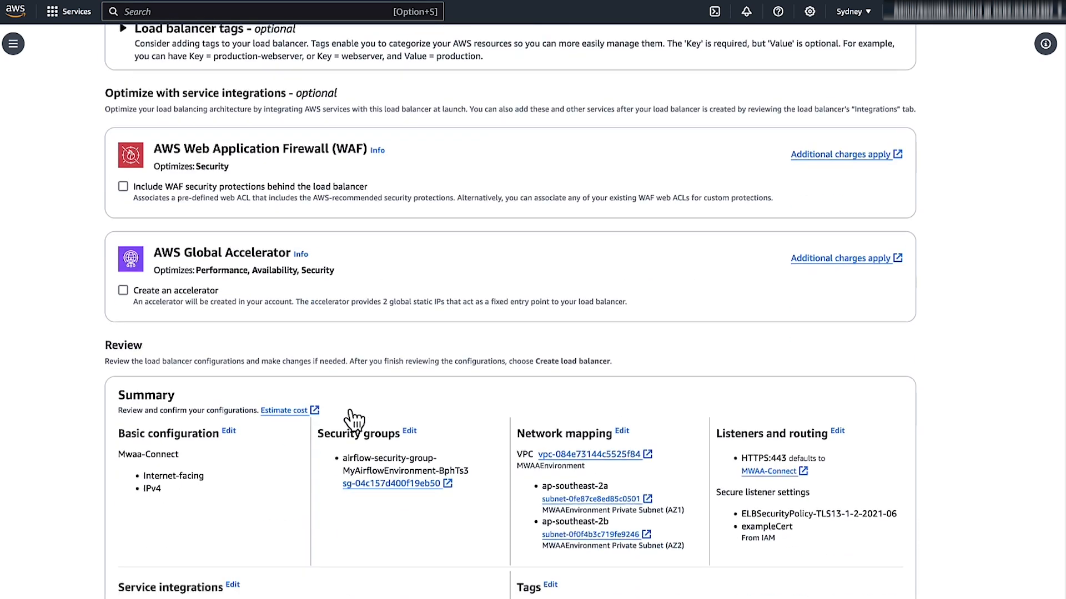
{"action": "scroll", "scroll_direction": "down", "scroll_amount": 3}
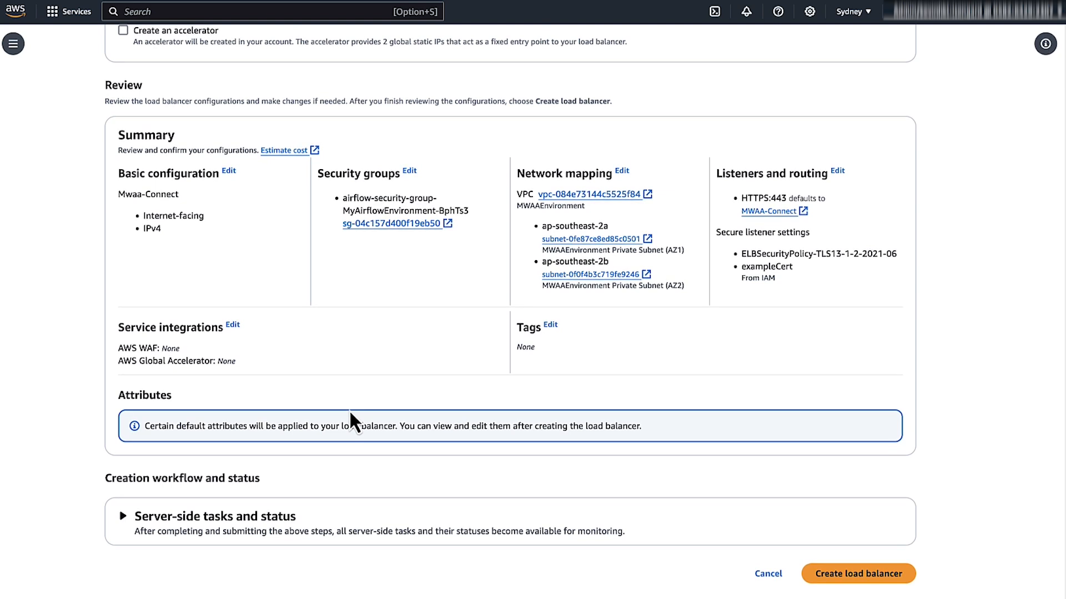
{"action": "mouse_move", "coordinate": [837, 563]}
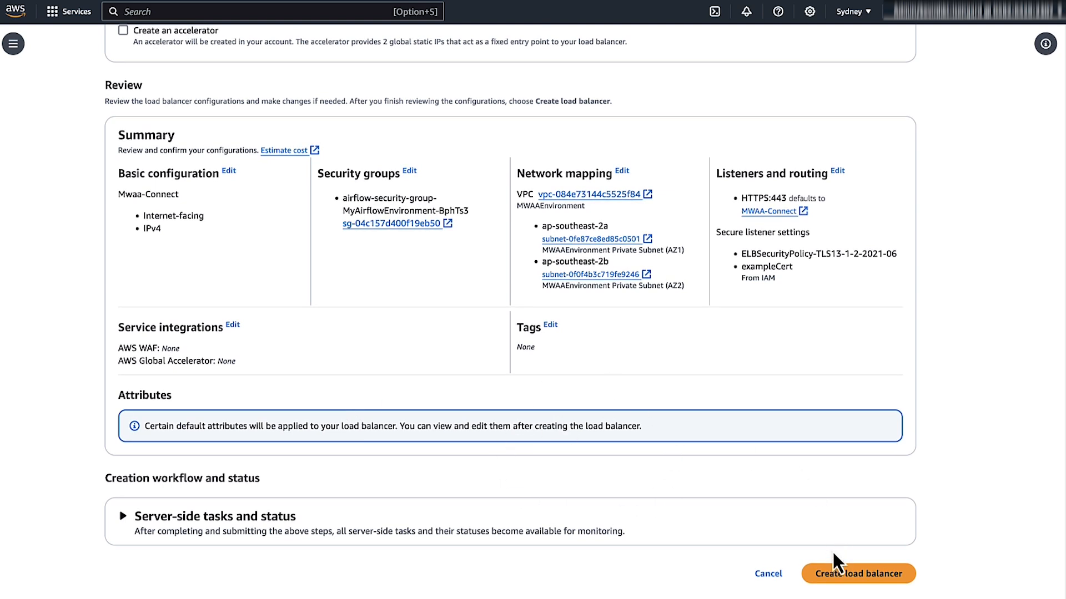
{"action": "mouse_move", "coordinate": [870, 581]}
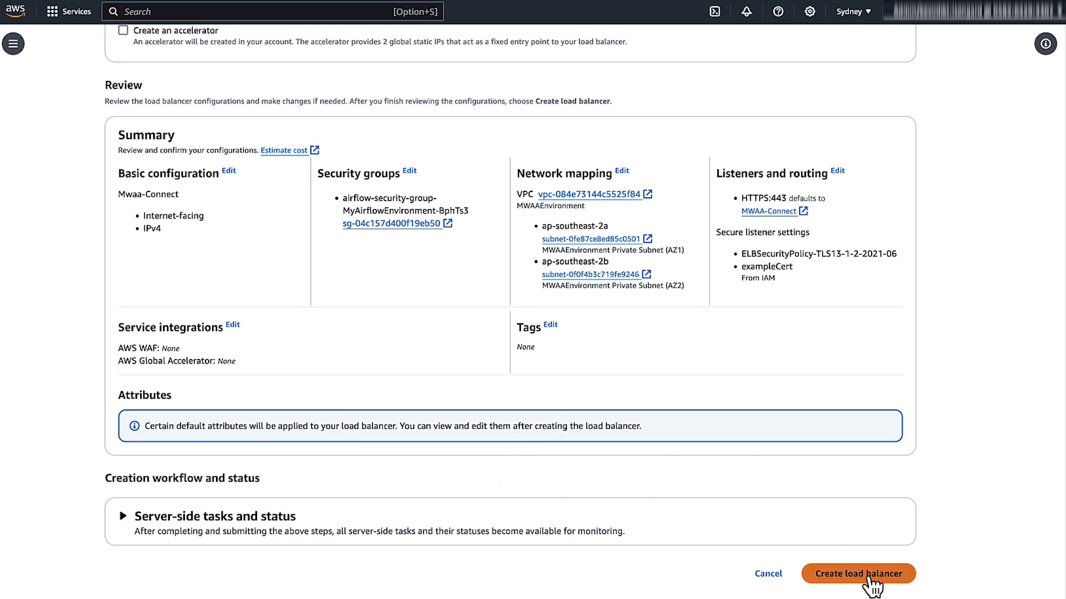
{"action": "left_click", "coordinate": [858, 573]}
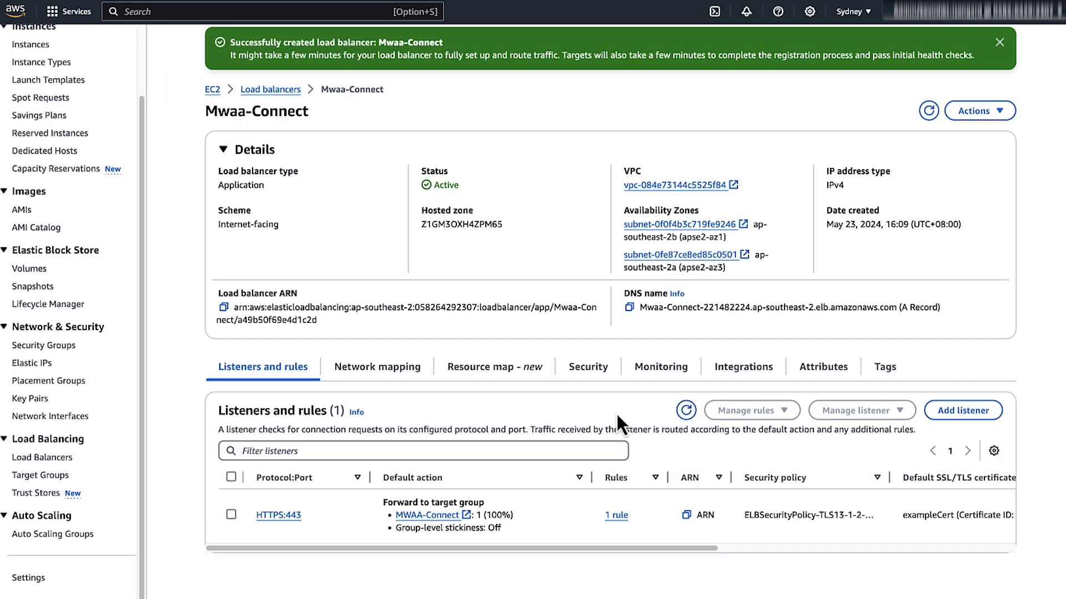
View Mwaa-Connect's resource map and copy its DNS name
{"action": "left_click", "coordinate": [493, 367]}
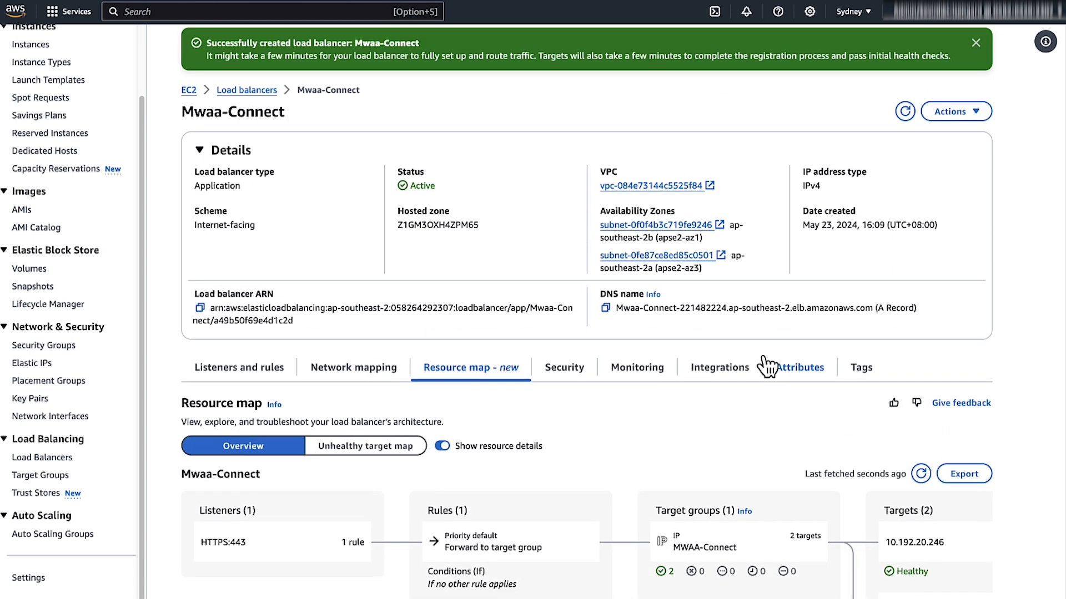
{"action": "mouse_move", "coordinate": [768, 377]}
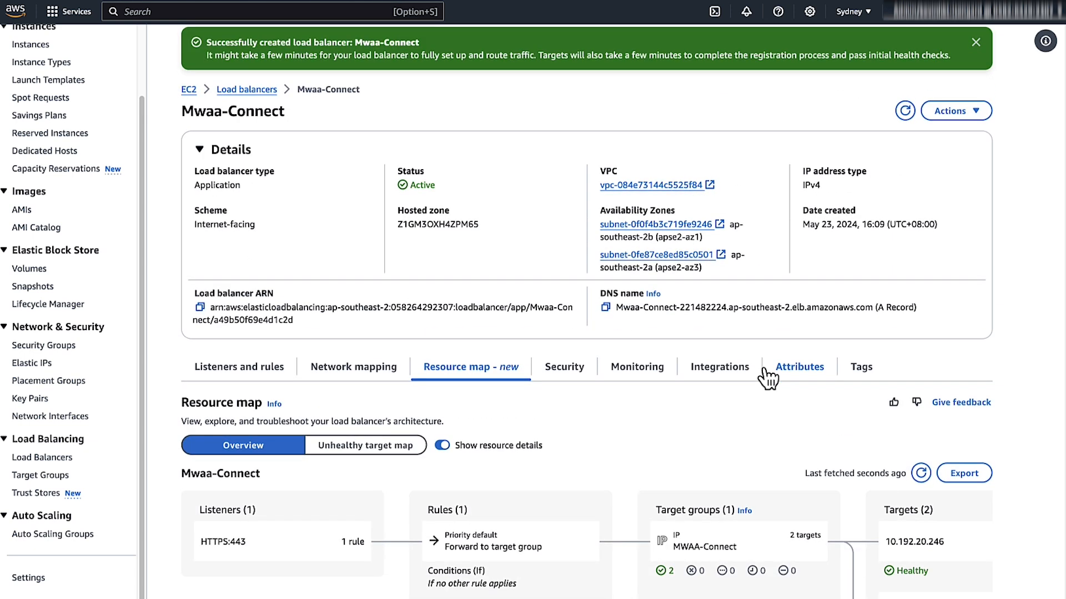
{"action": "mouse_move", "coordinate": [611, 324]}
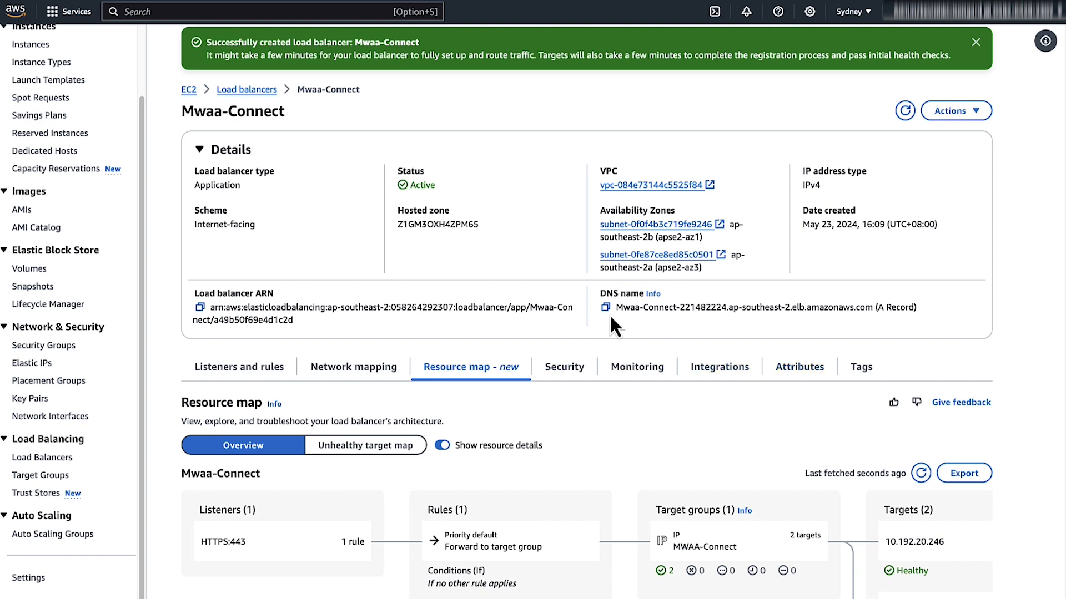
{"action": "left_click", "coordinate": [605, 307]}
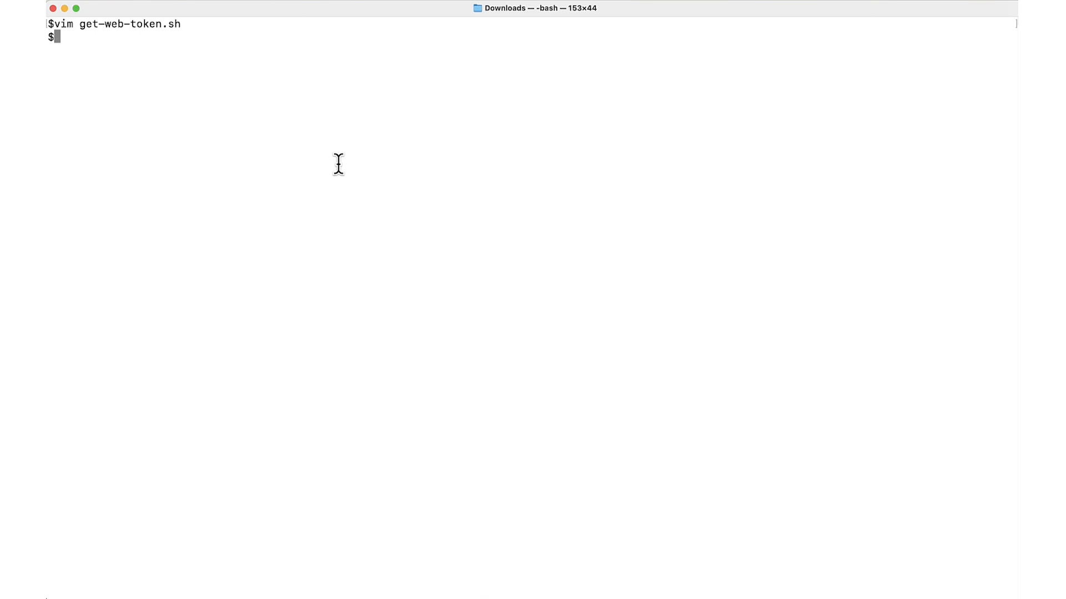
Clear the terminal, make get-web-token.sh executable, and launch ./get-web-token.sh
{"action": "key", "text": "Return"}
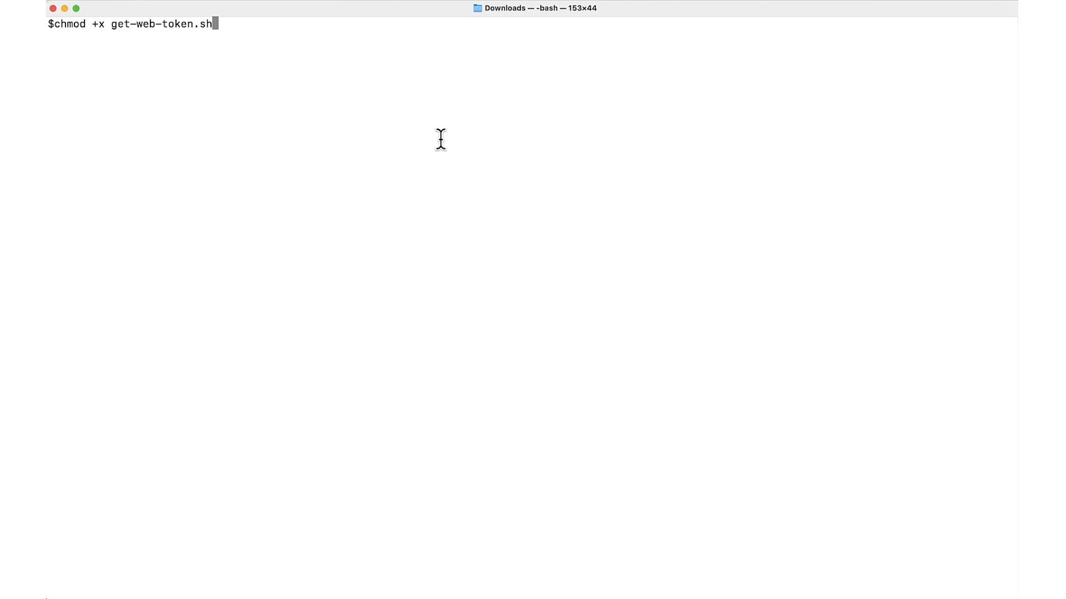
{"action": "key", "text": "Return"}
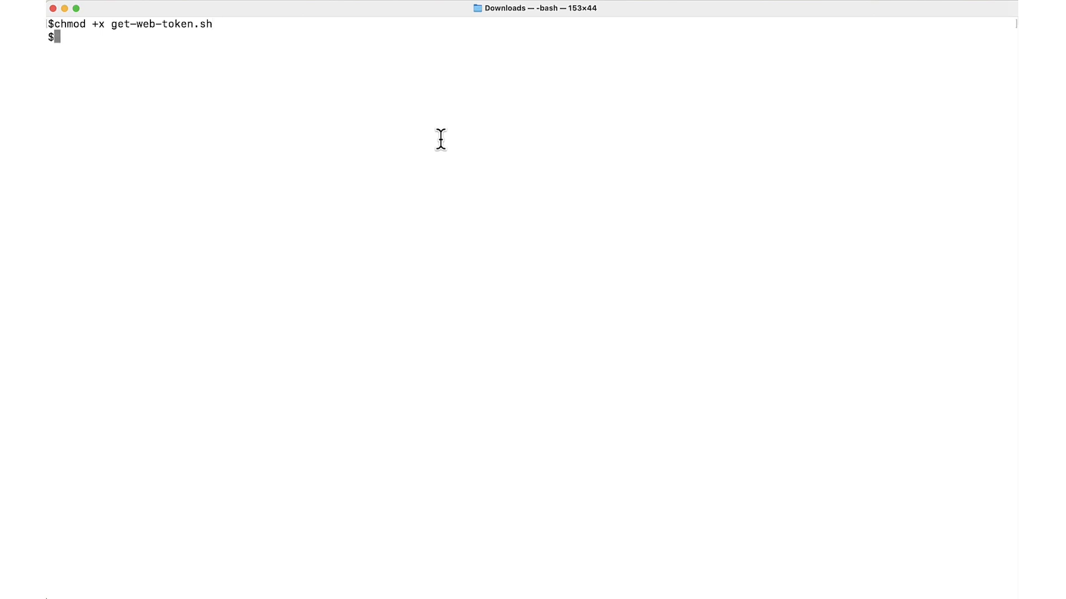
{"action": "type", "text": "./get-web-token.sh"}
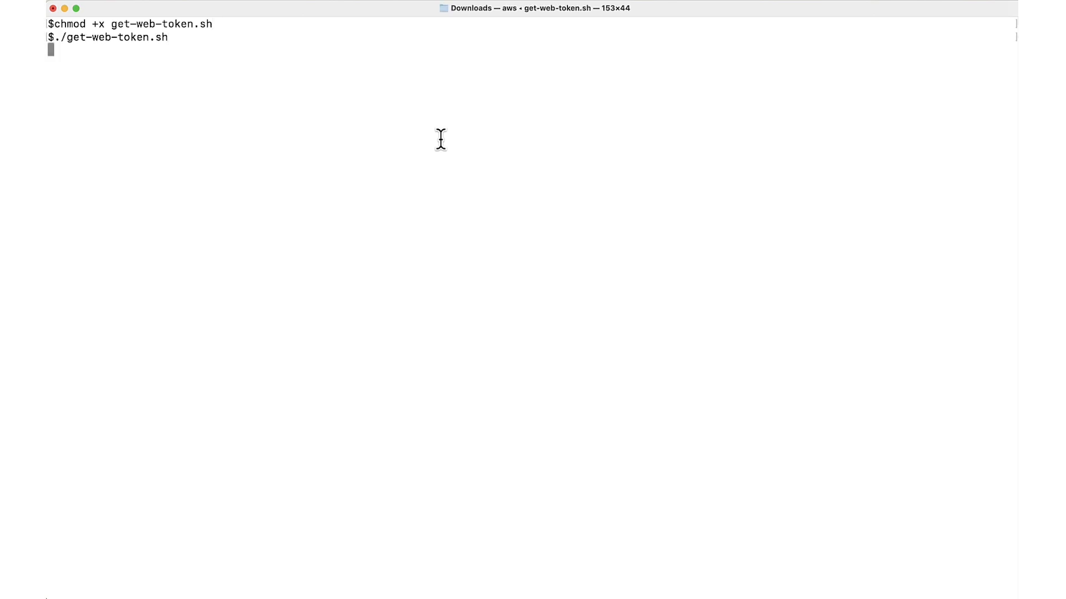